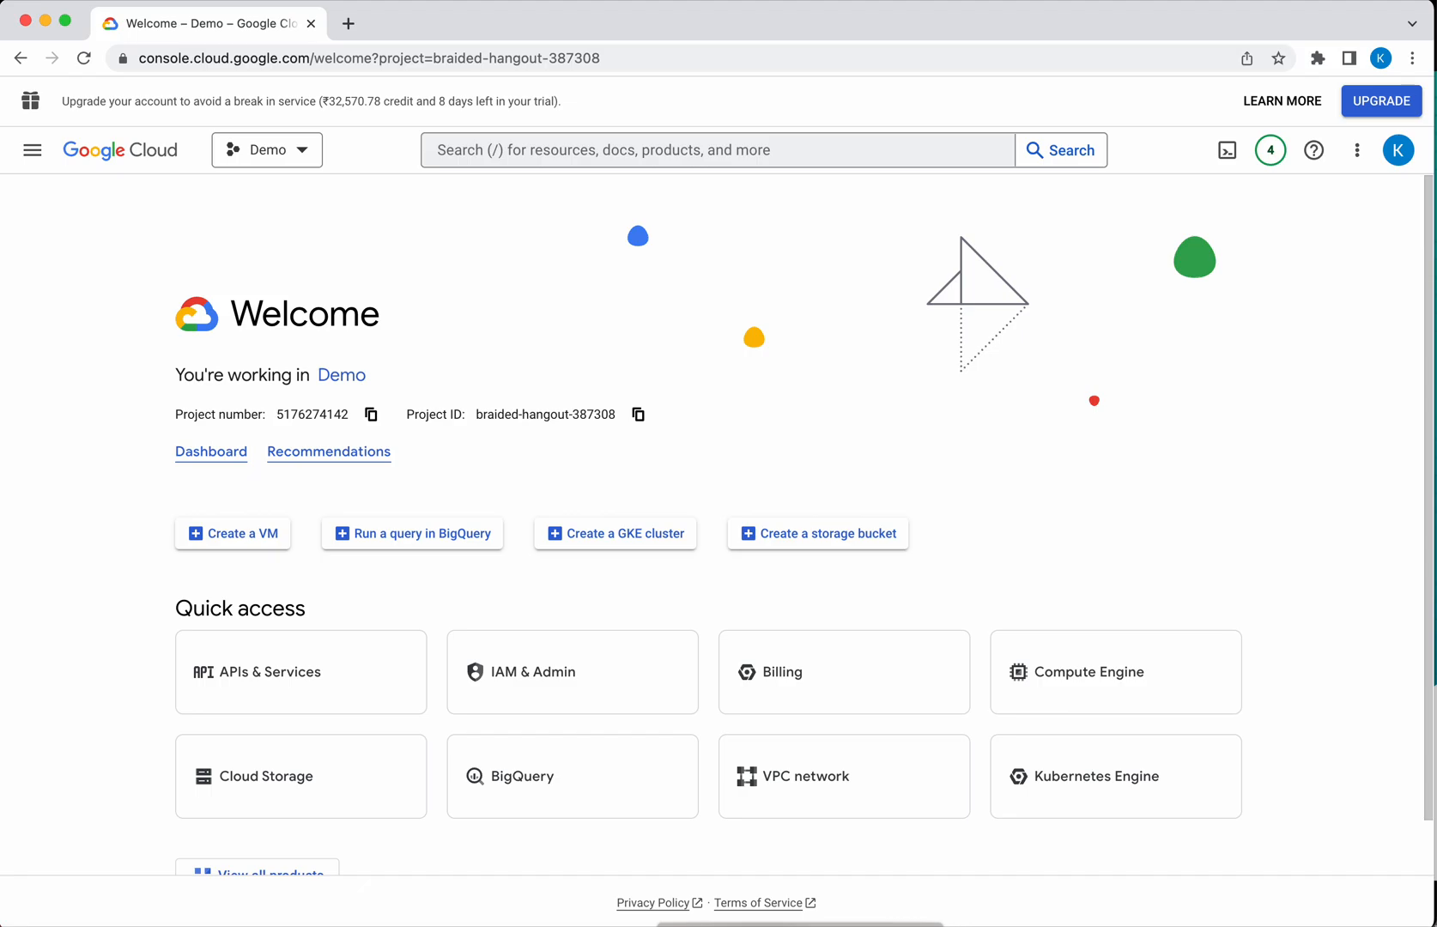
Go through the main navigation menu's Serverless section to the Cloud Functions page
click(32, 151)
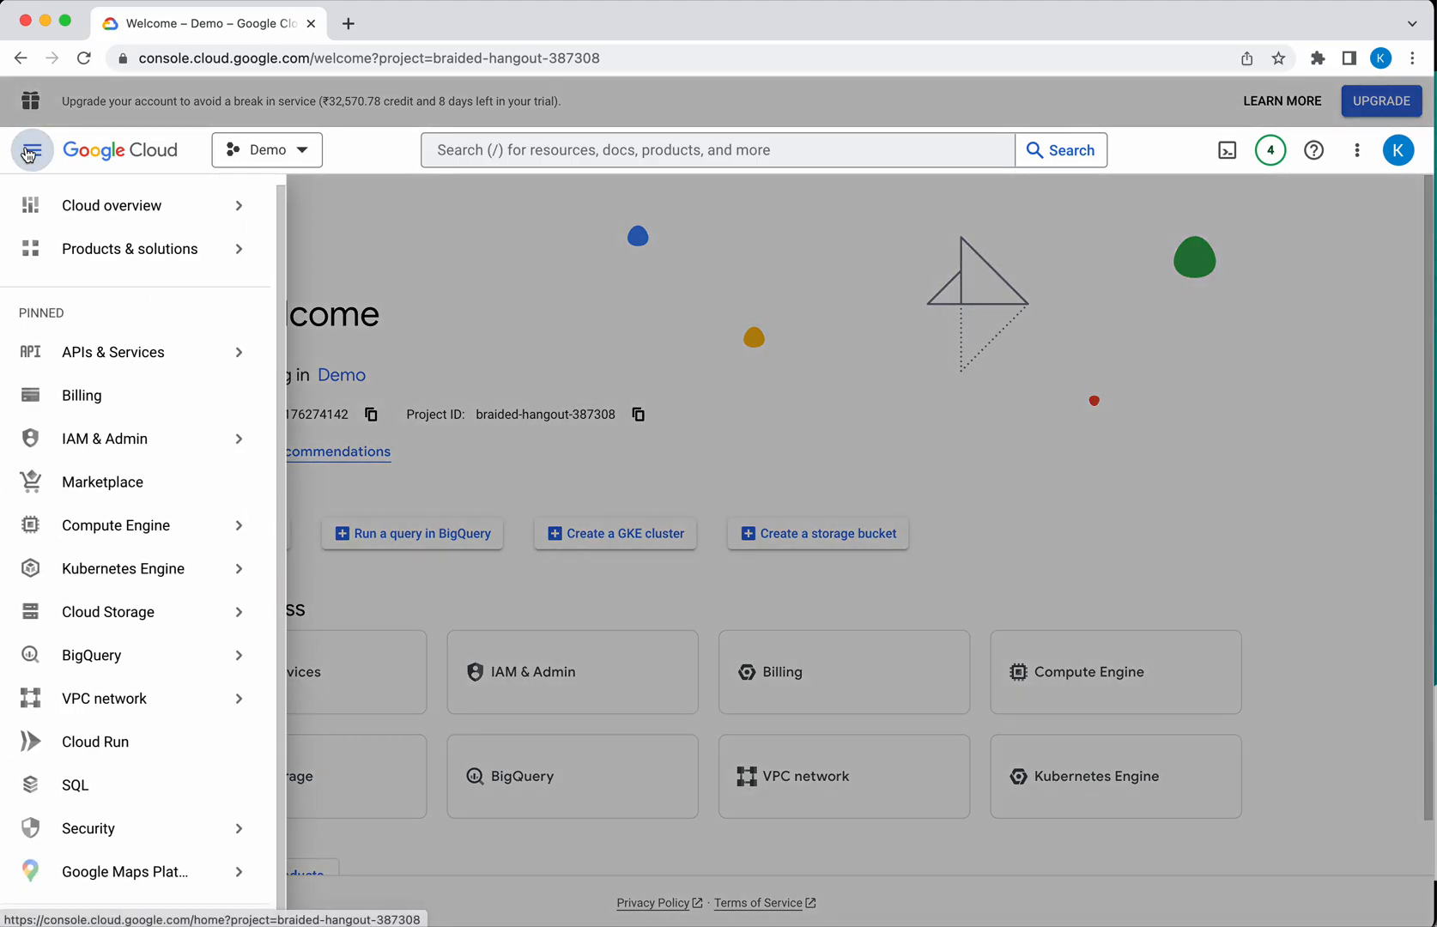
click(131, 861)
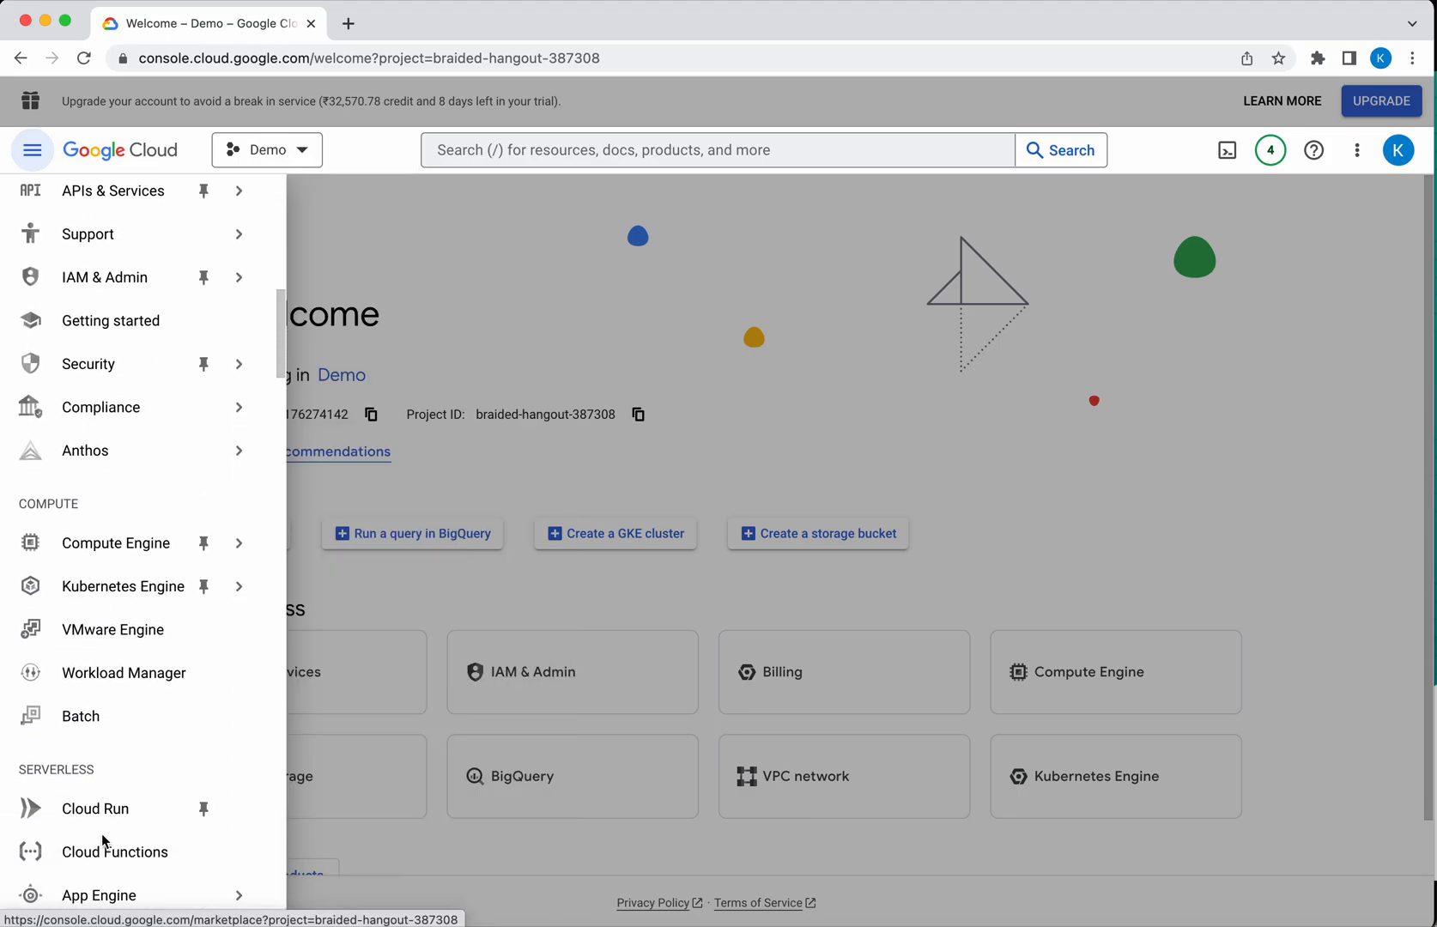
scroll(down, 3)
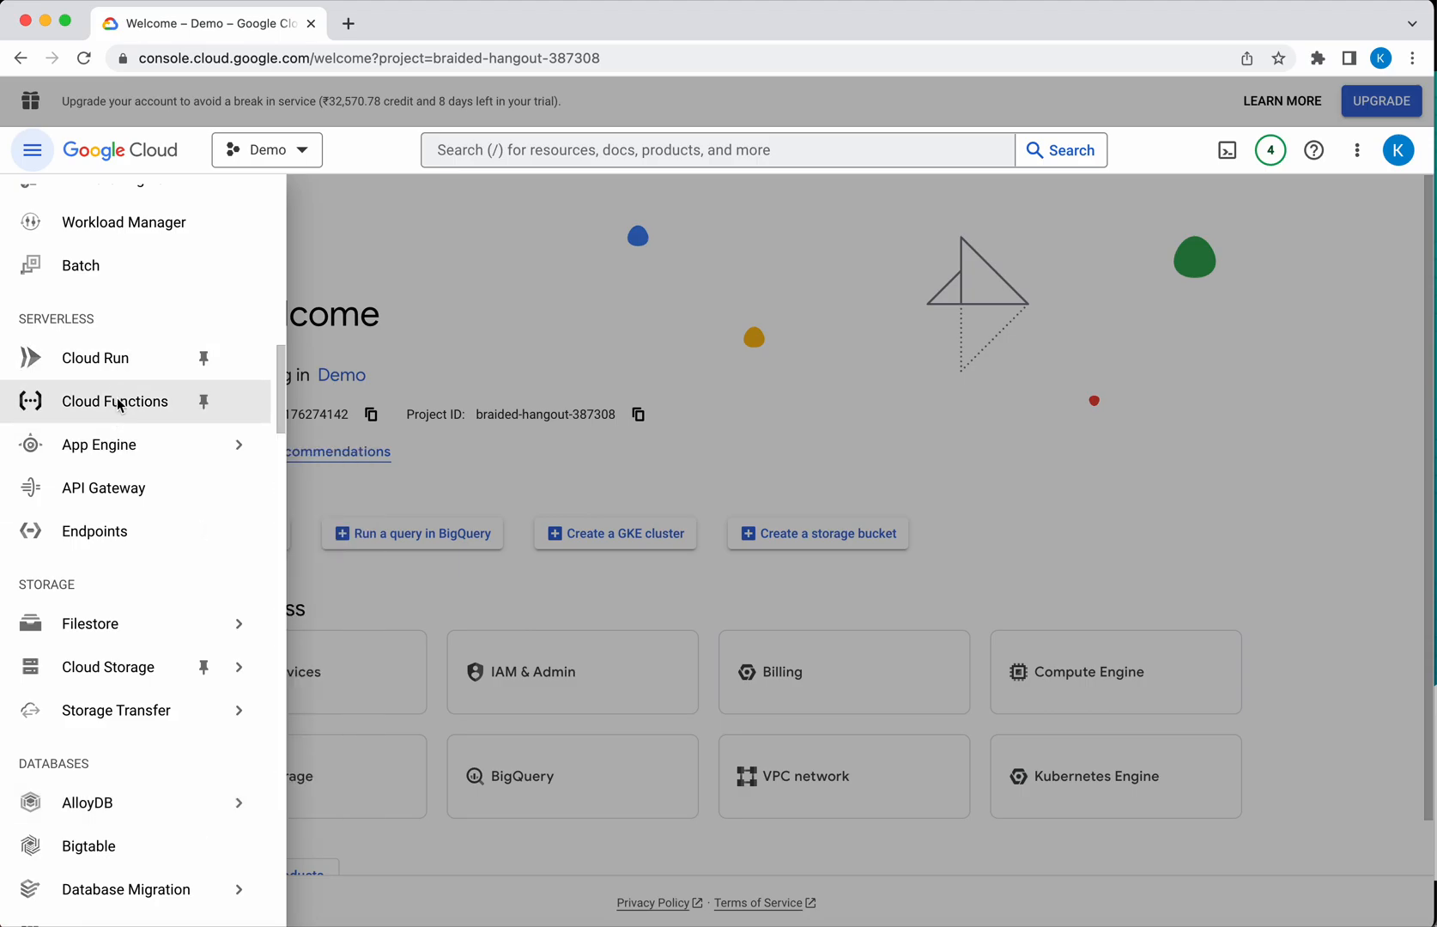
click(114, 401)
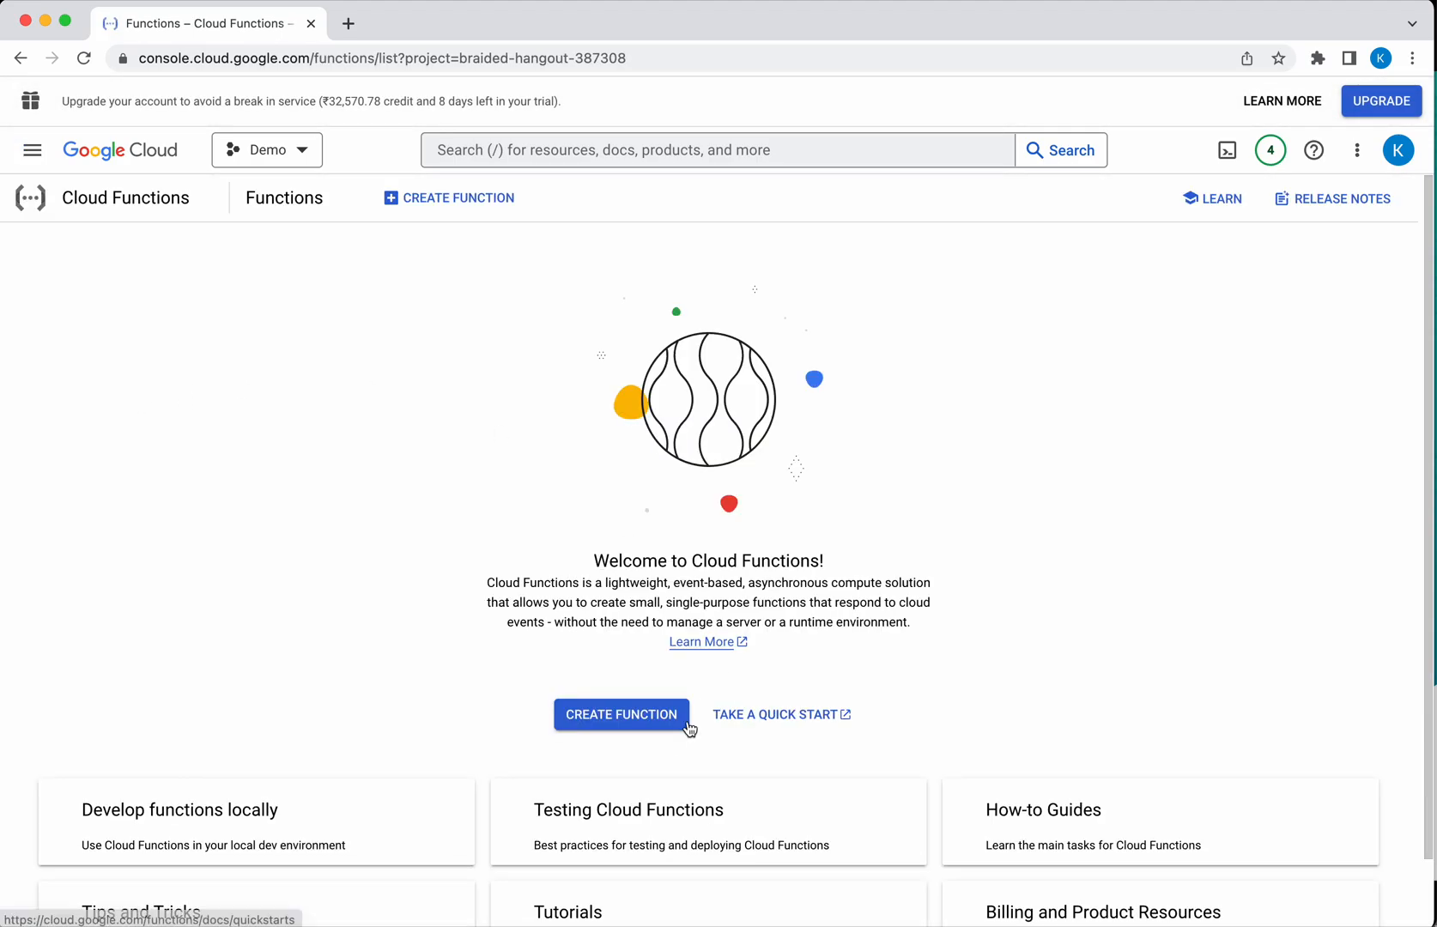
Begin a new function named hello-php-http with unauthenticated invocations allowed
click(621, 715)
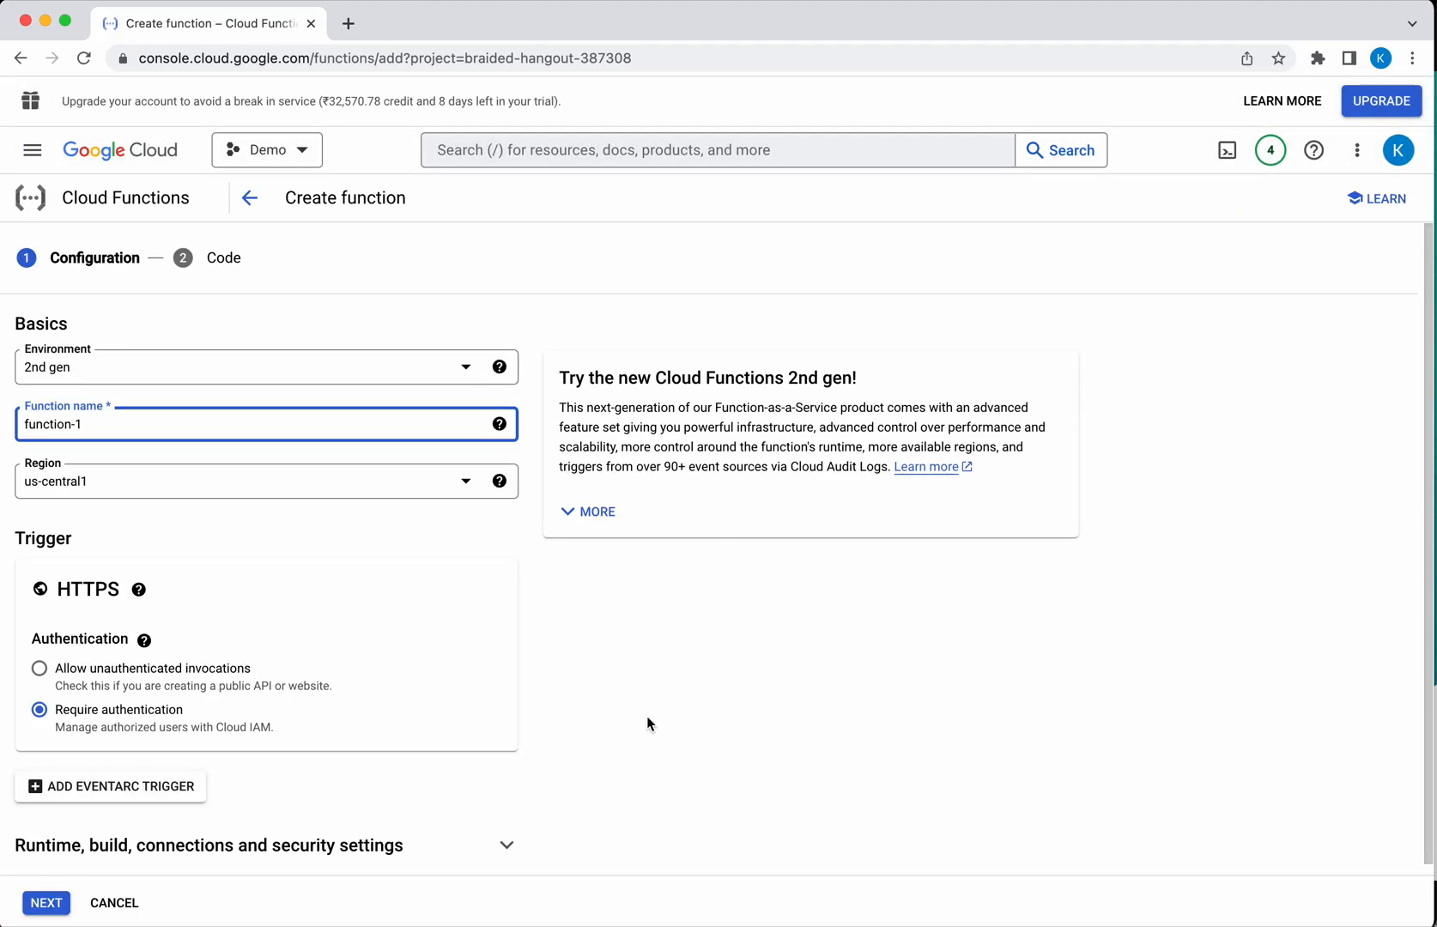
mouse_move(389, 377)
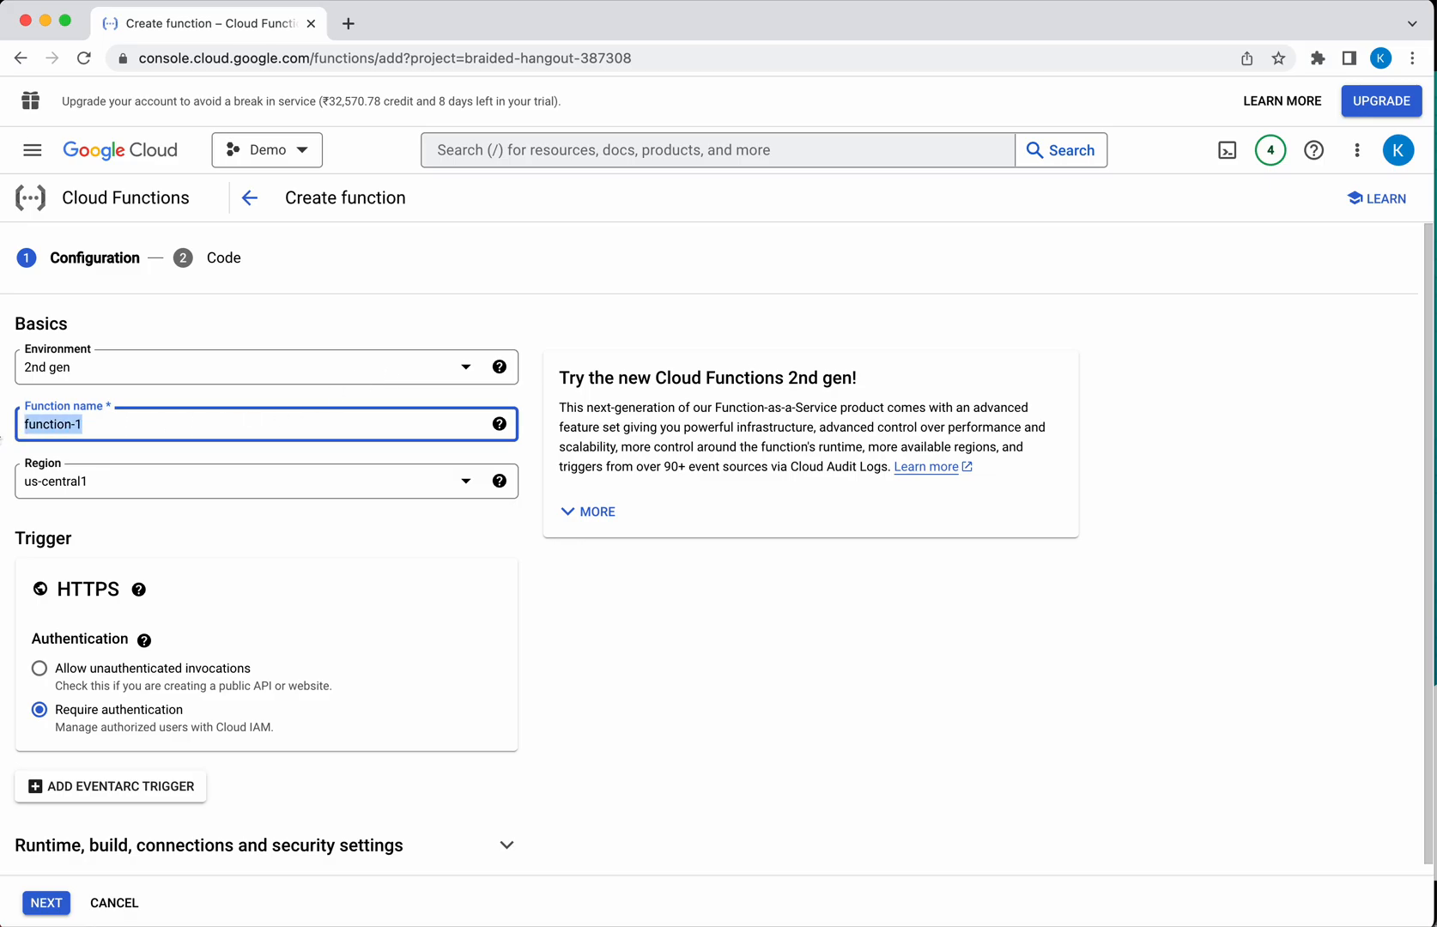
text(hello-php)
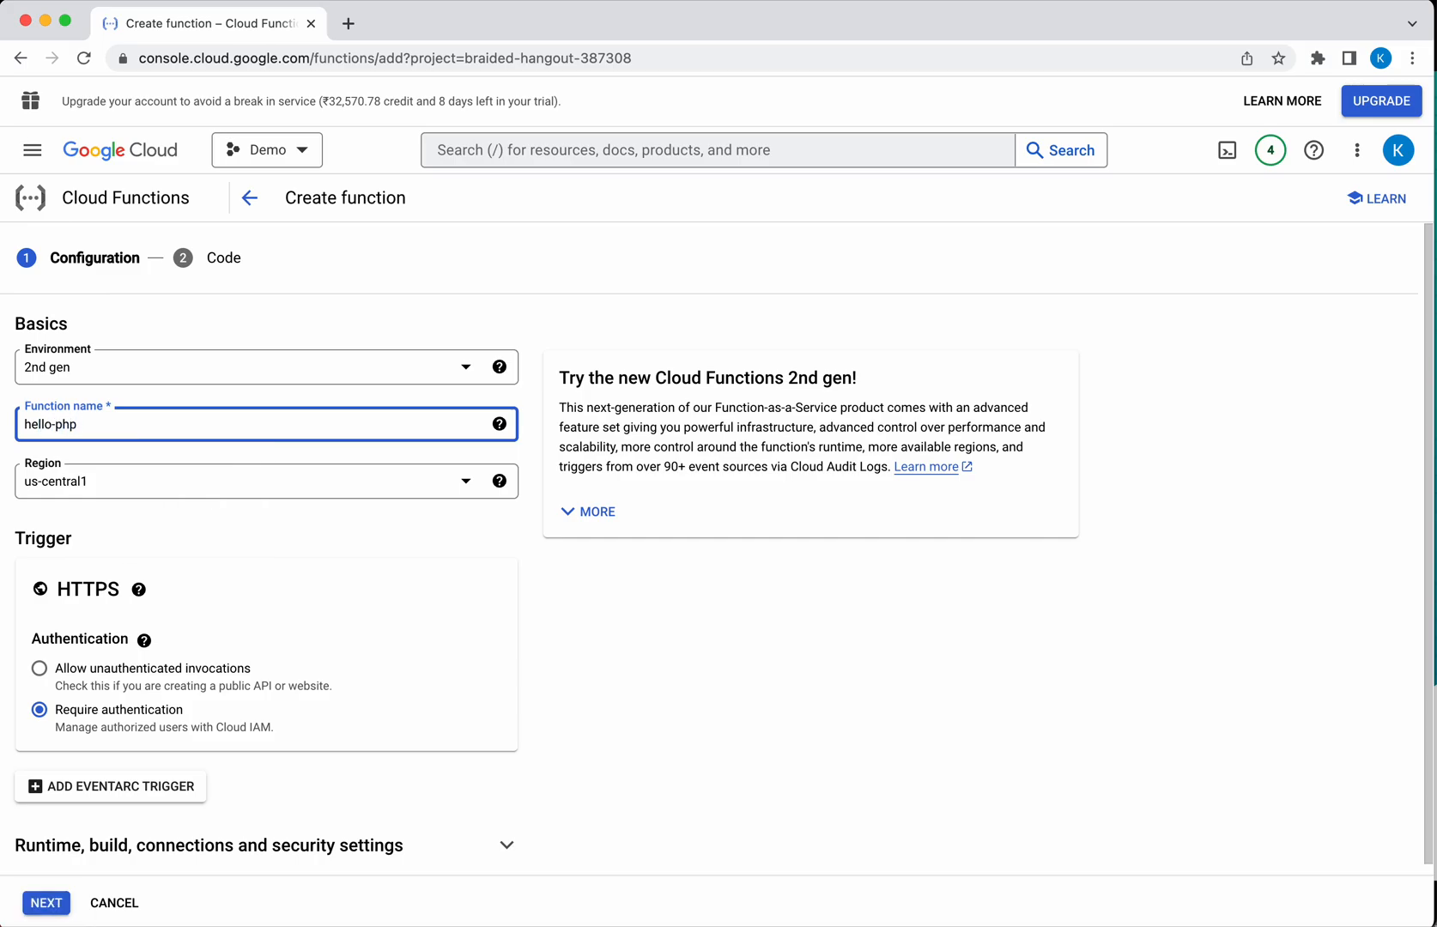
text(-http)
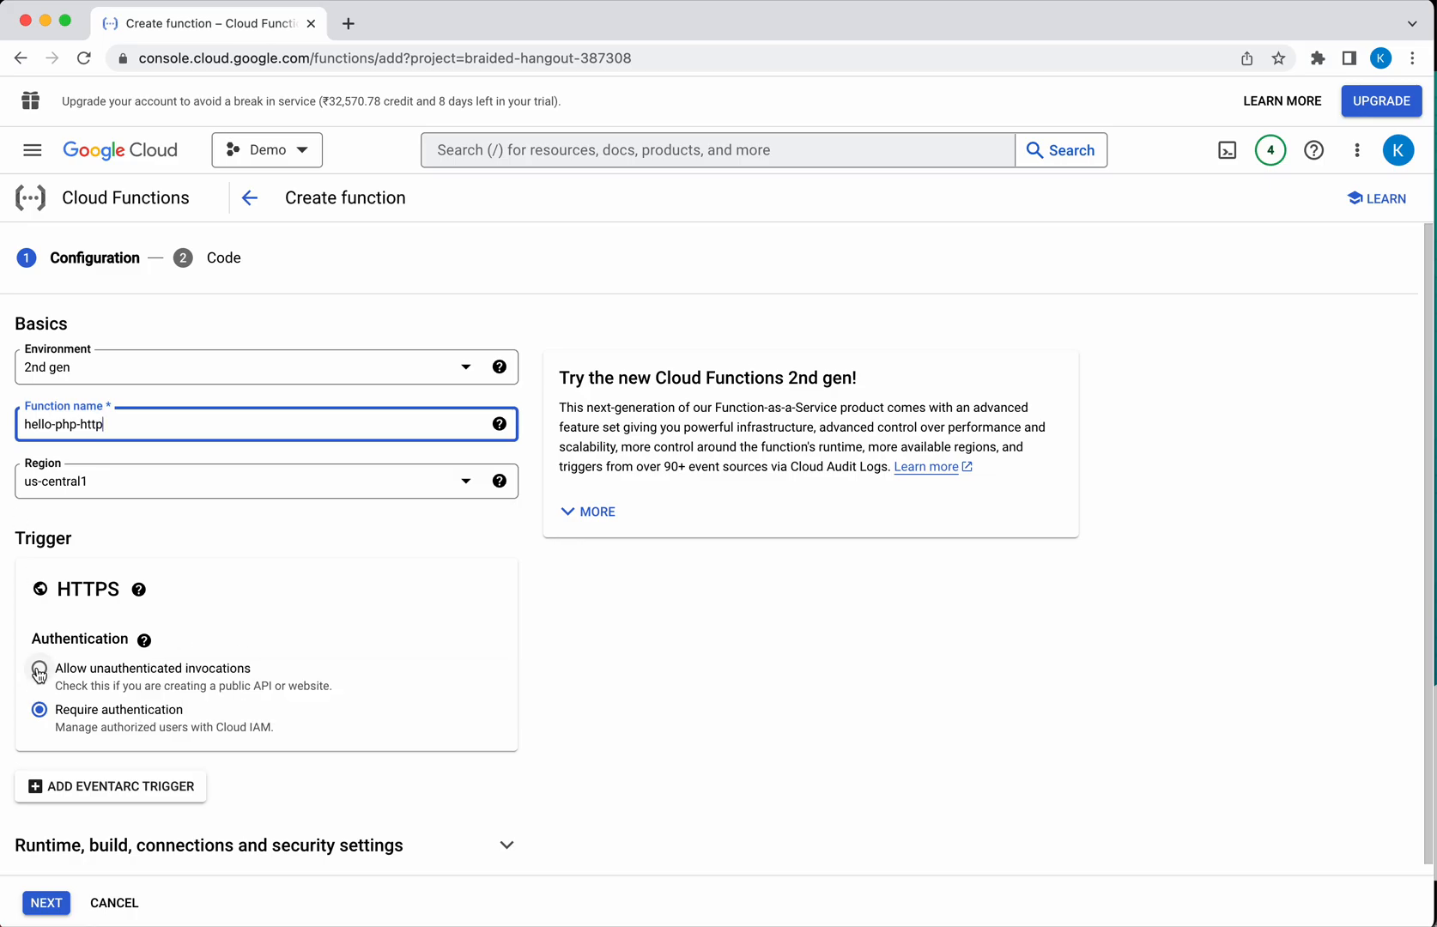
click(39, 668)
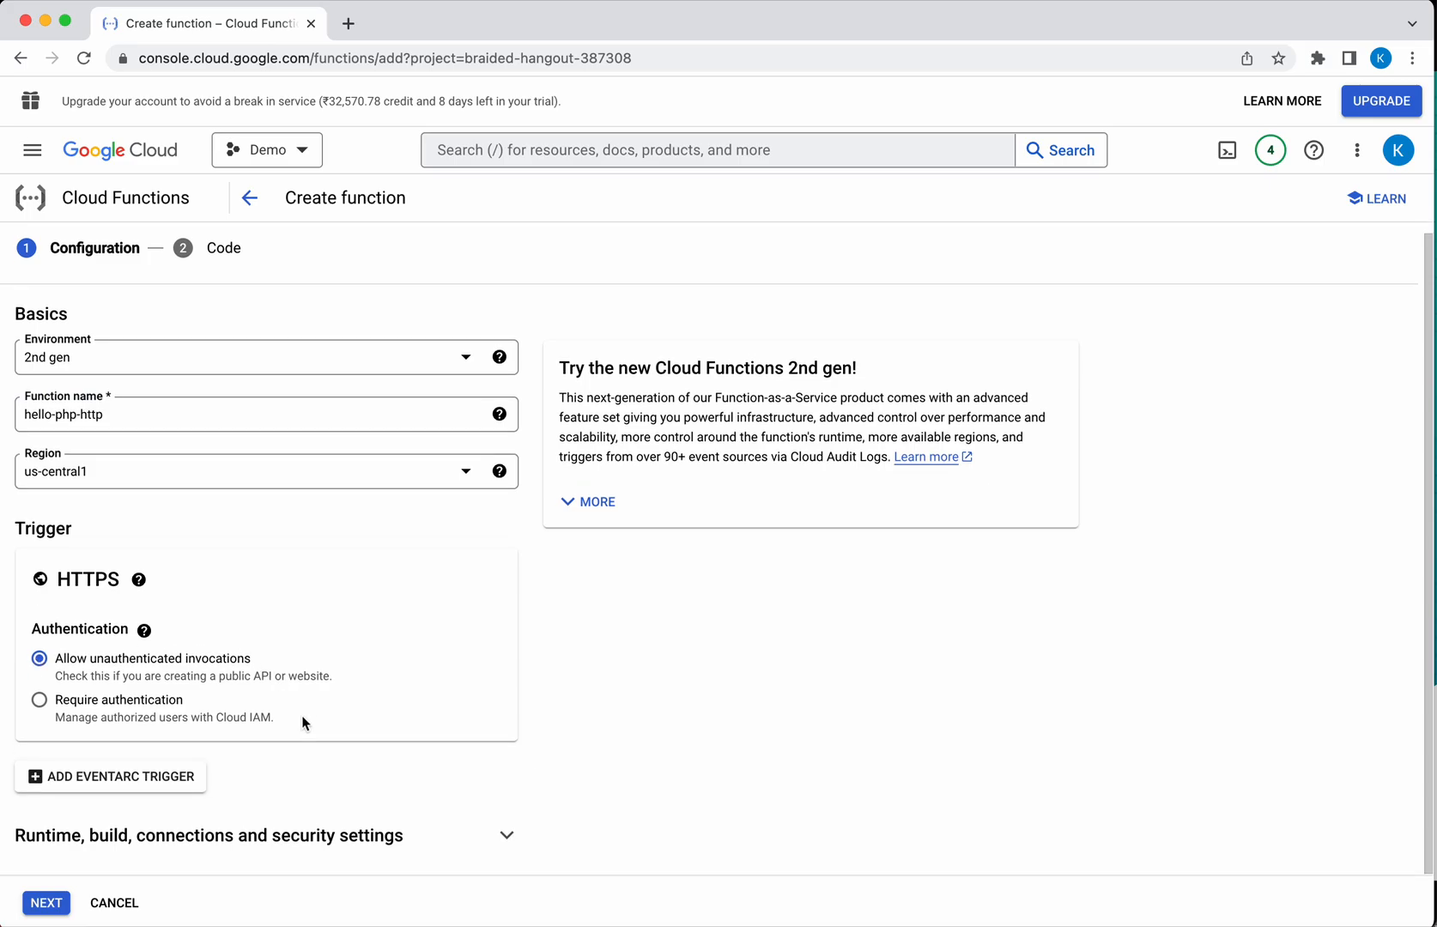
mouse_move(172, 510)
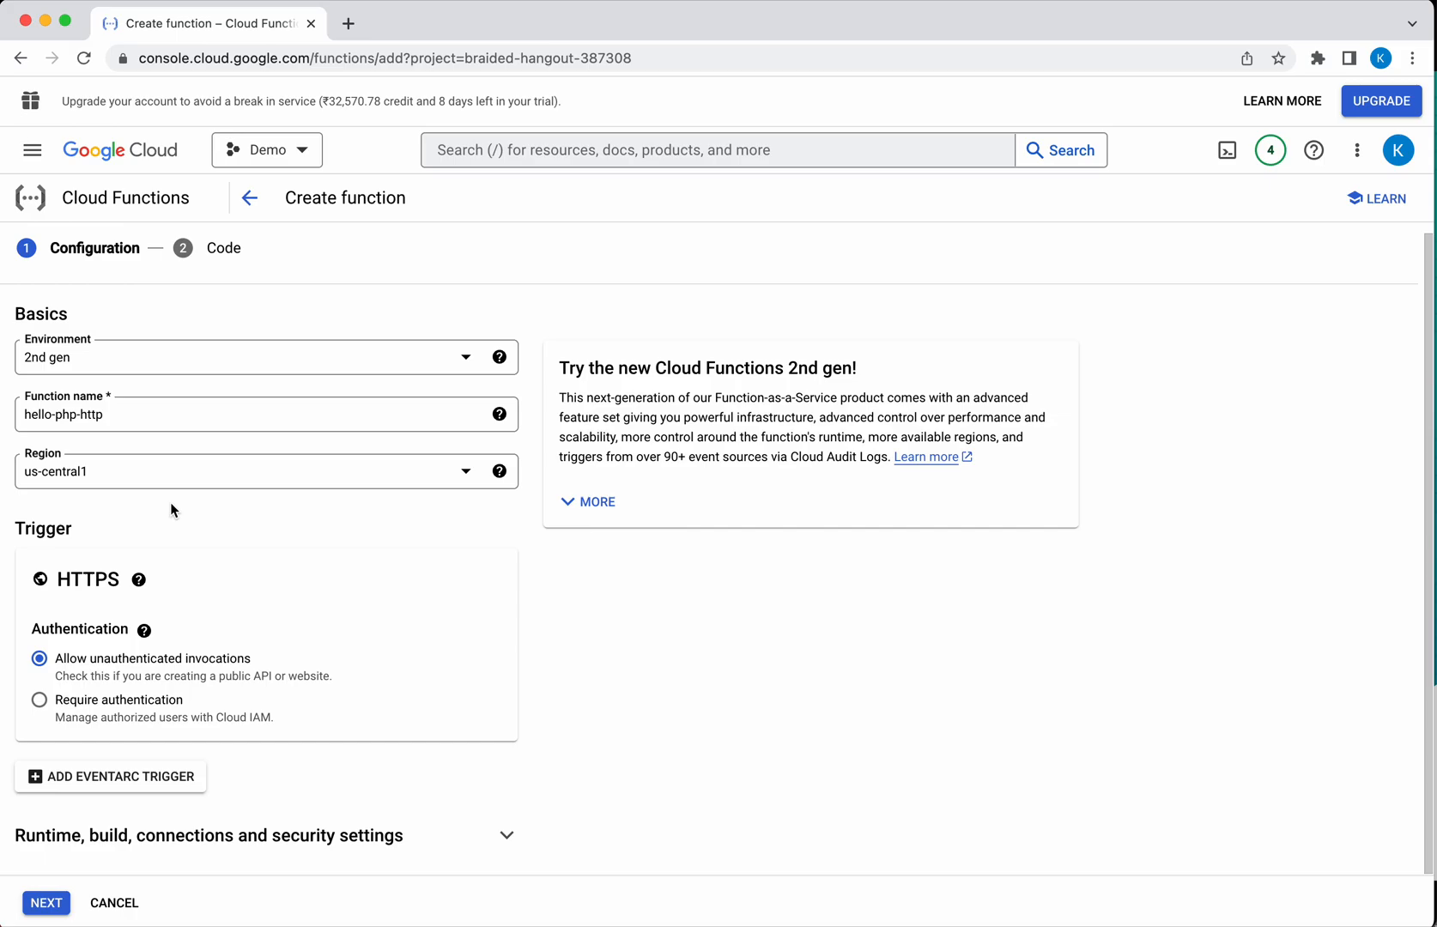
mouse_move(375, 844)
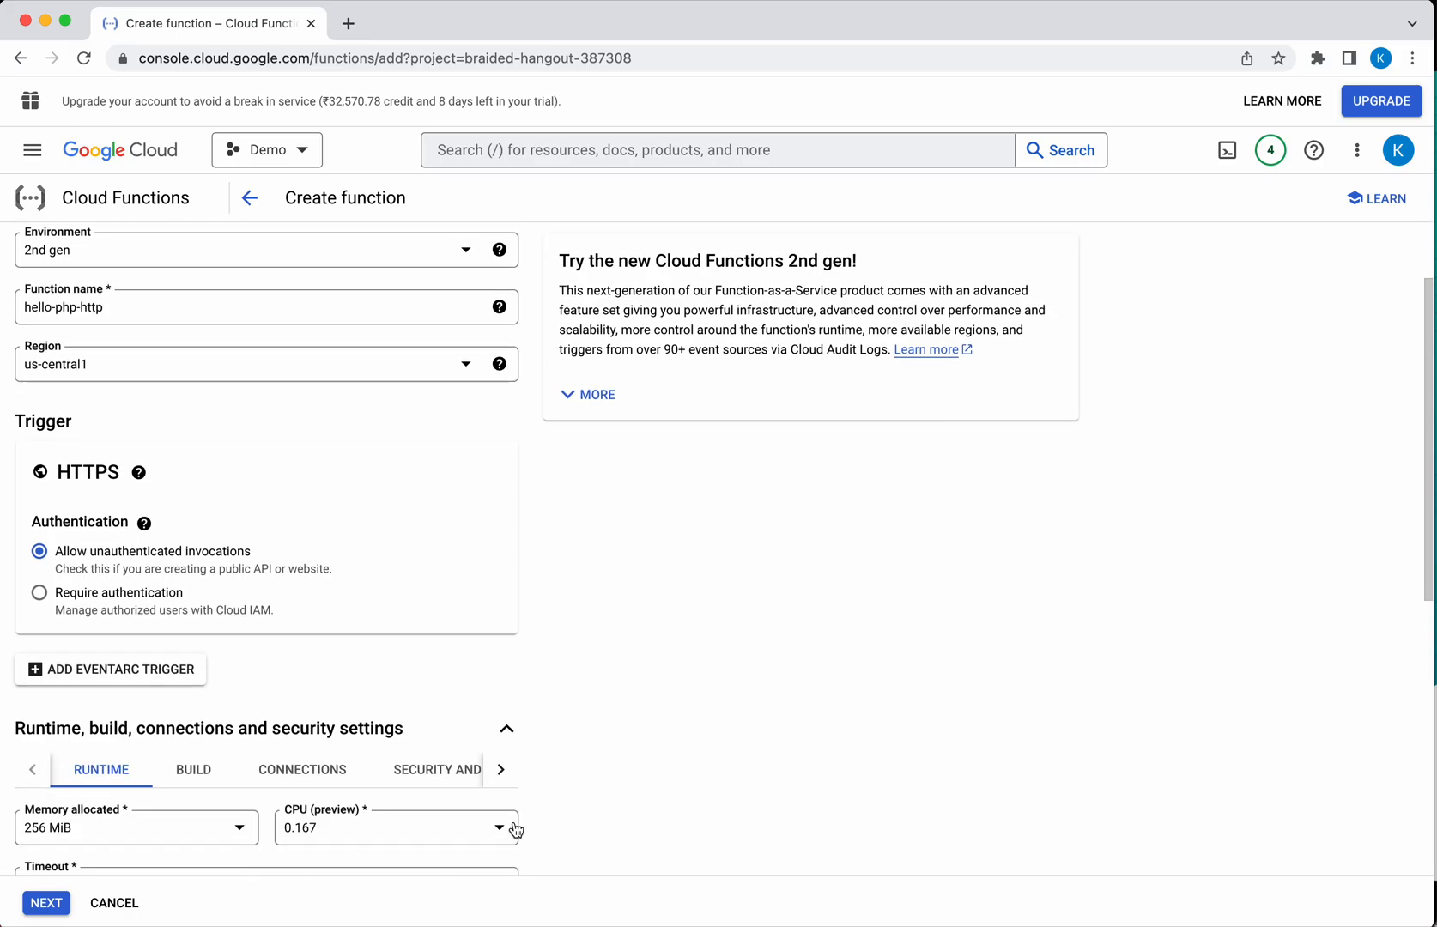
Set memory allocated to 128 MiB and maximum number of instances to 5
scroll(down, 3)
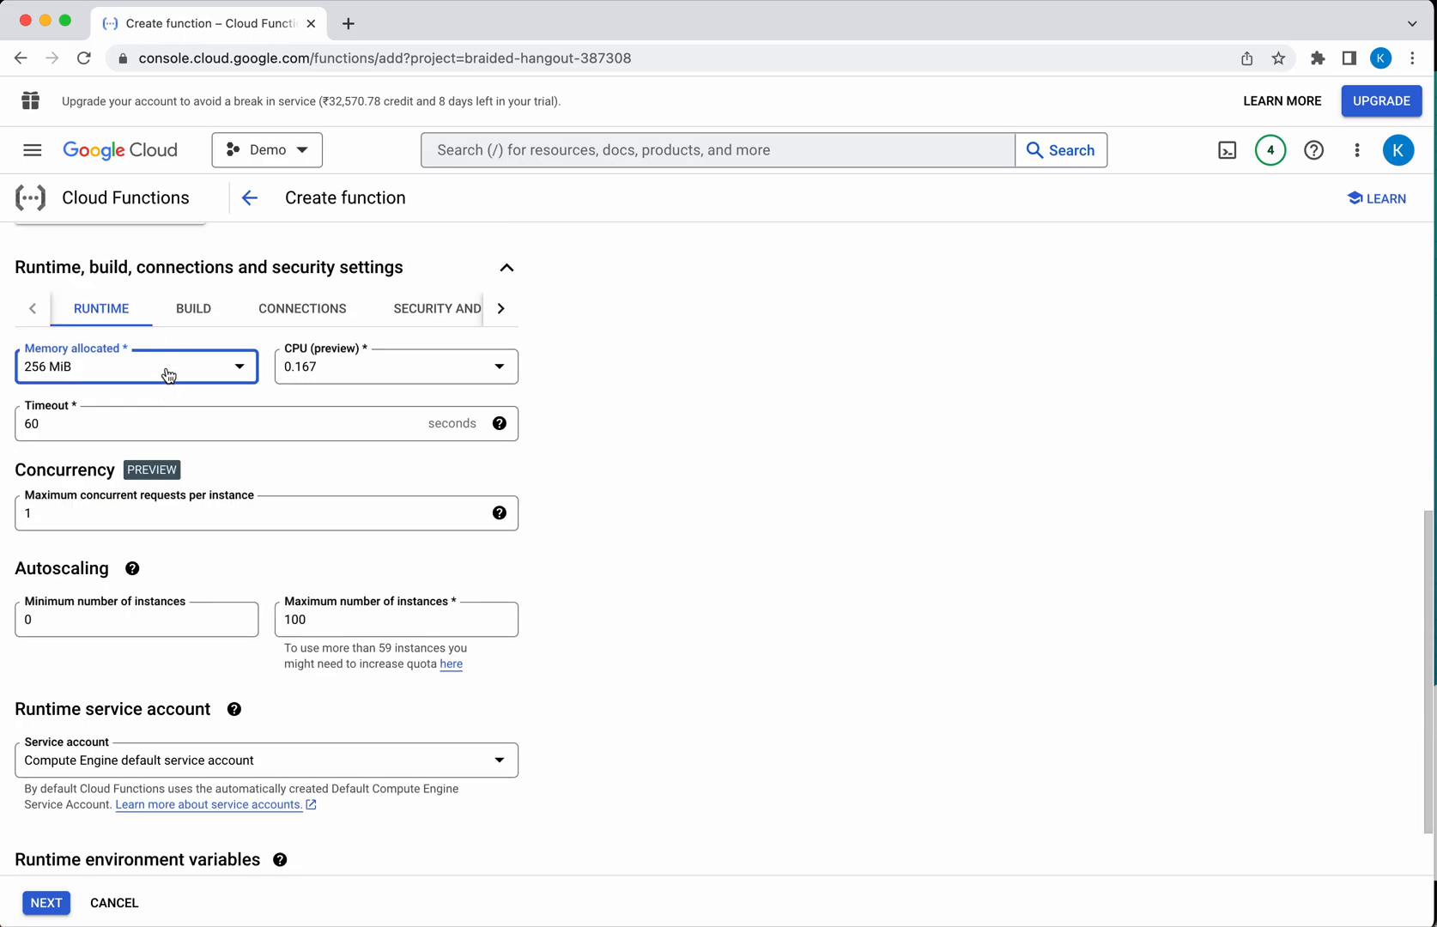
click(137, 367)
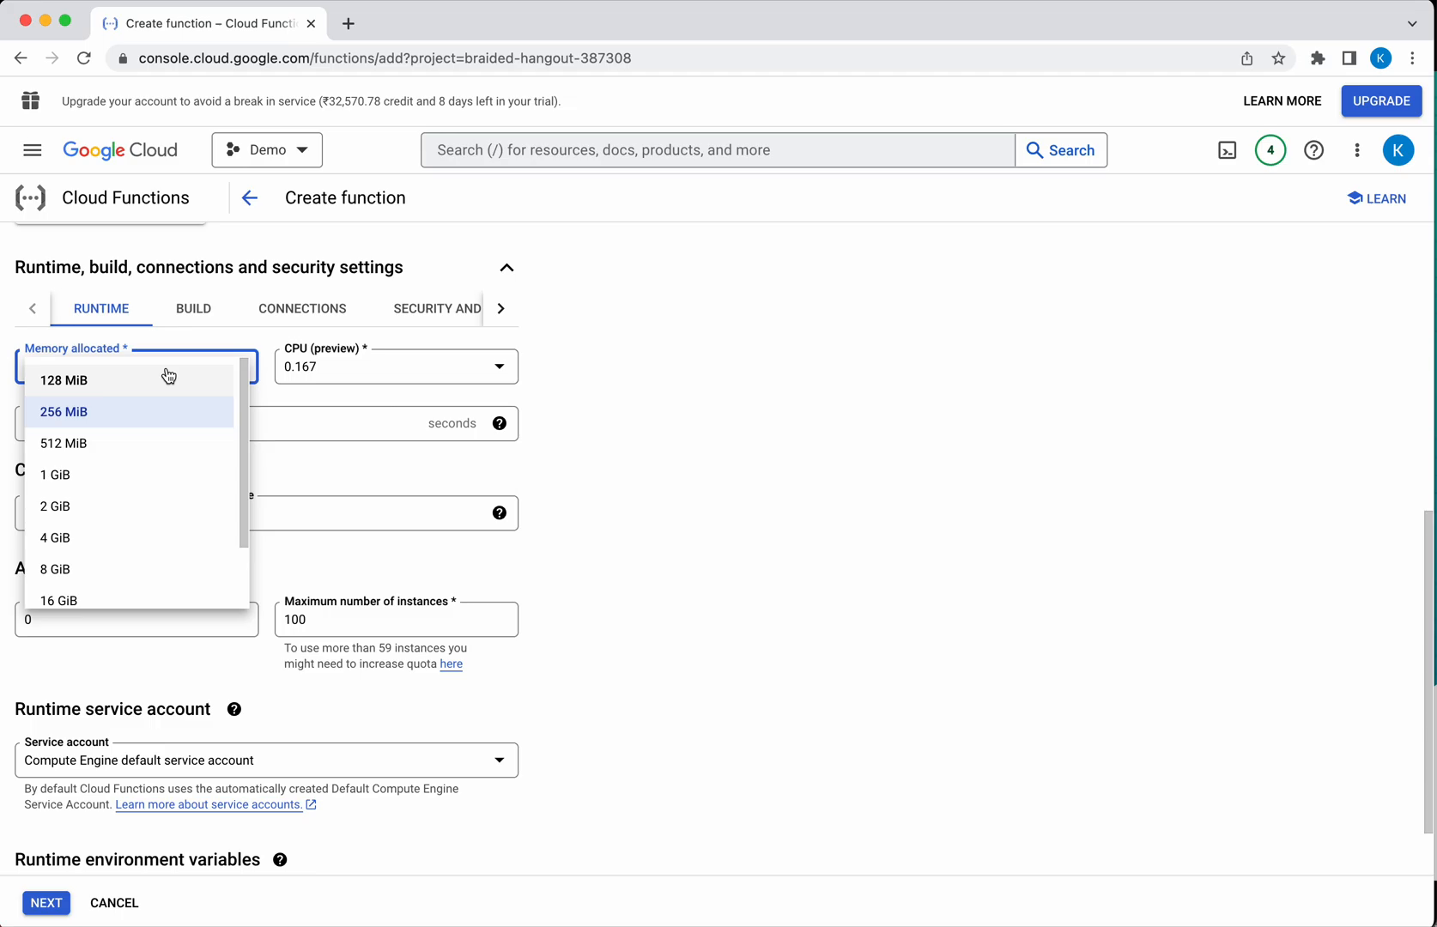
click(64, 381)
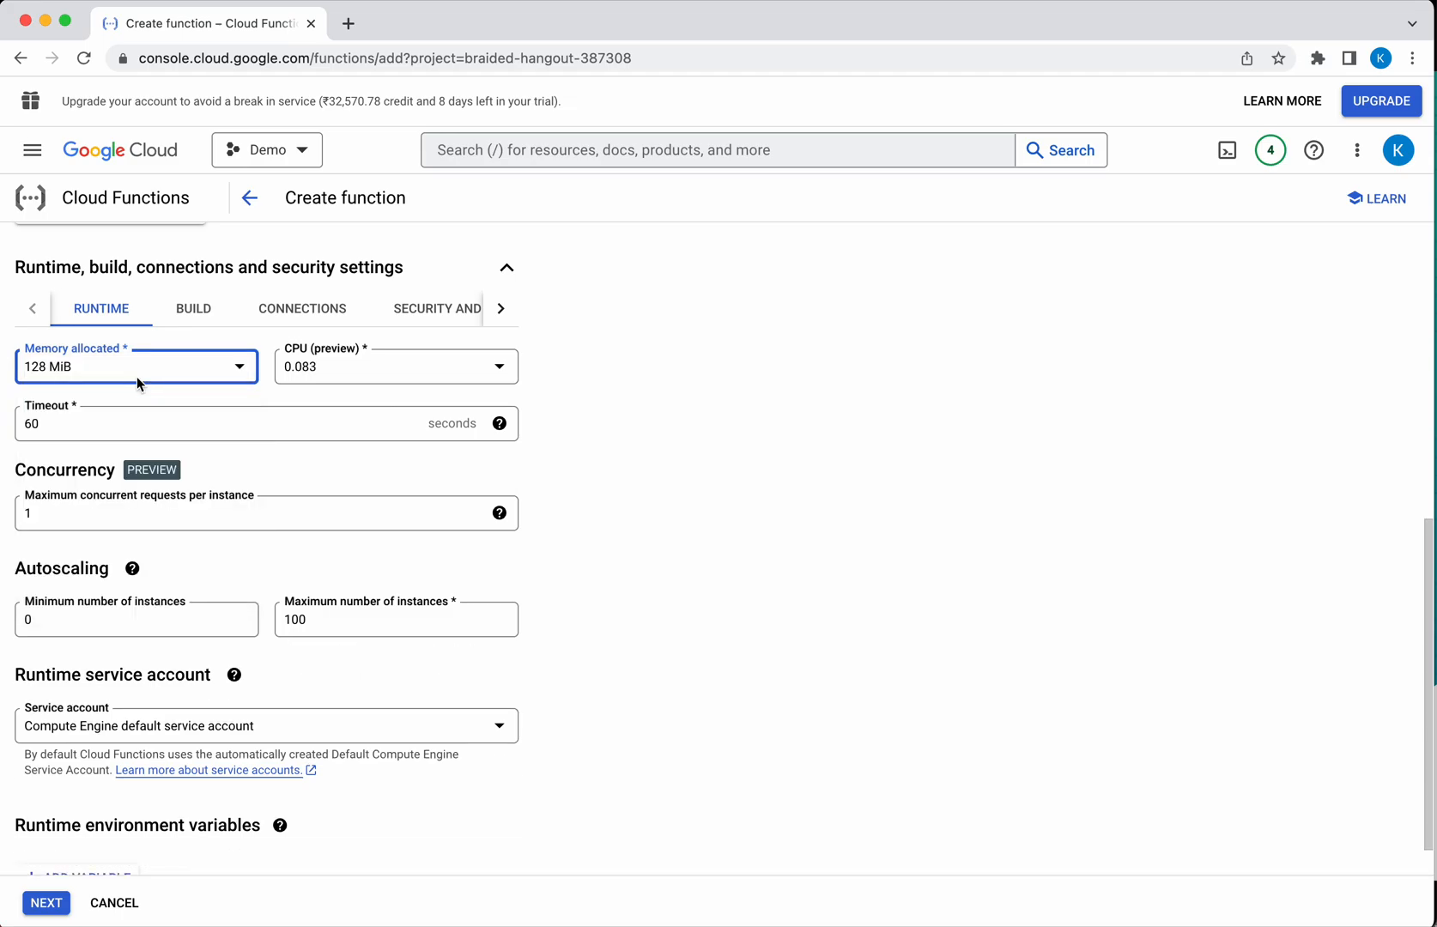
mouse_move(135, 440)
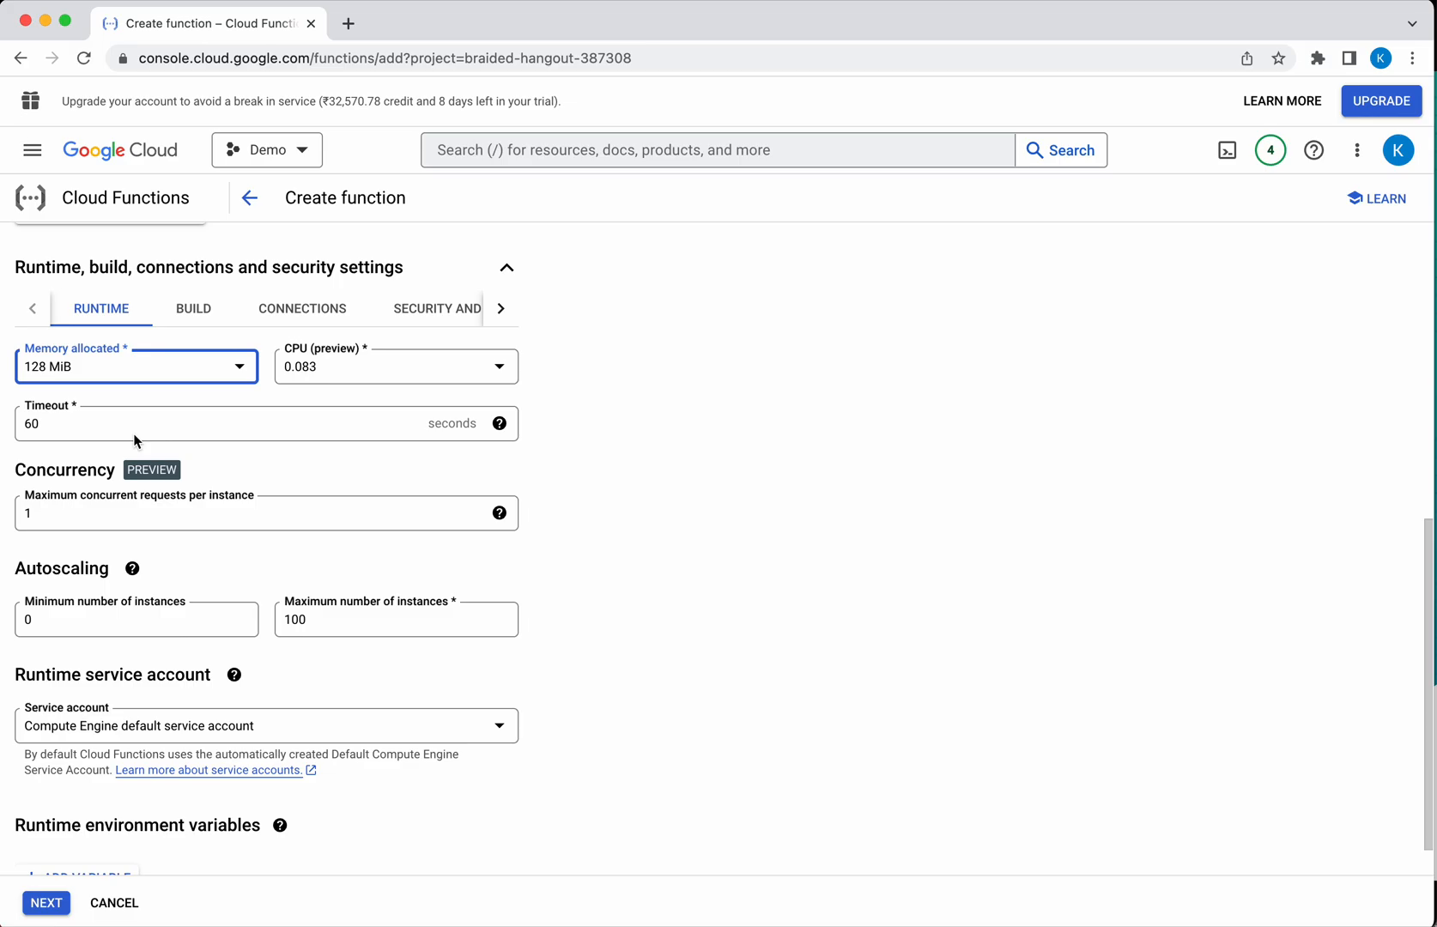
mouse_move(155, 507)
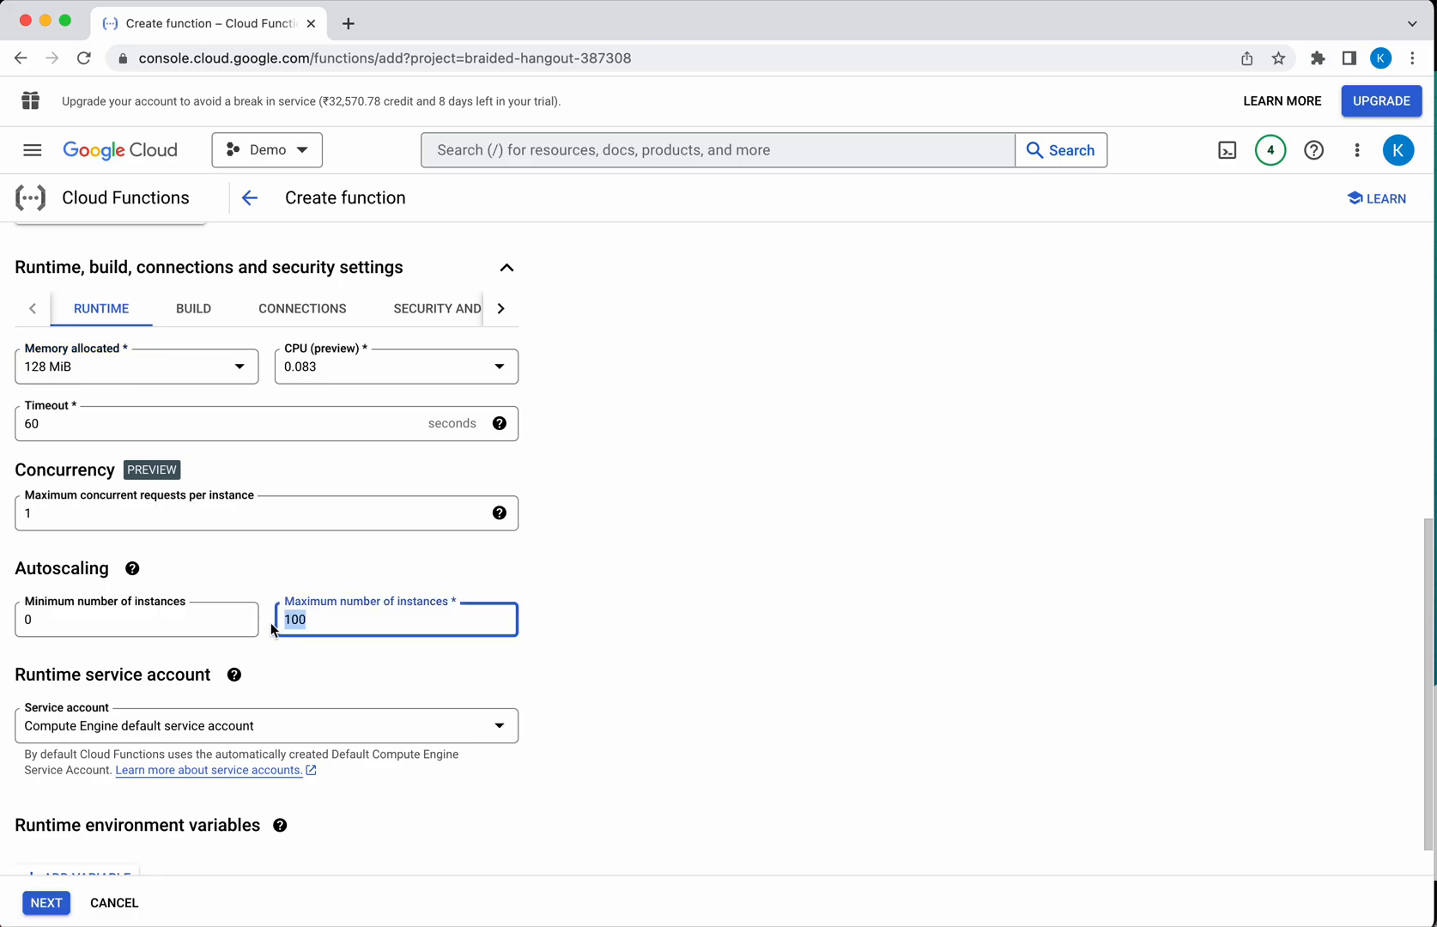
text(5)
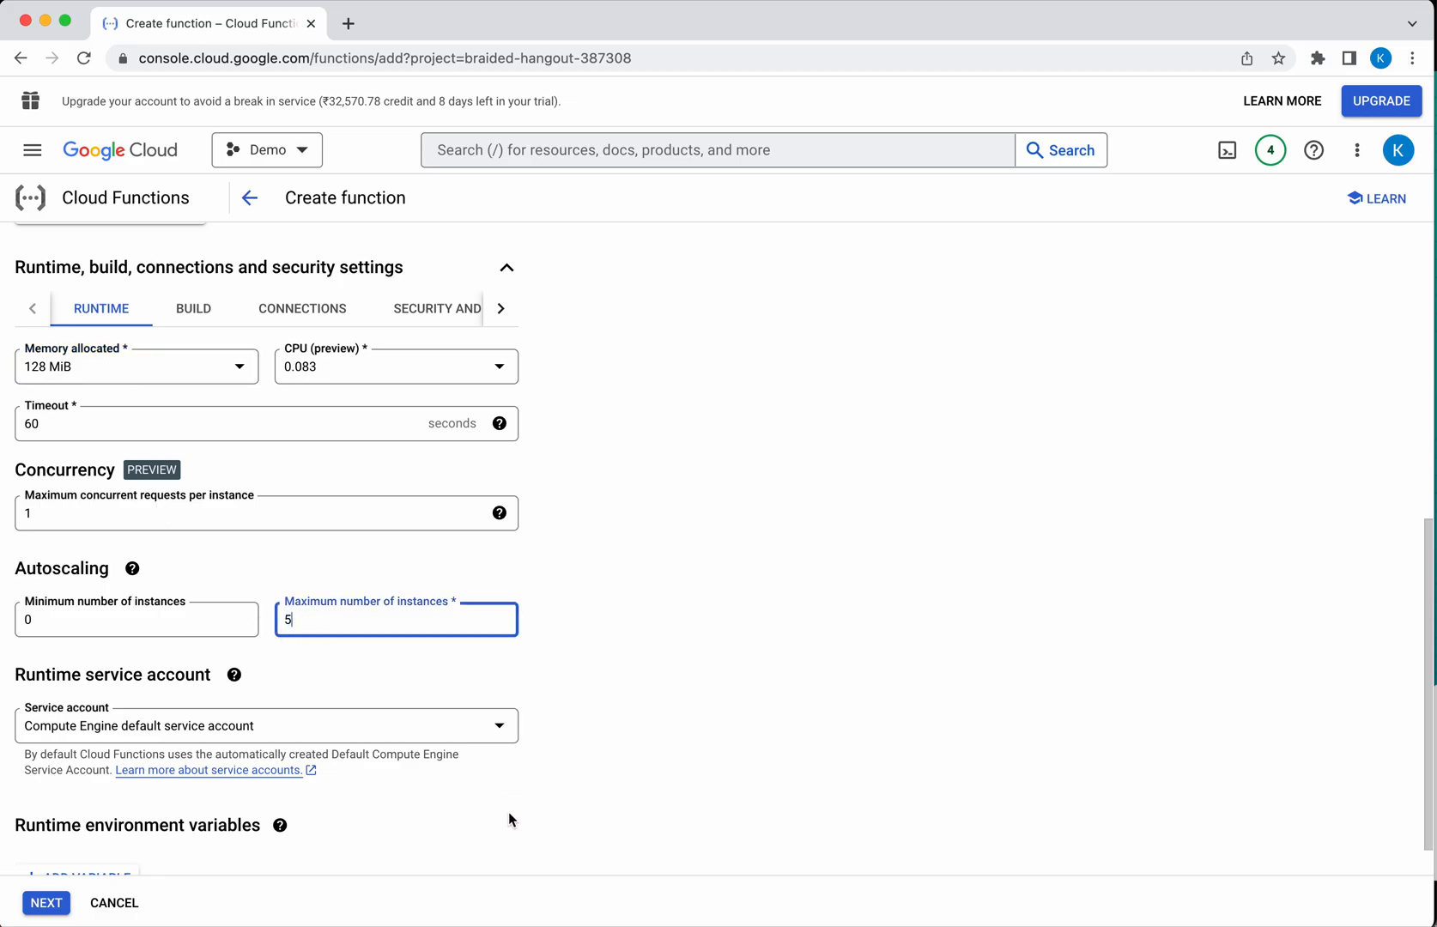
scroll(down, 3)
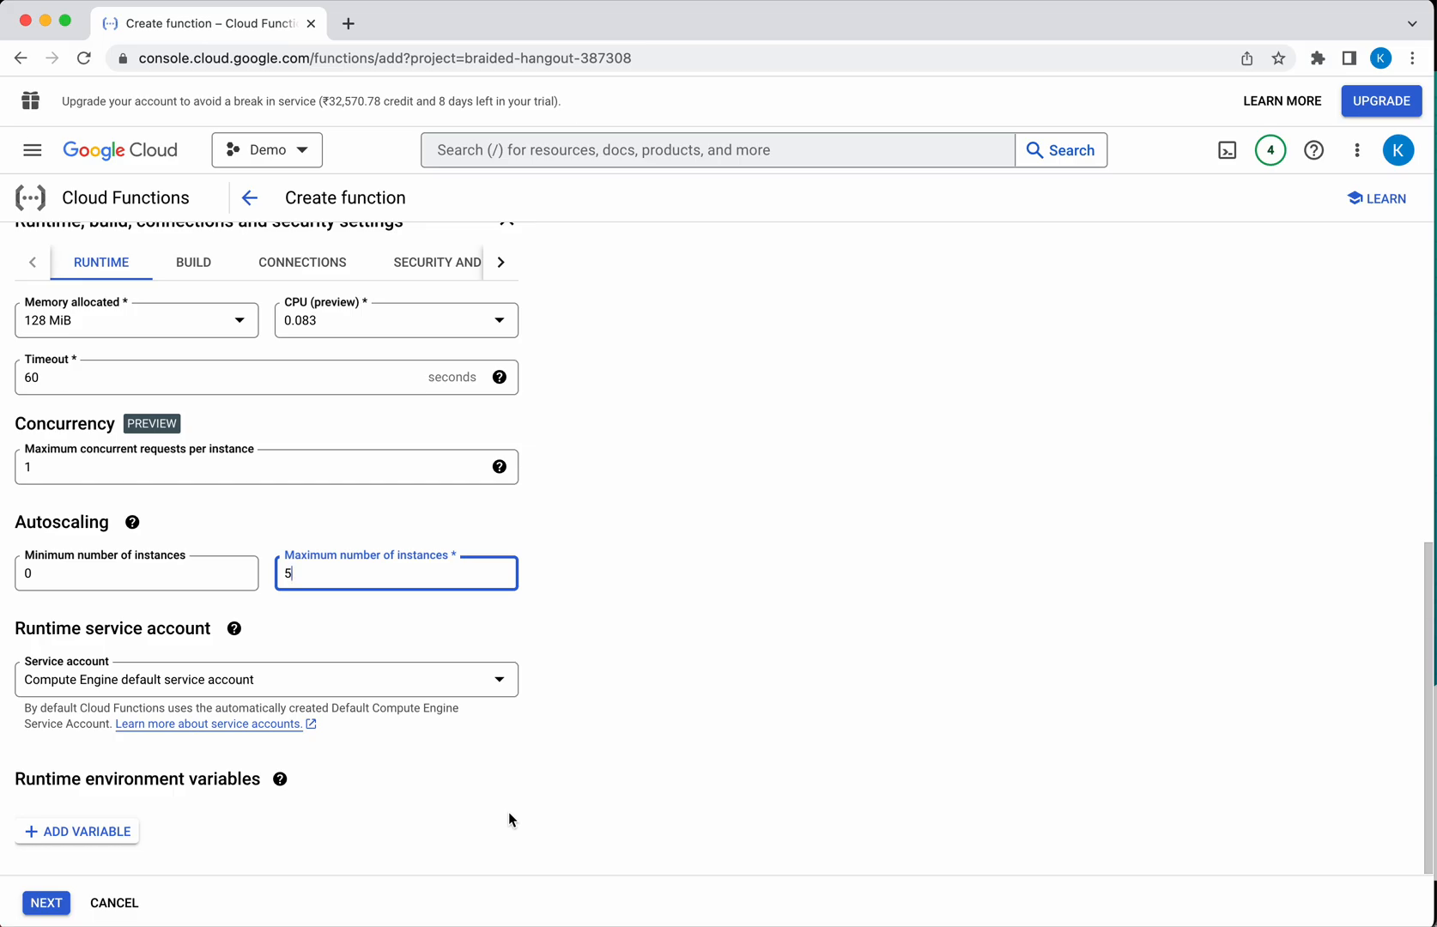
mouse_move(337, 841)
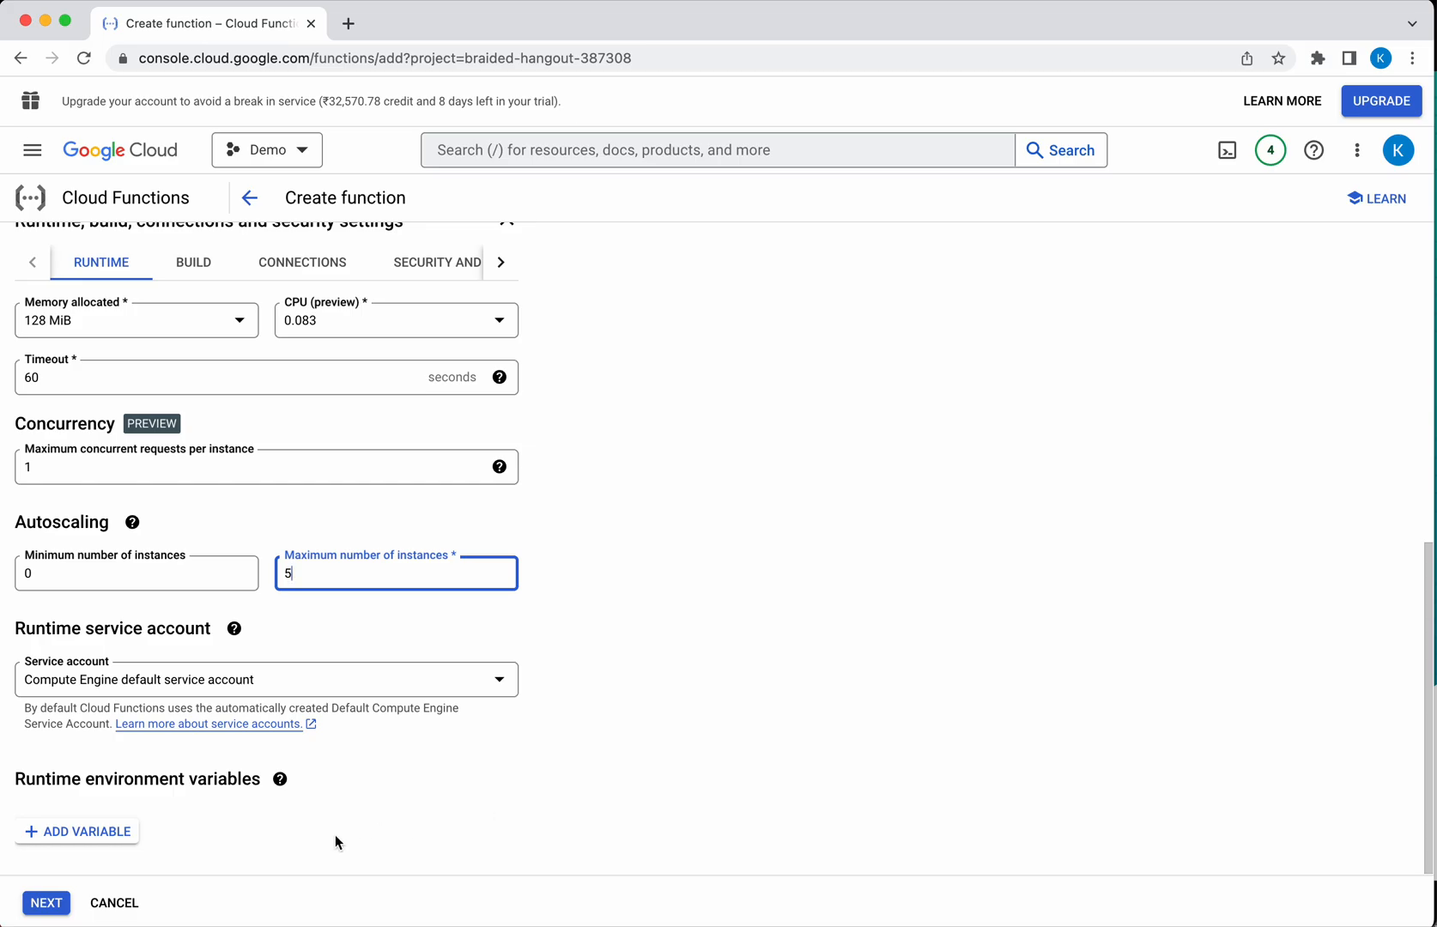
mouse_move(549, 788)
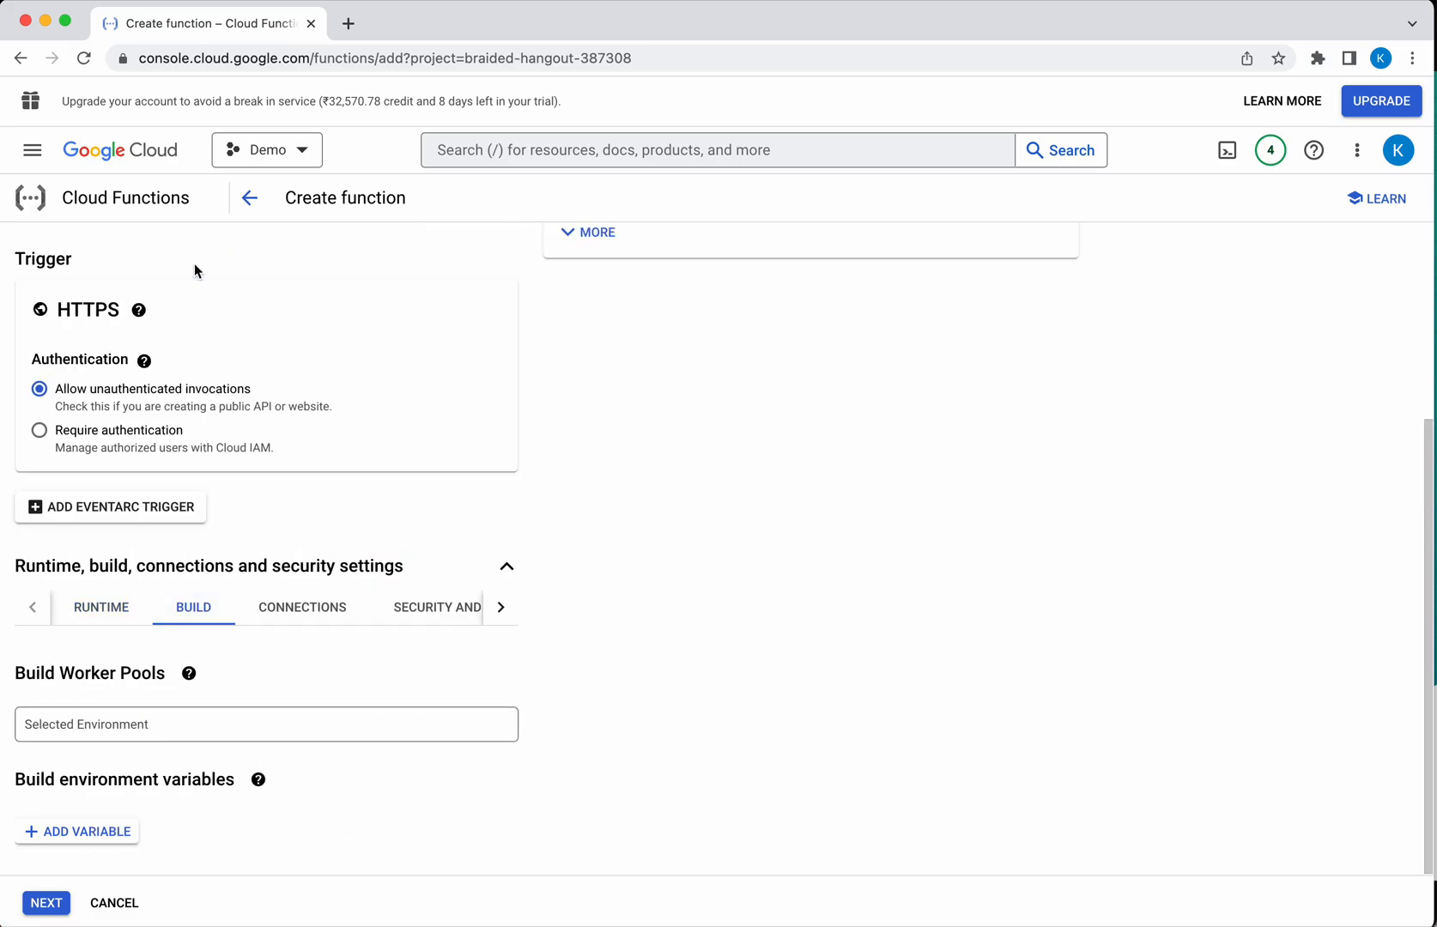
mouse_move(322, 891)
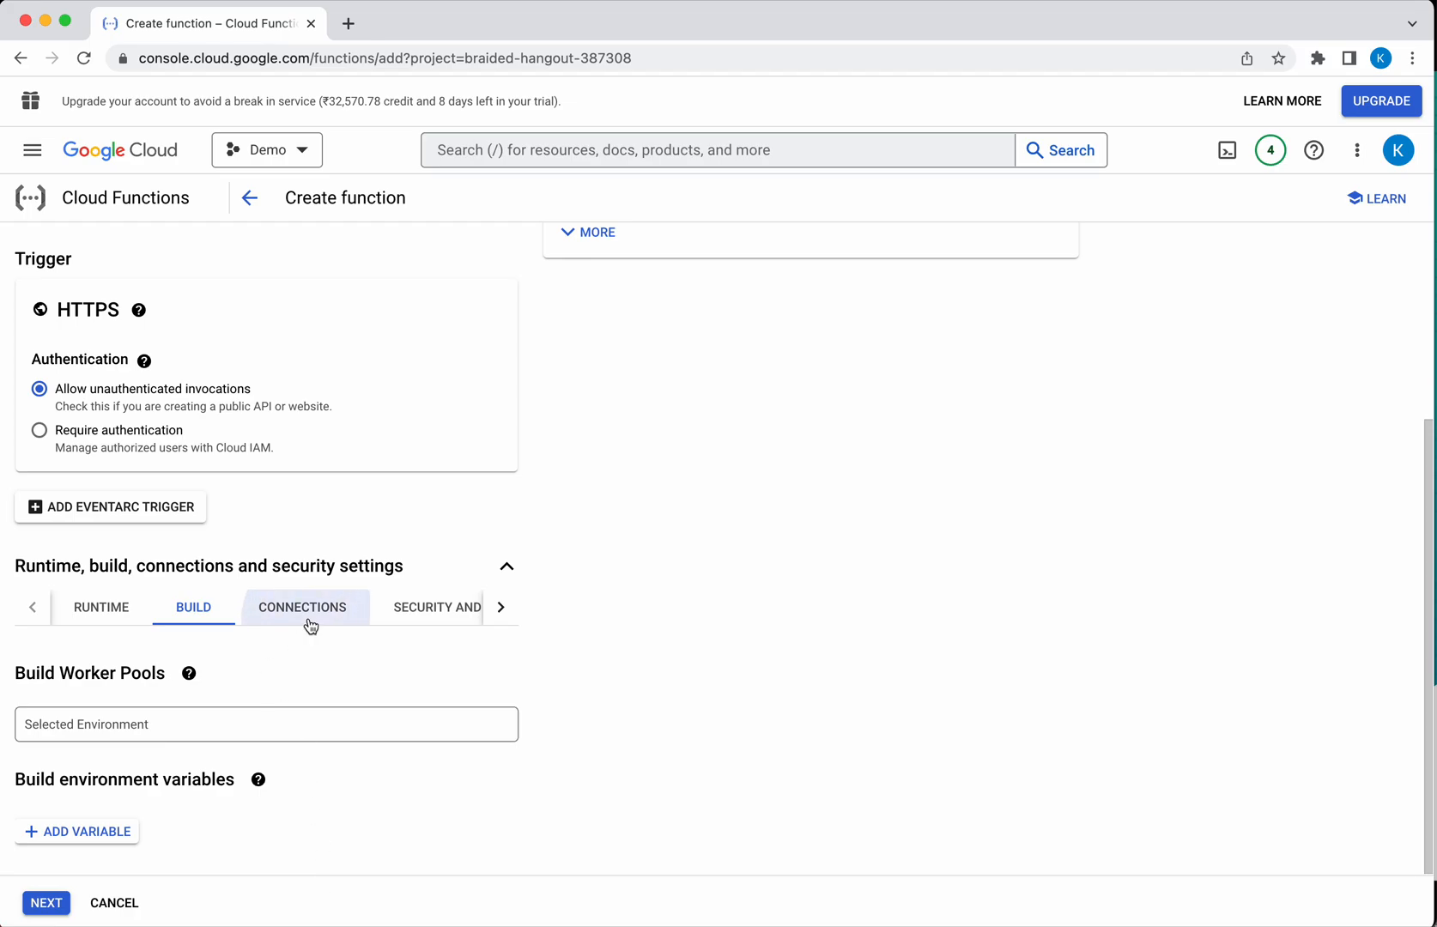
Review the Connections, Security and Image Repo settings, keeping Google-managed encryption and Artifact Registry
click(301, 607)
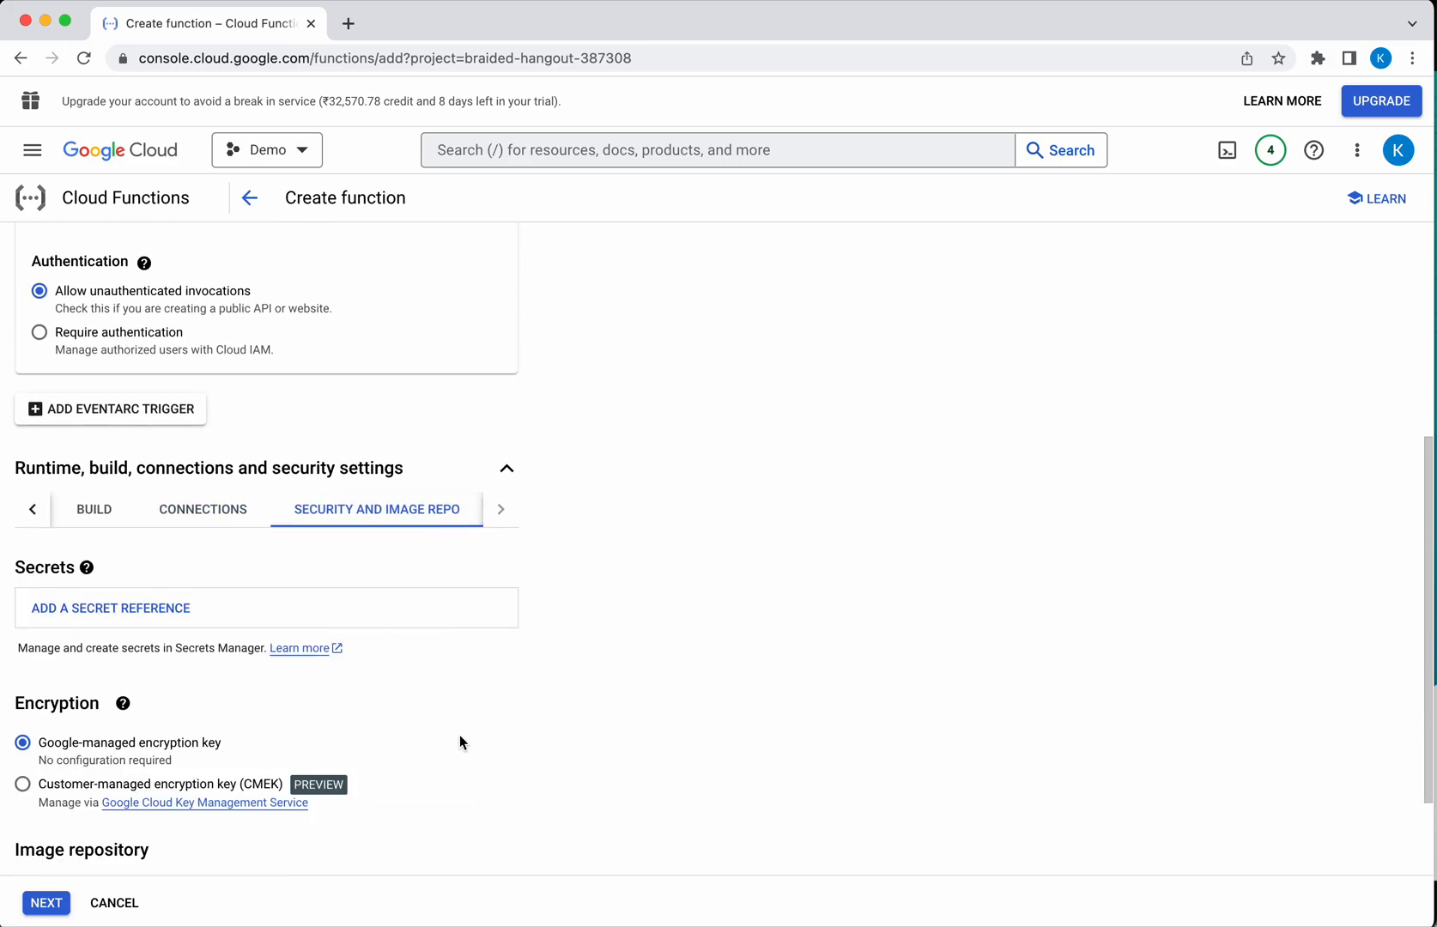
scroll(down, 3)
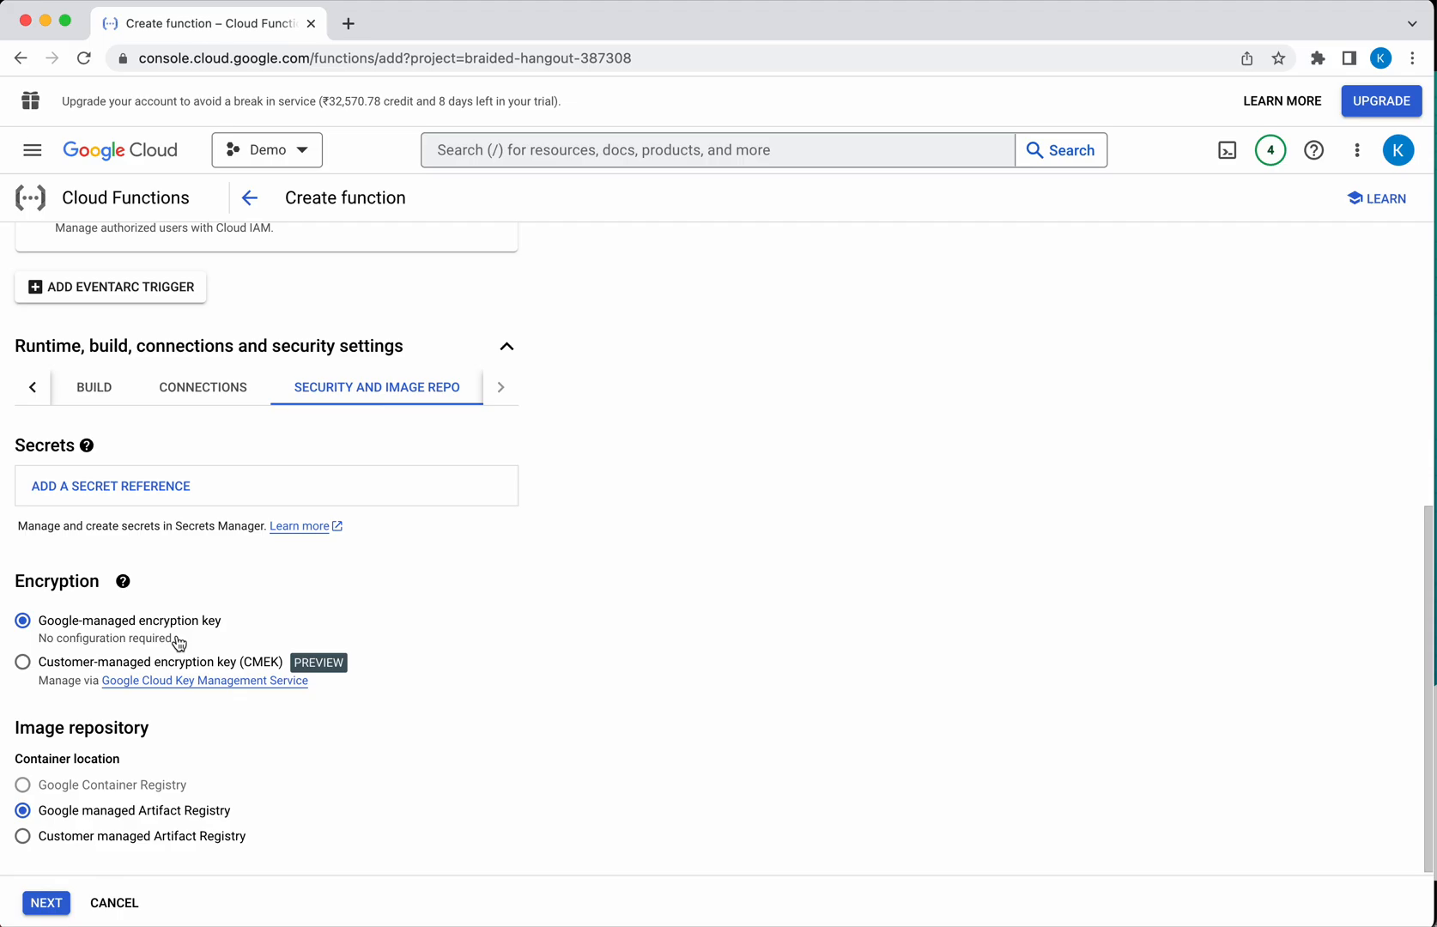
mouse_move(256, 767)
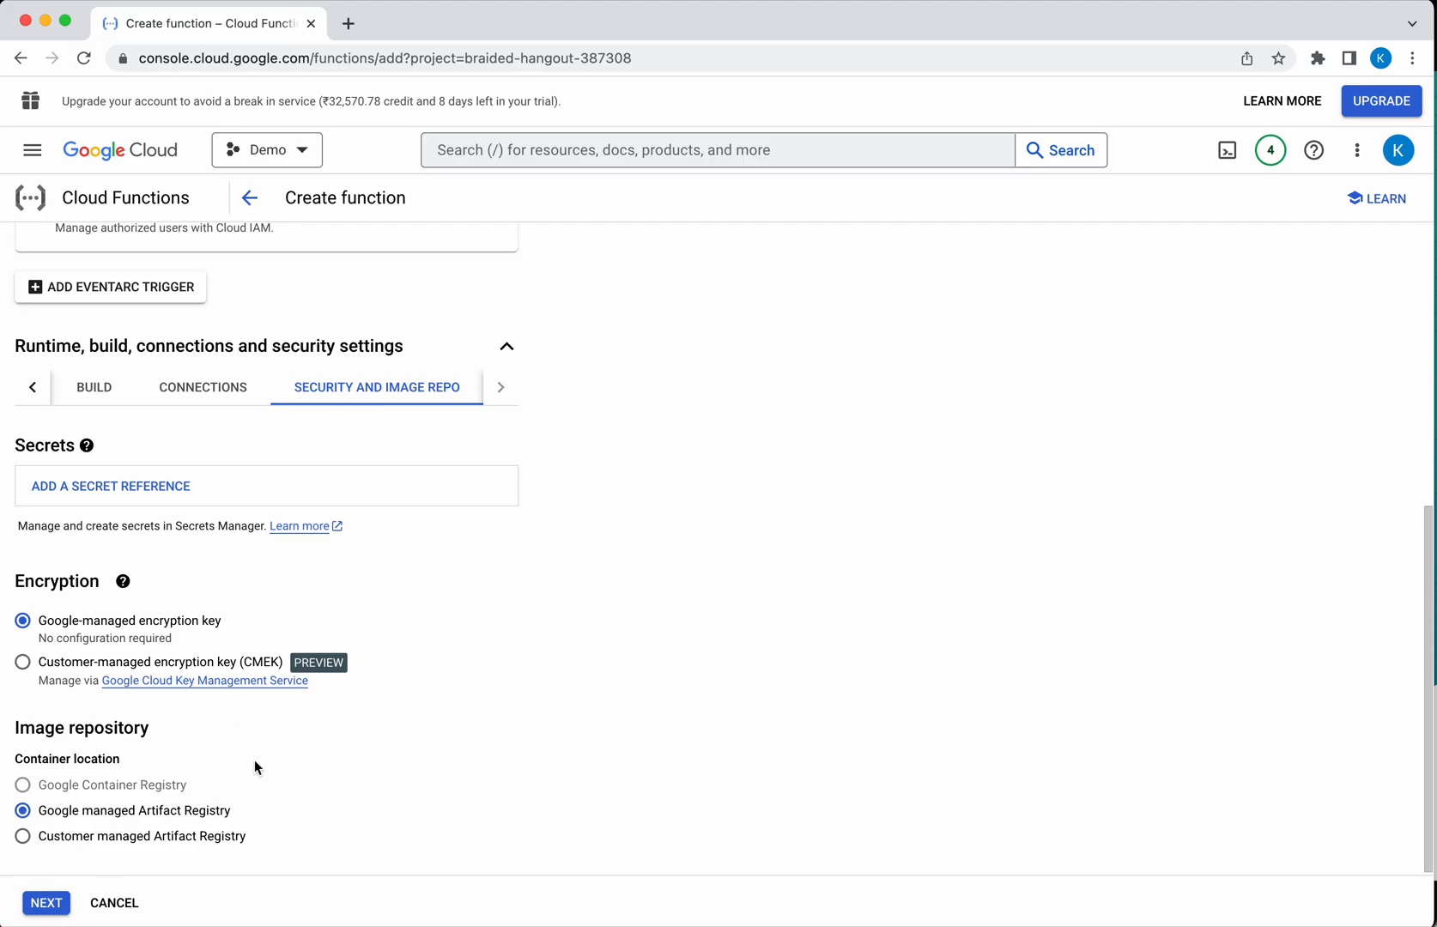
mouse_move(277, 794)
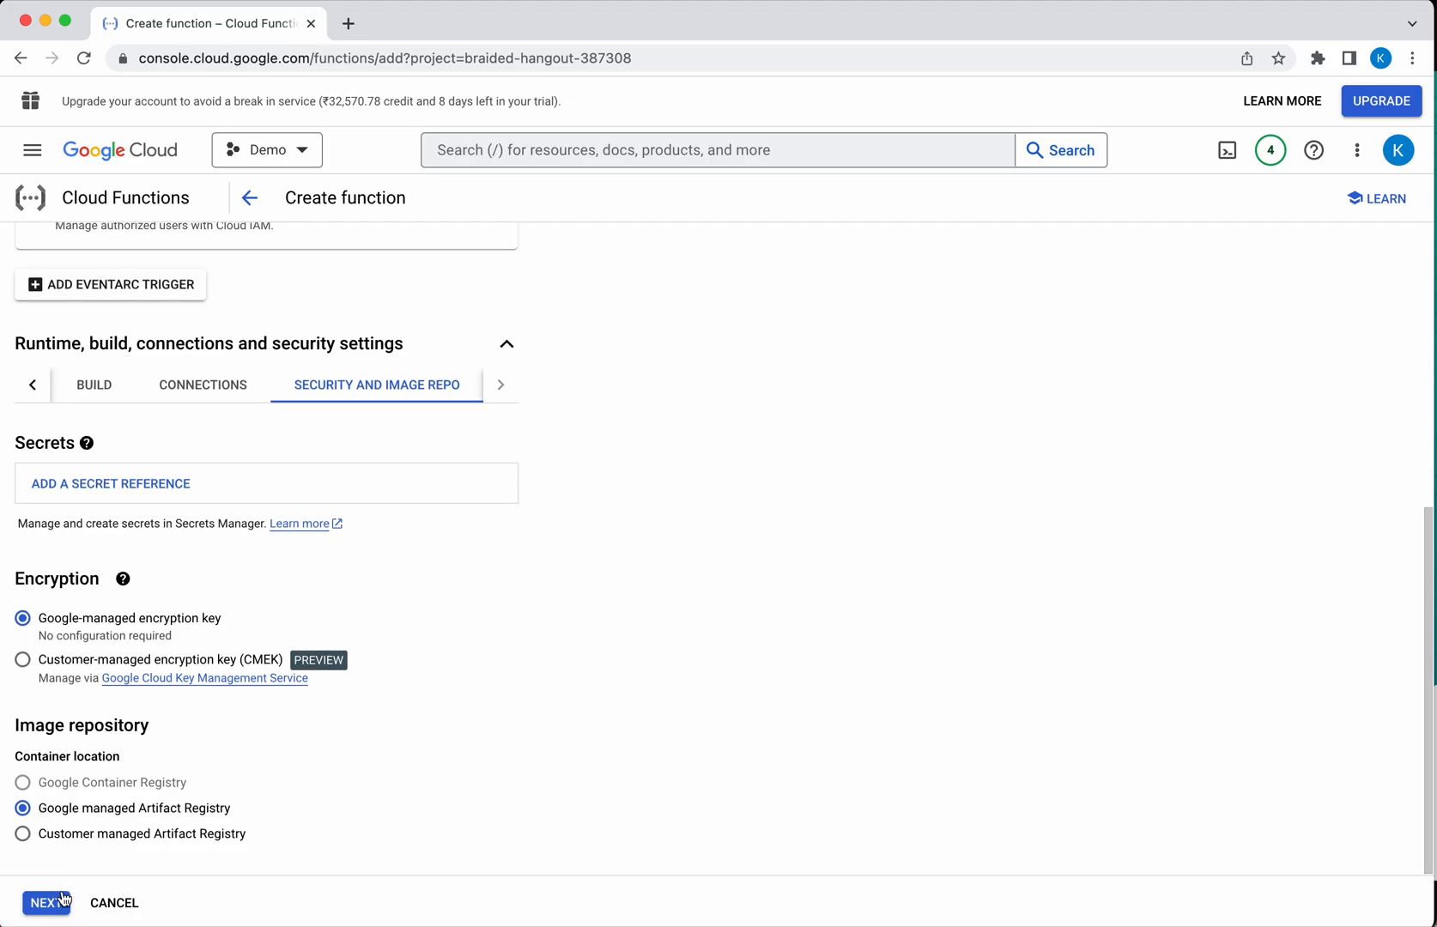
Move to the code step and set the function's runtime to PHP 8.2
click(46, 902)
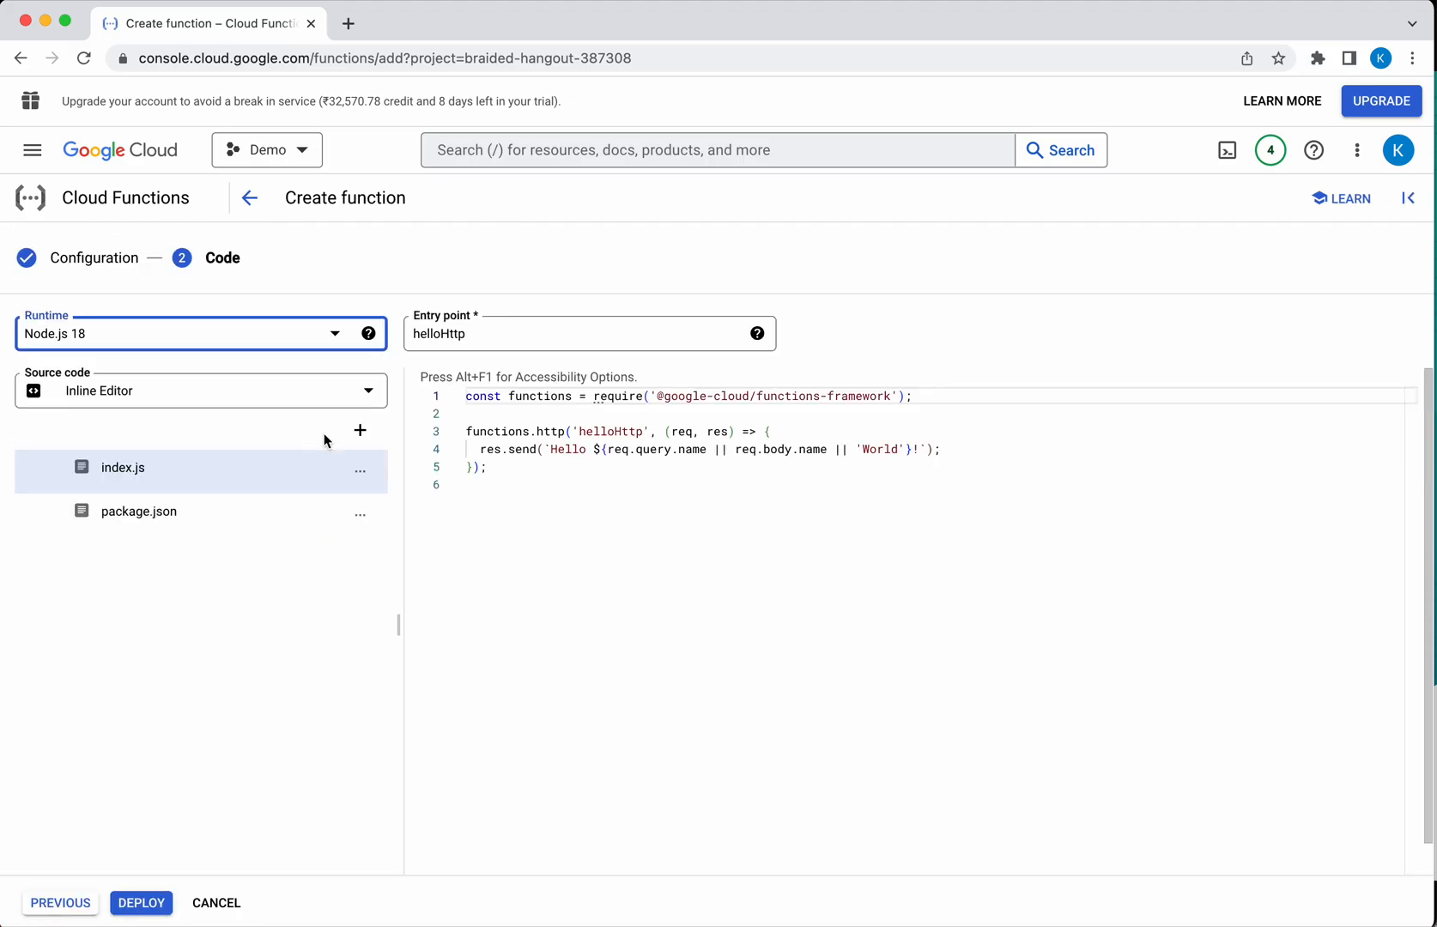
click(192, 333)
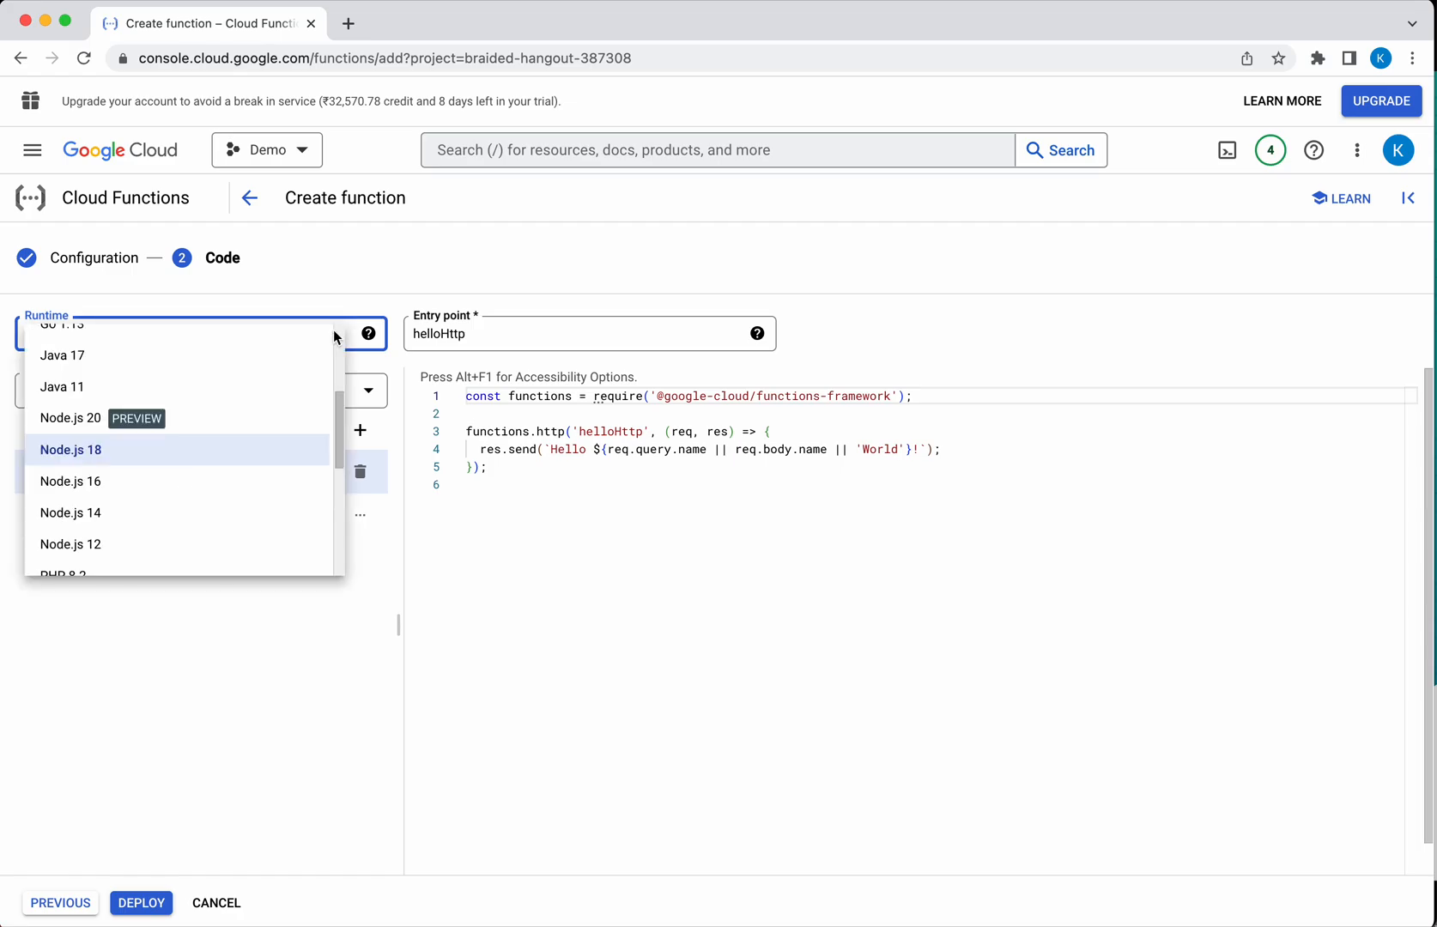
mouse_move(292, 494)
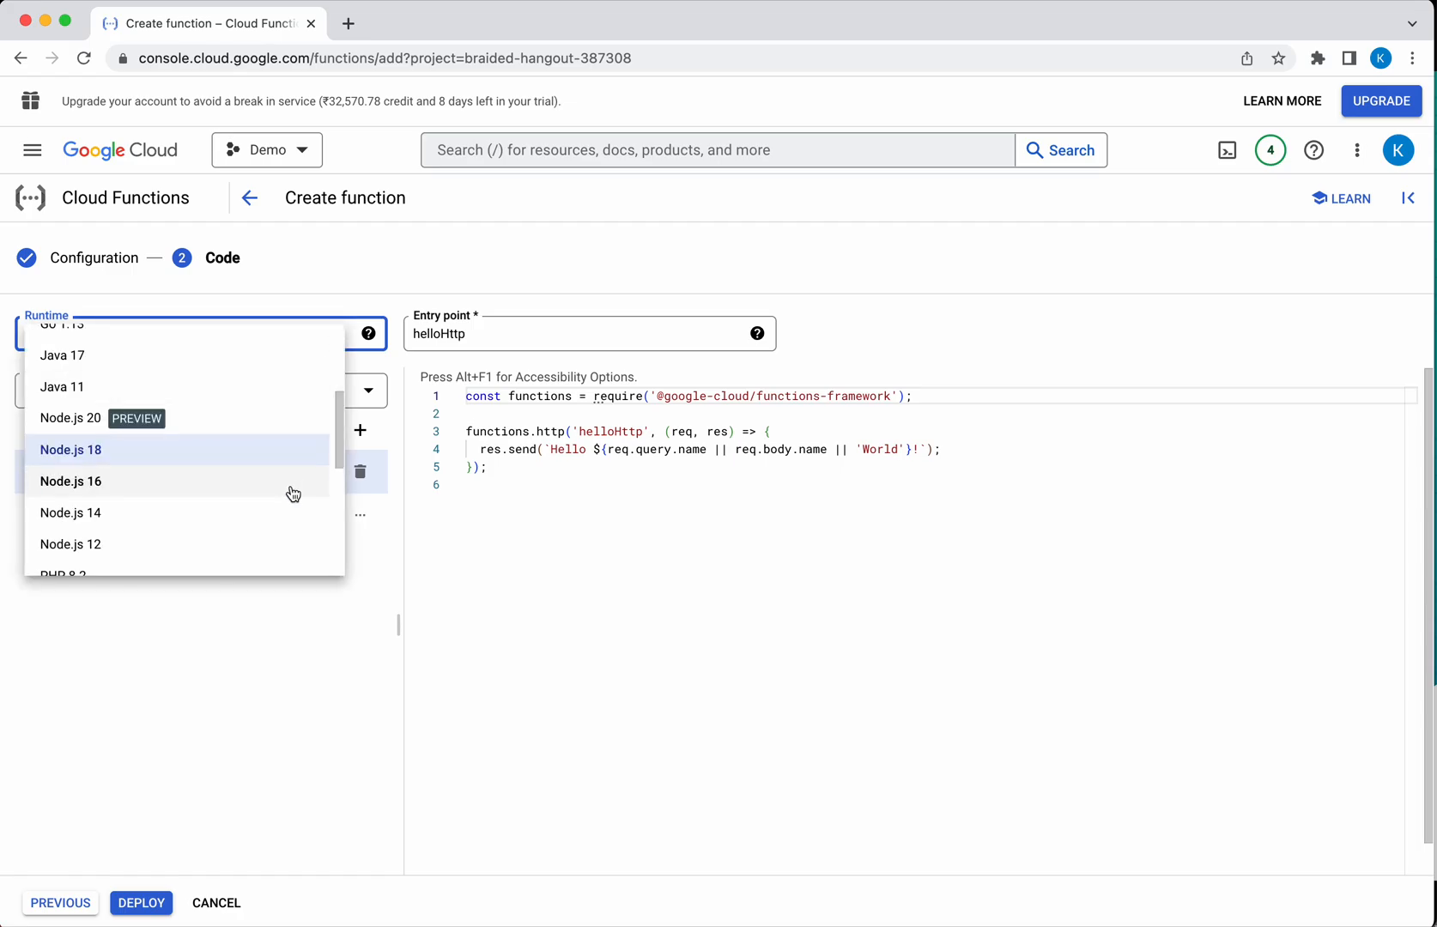
click(62, 576)
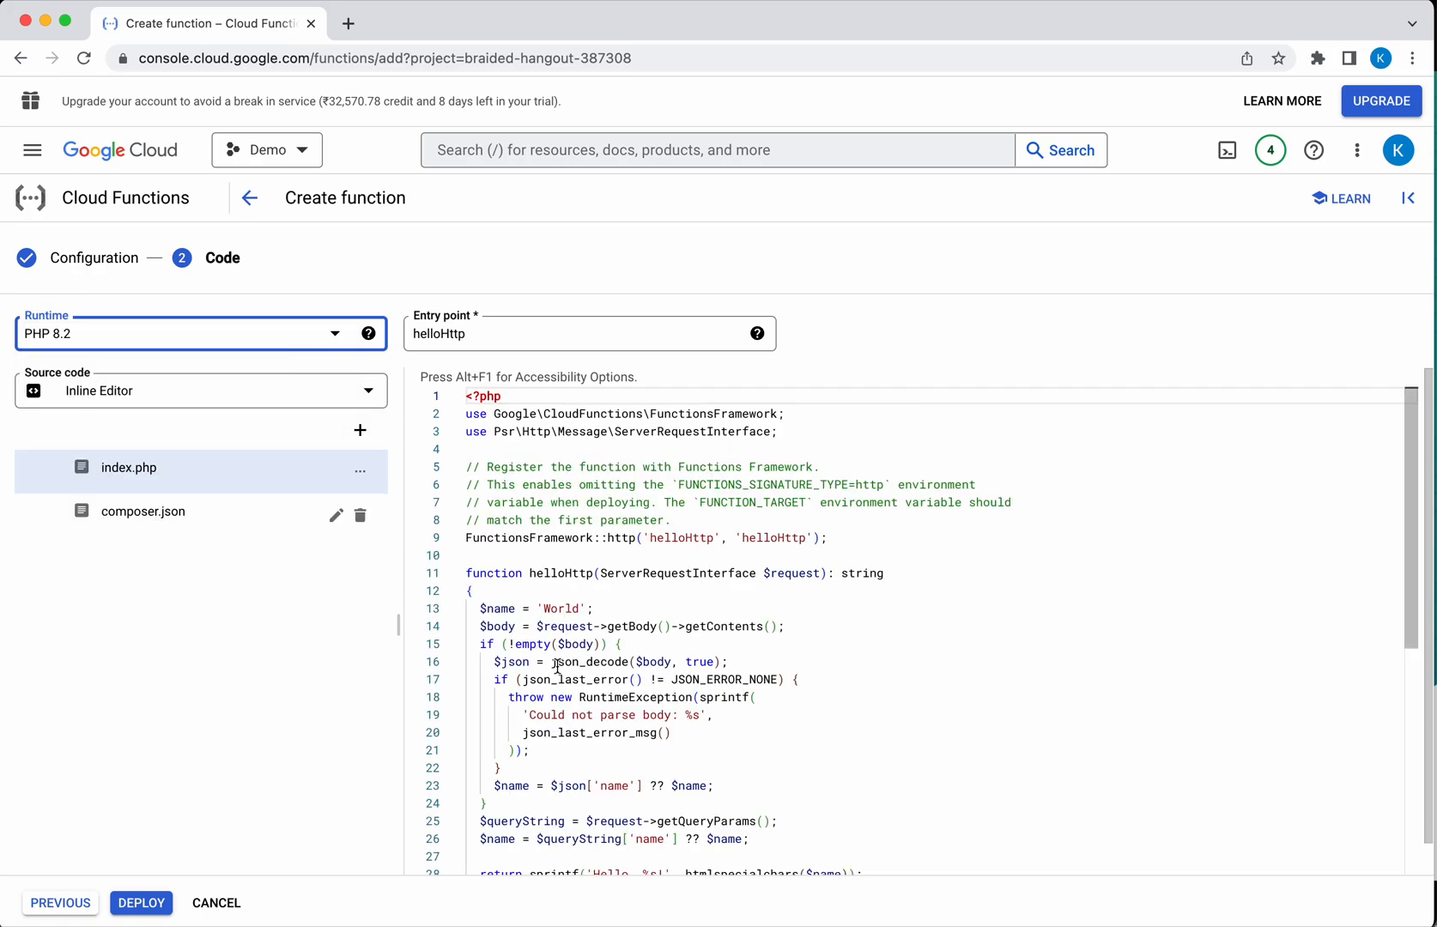
Replace 'World' with 'from Cloud Function' in index.php and deploy the function
scroll(down, 3)
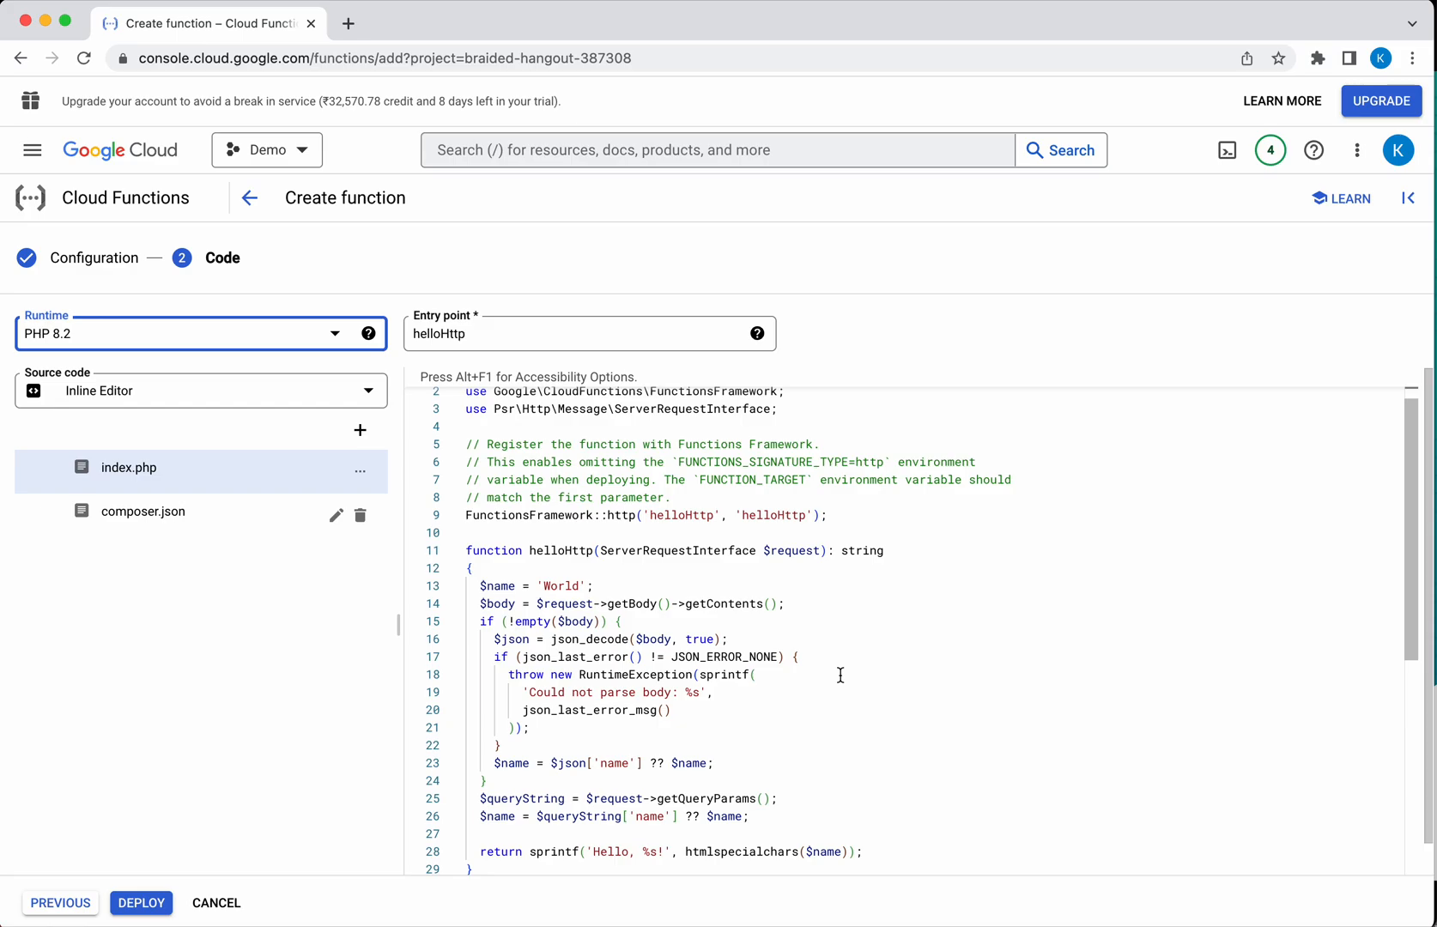
scroll(down, 3)
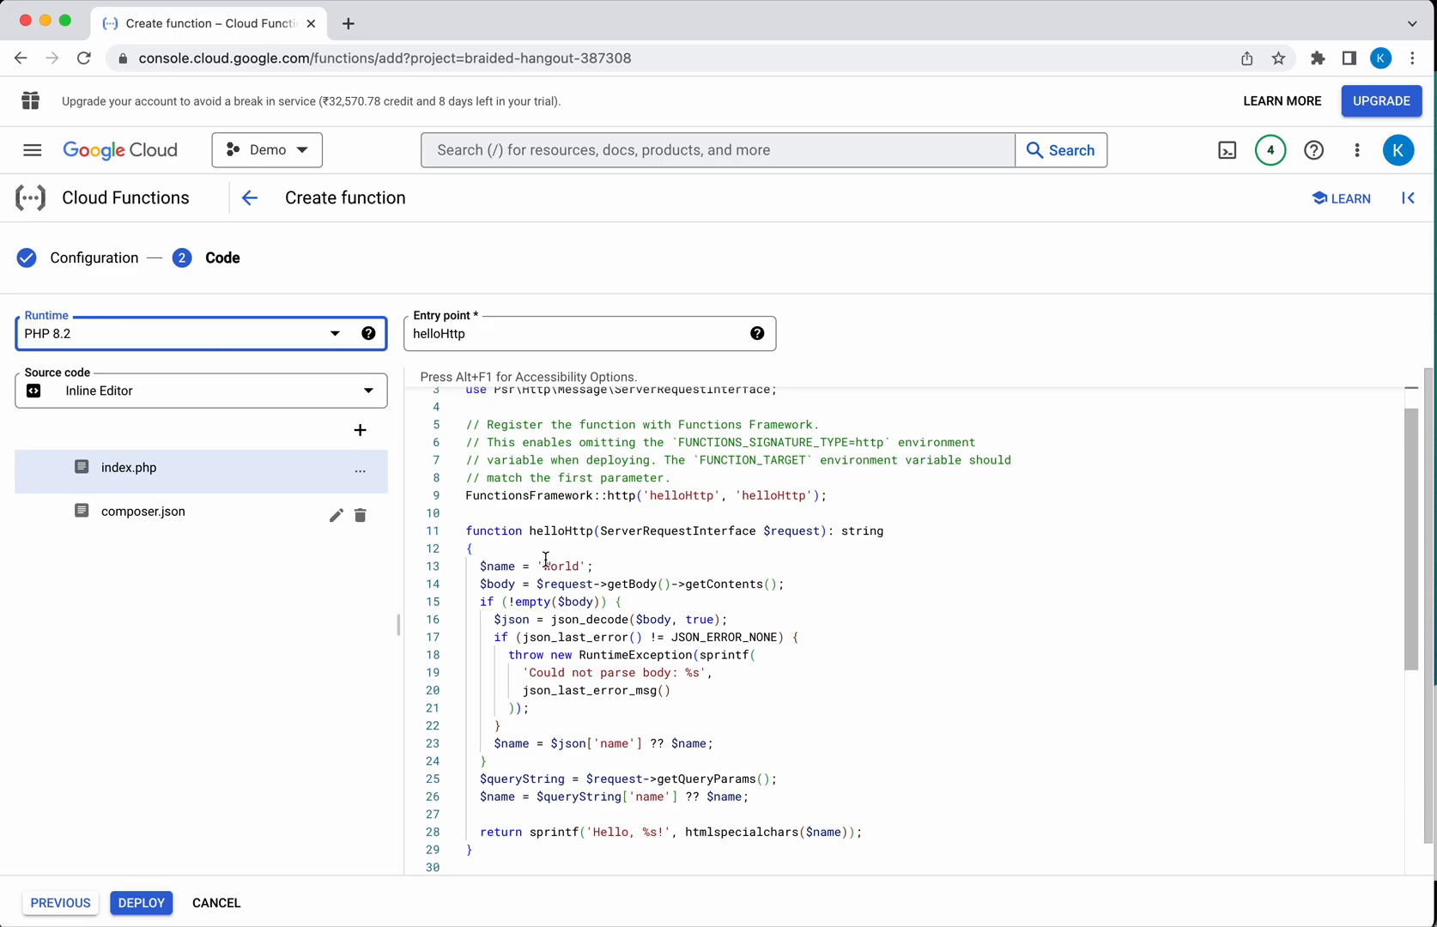
double_click(560, 565)
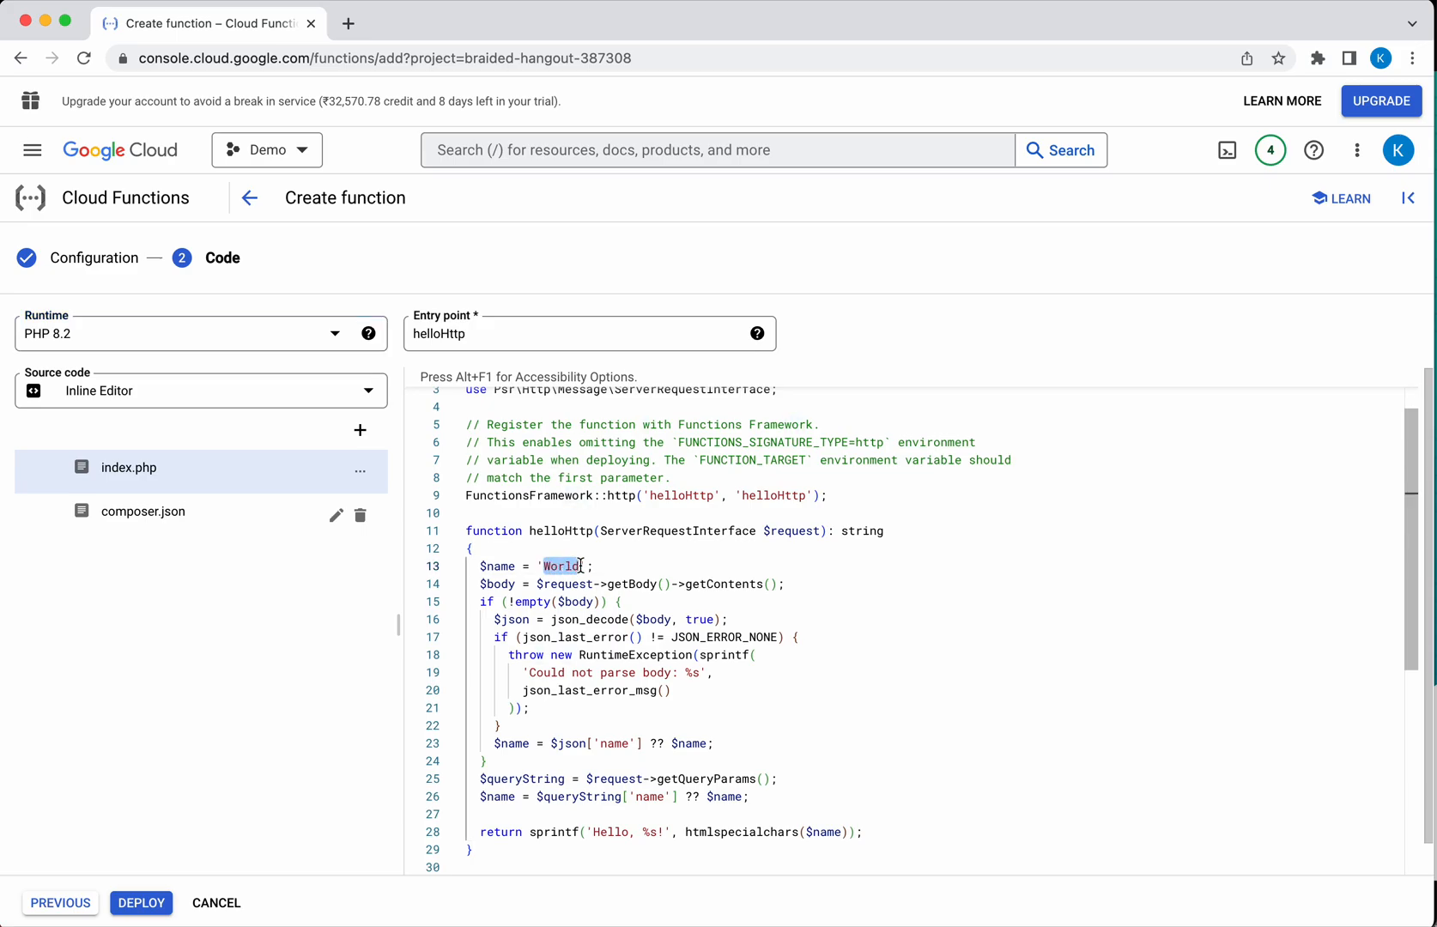
text(from Cloud Function)
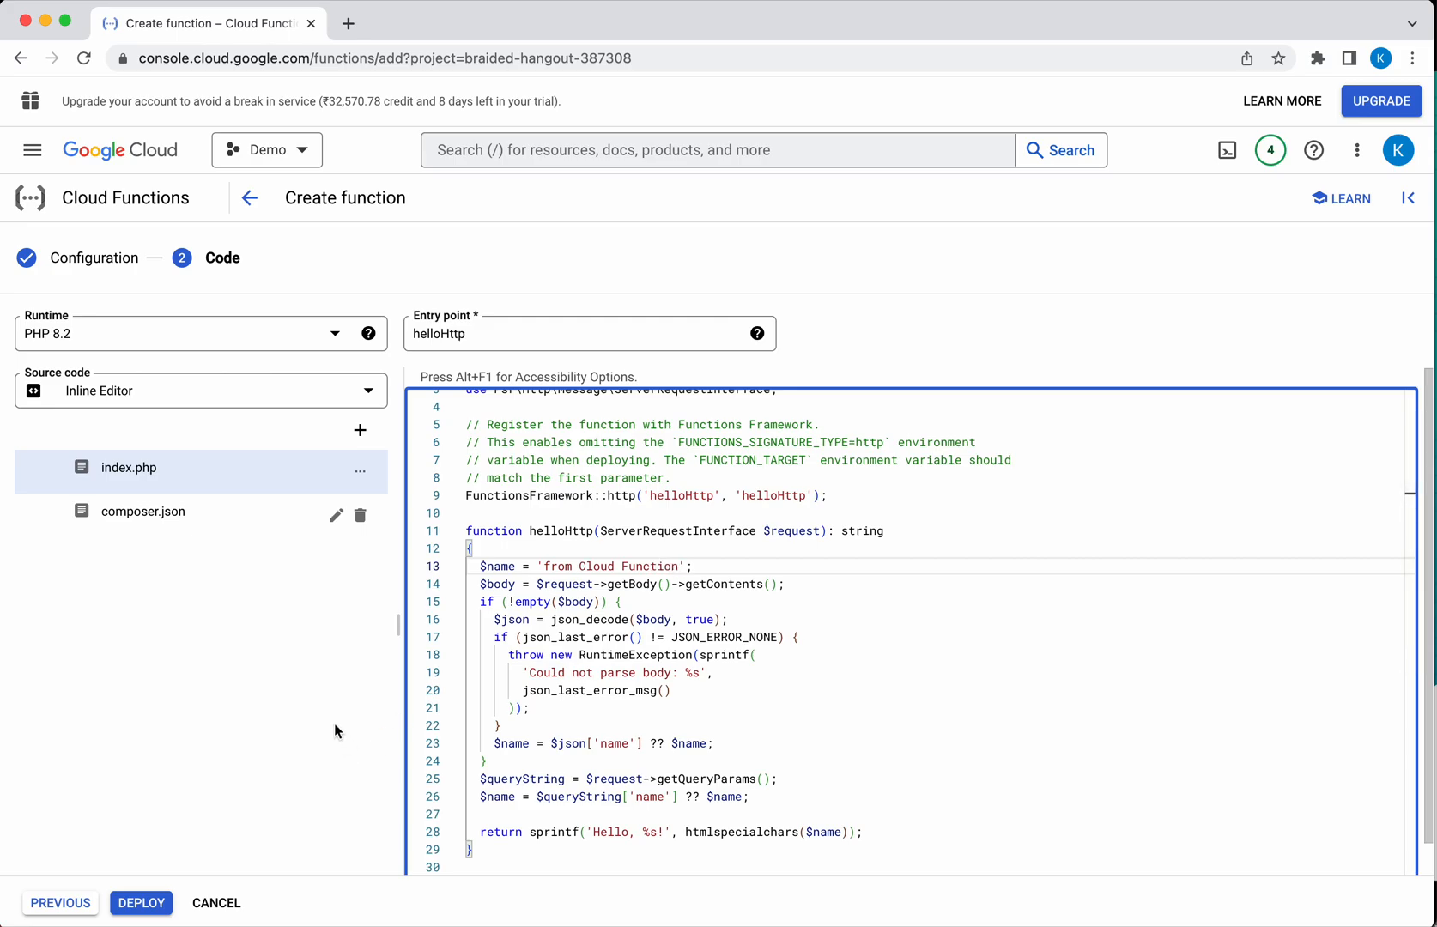
click(140, 902)
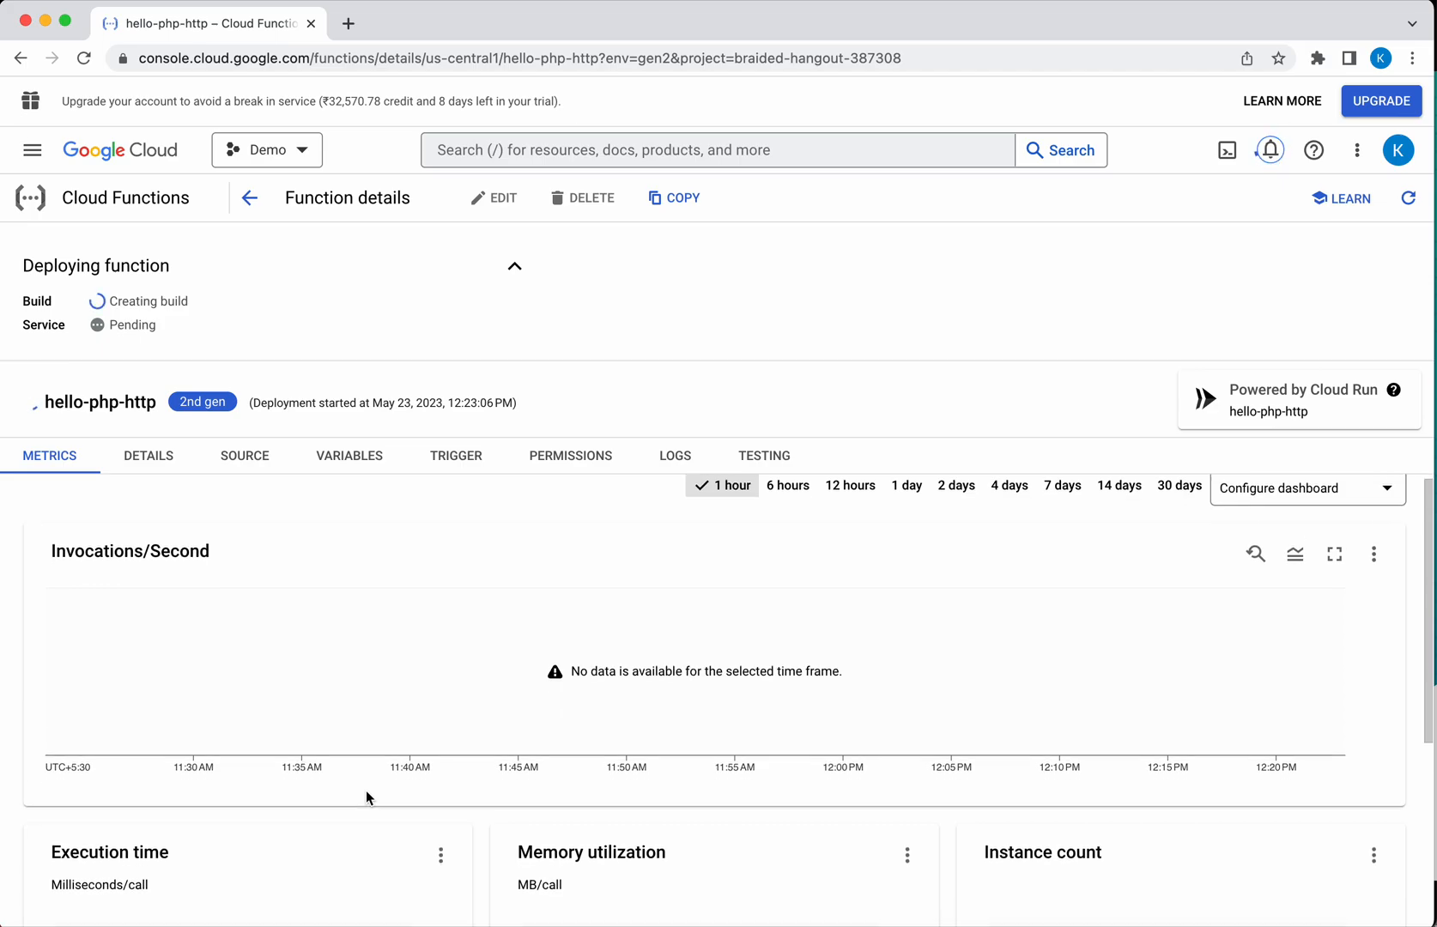
Scroll past the metrics to the Details tab showing us-central1, 128 MiB, 5 instances
scroll(down, 3)
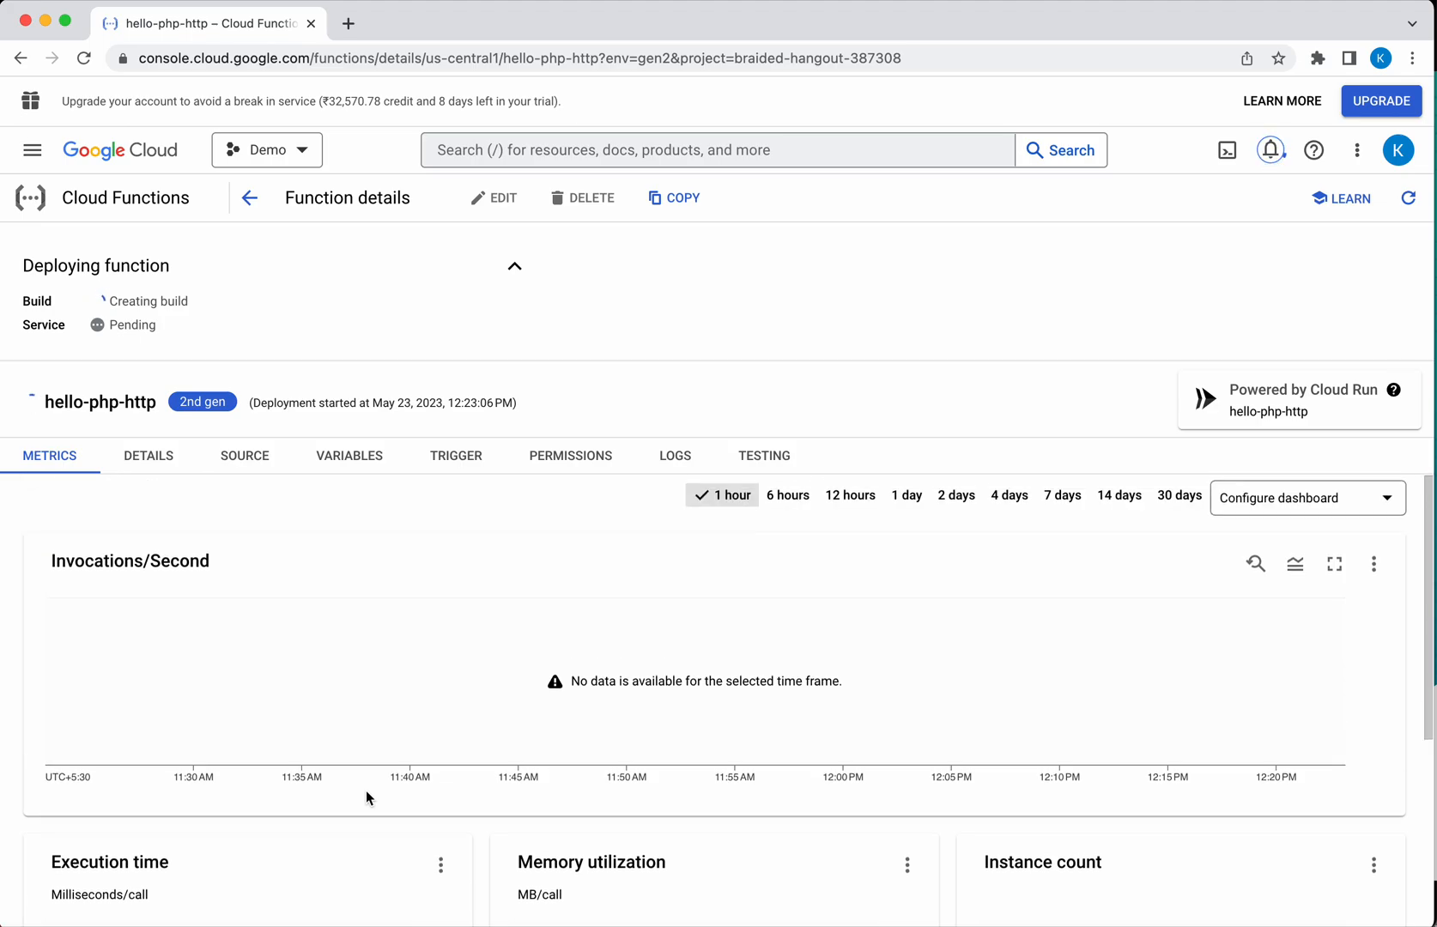
click(147, 455)
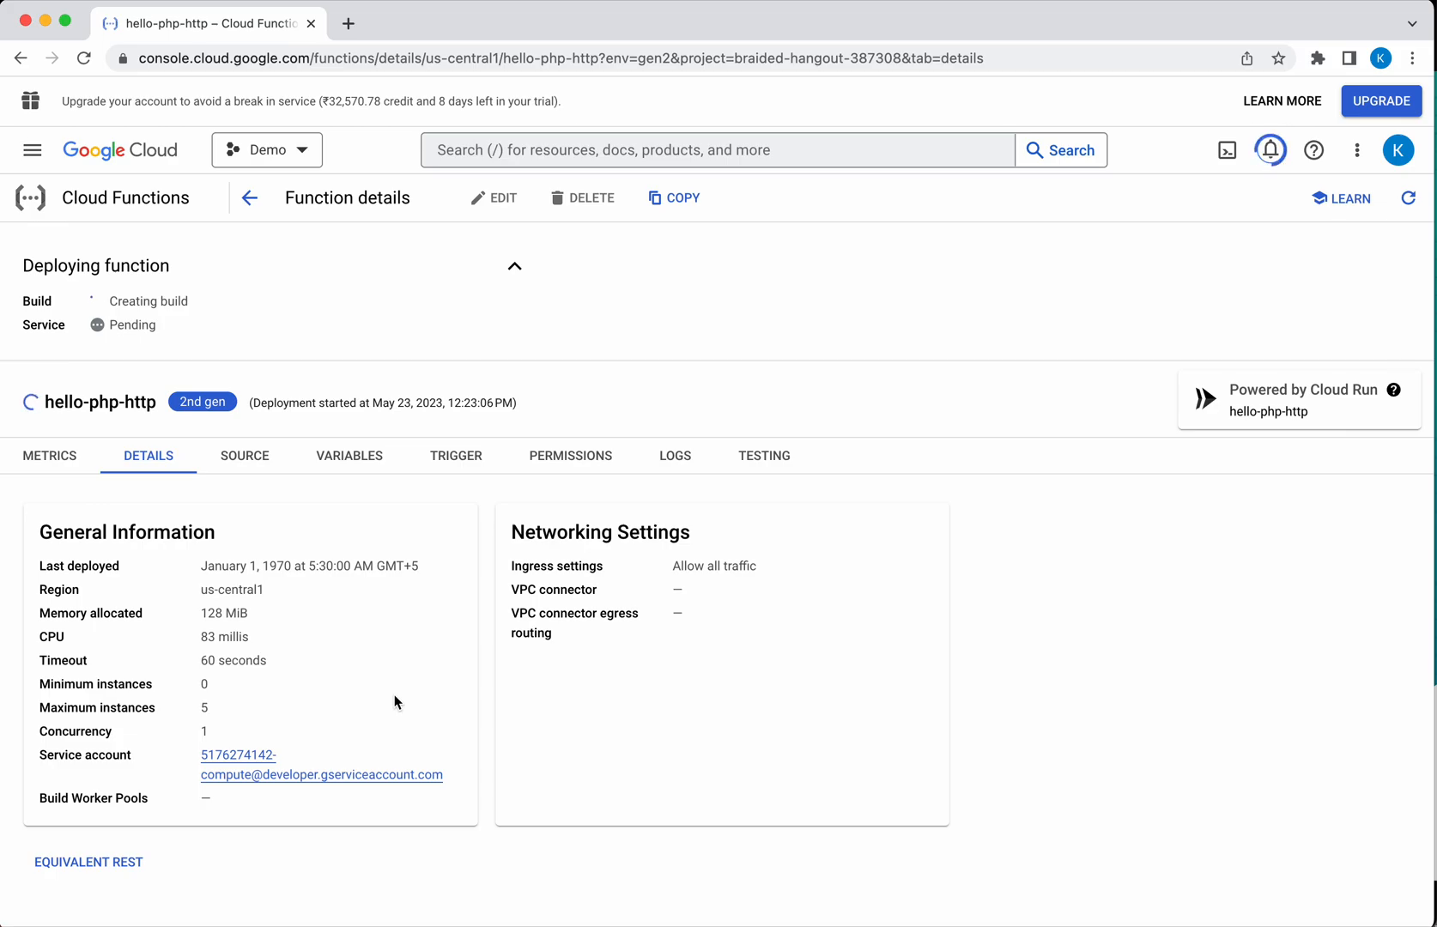
Browse the Source, Variables, Trigger, Permissions and Logs tabs, expanding an audit entry, then Testing
click(244, 455)
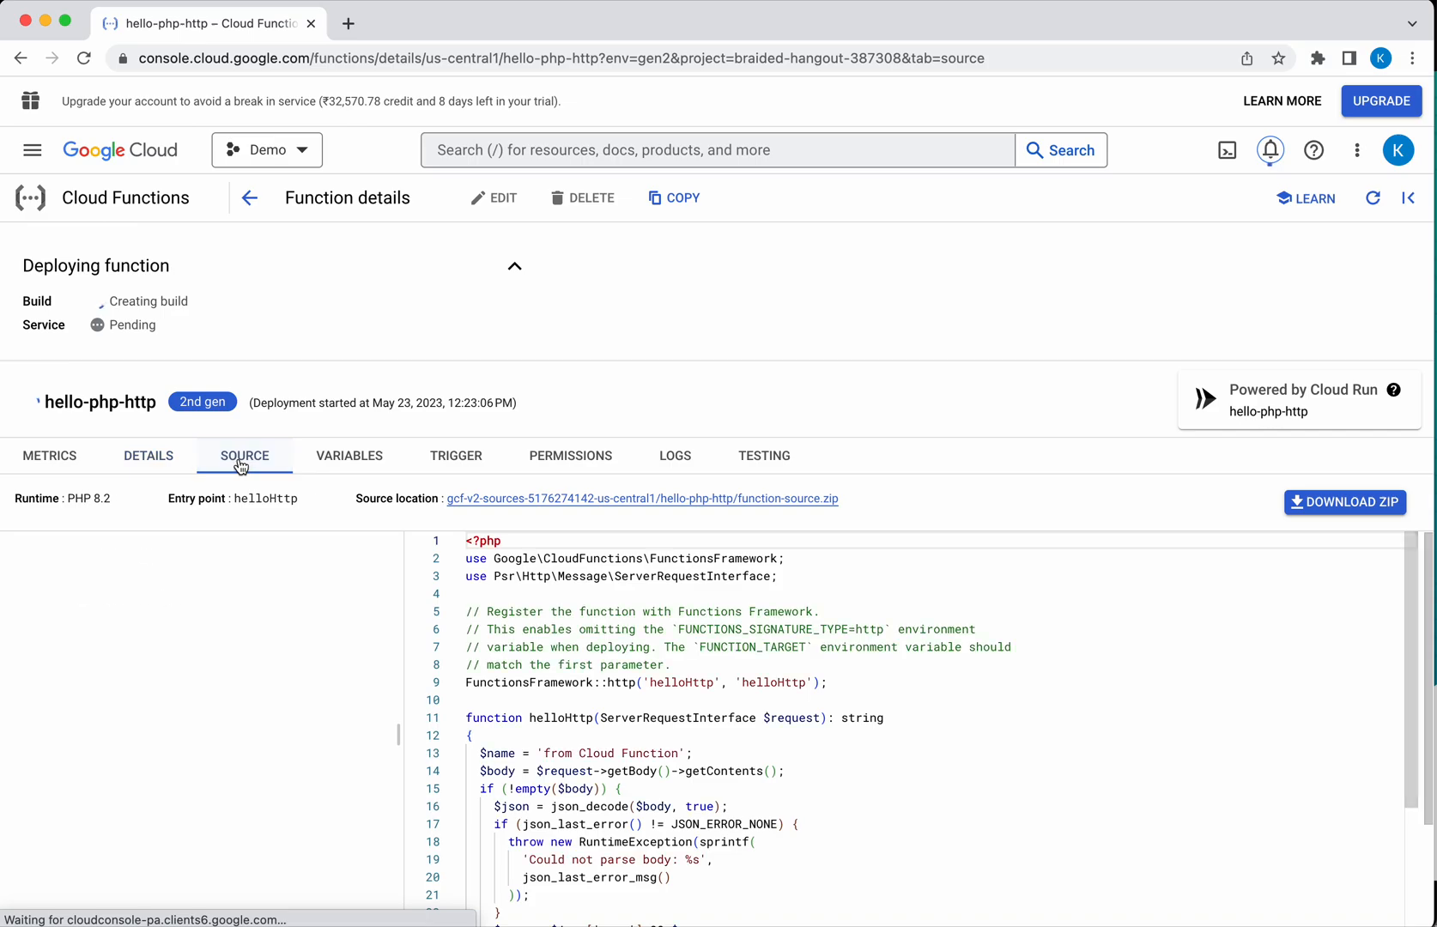
click(244, 455)
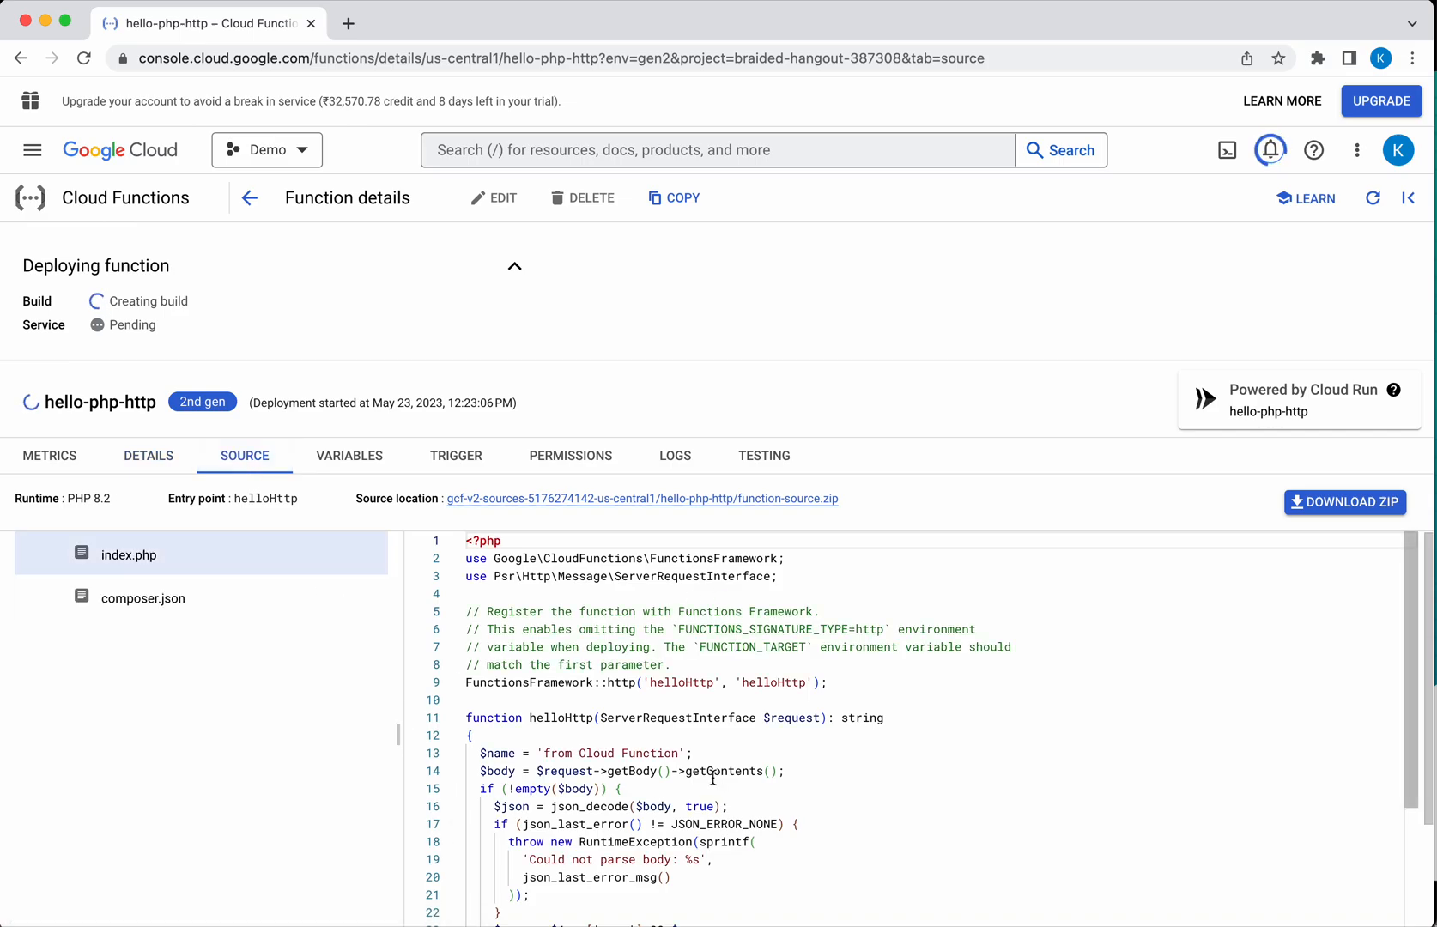
click(349, 456)
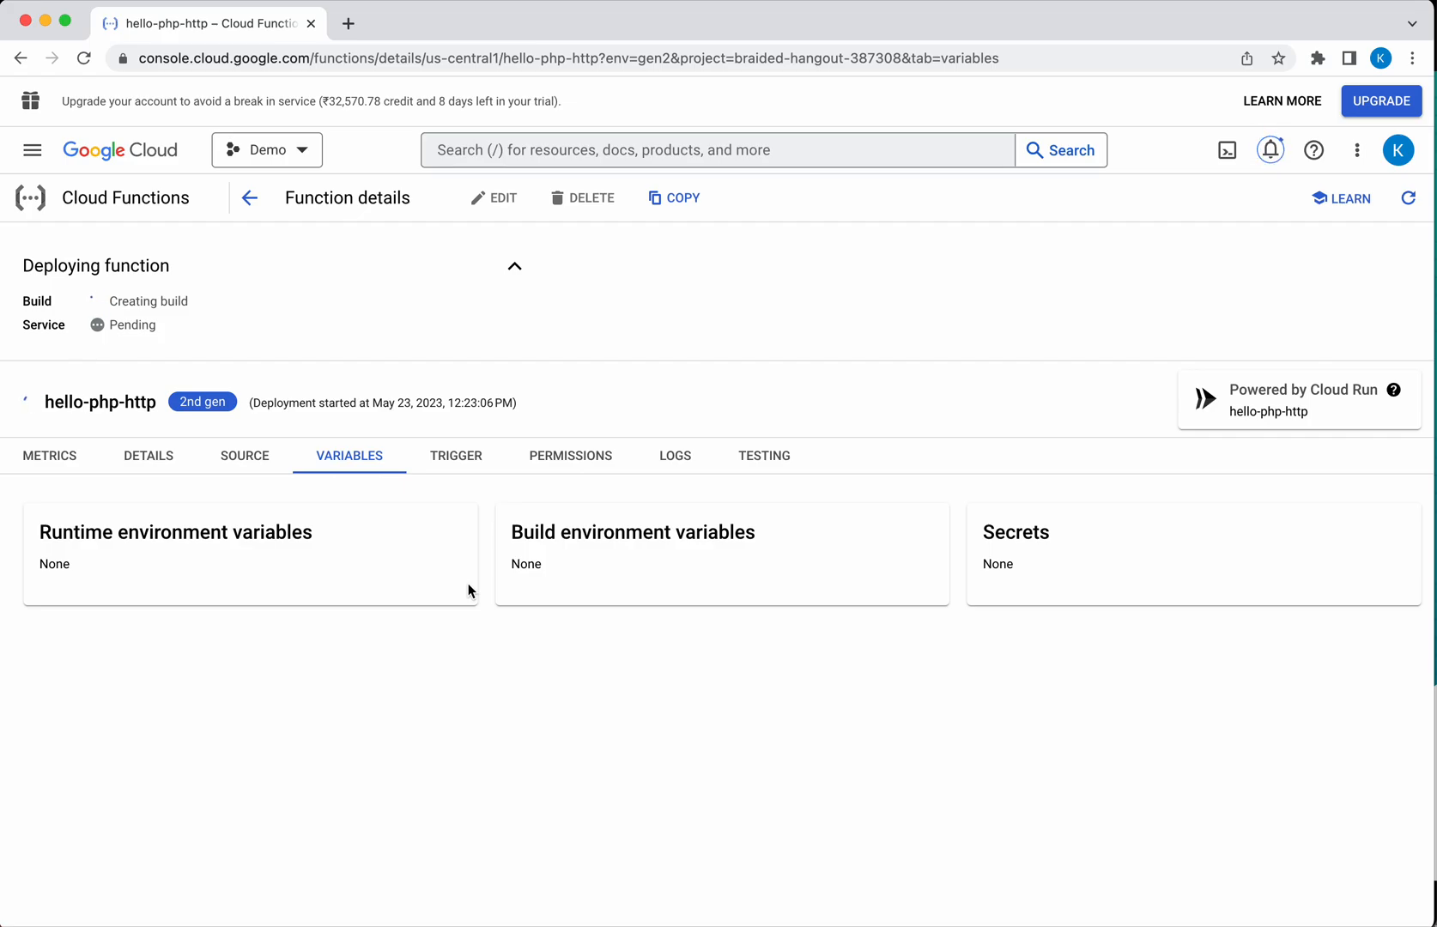
mouse_move(862, 806)
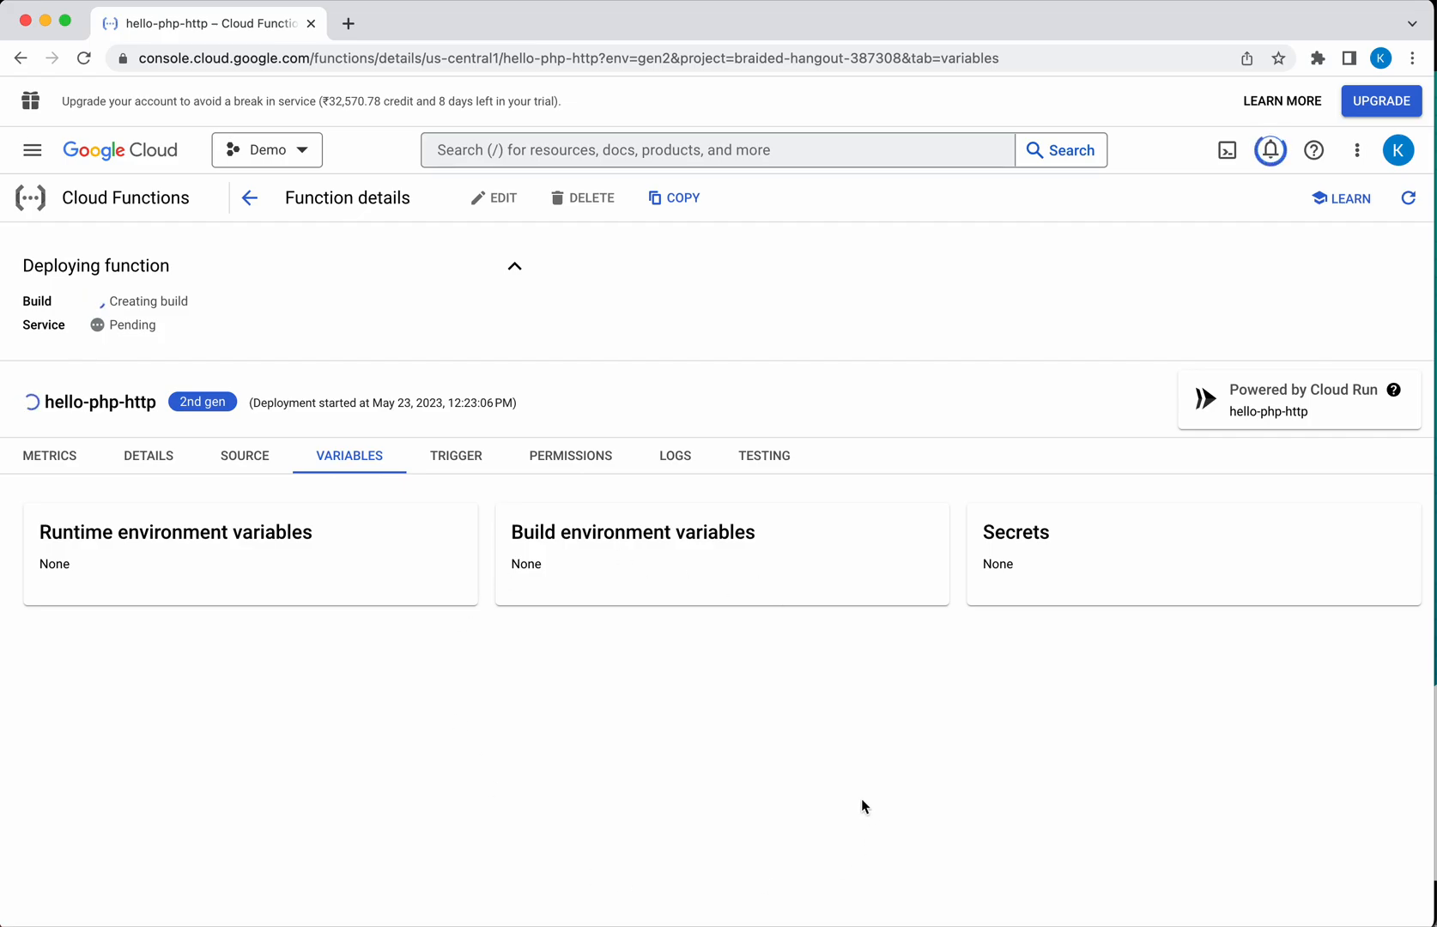
click(456, 455)
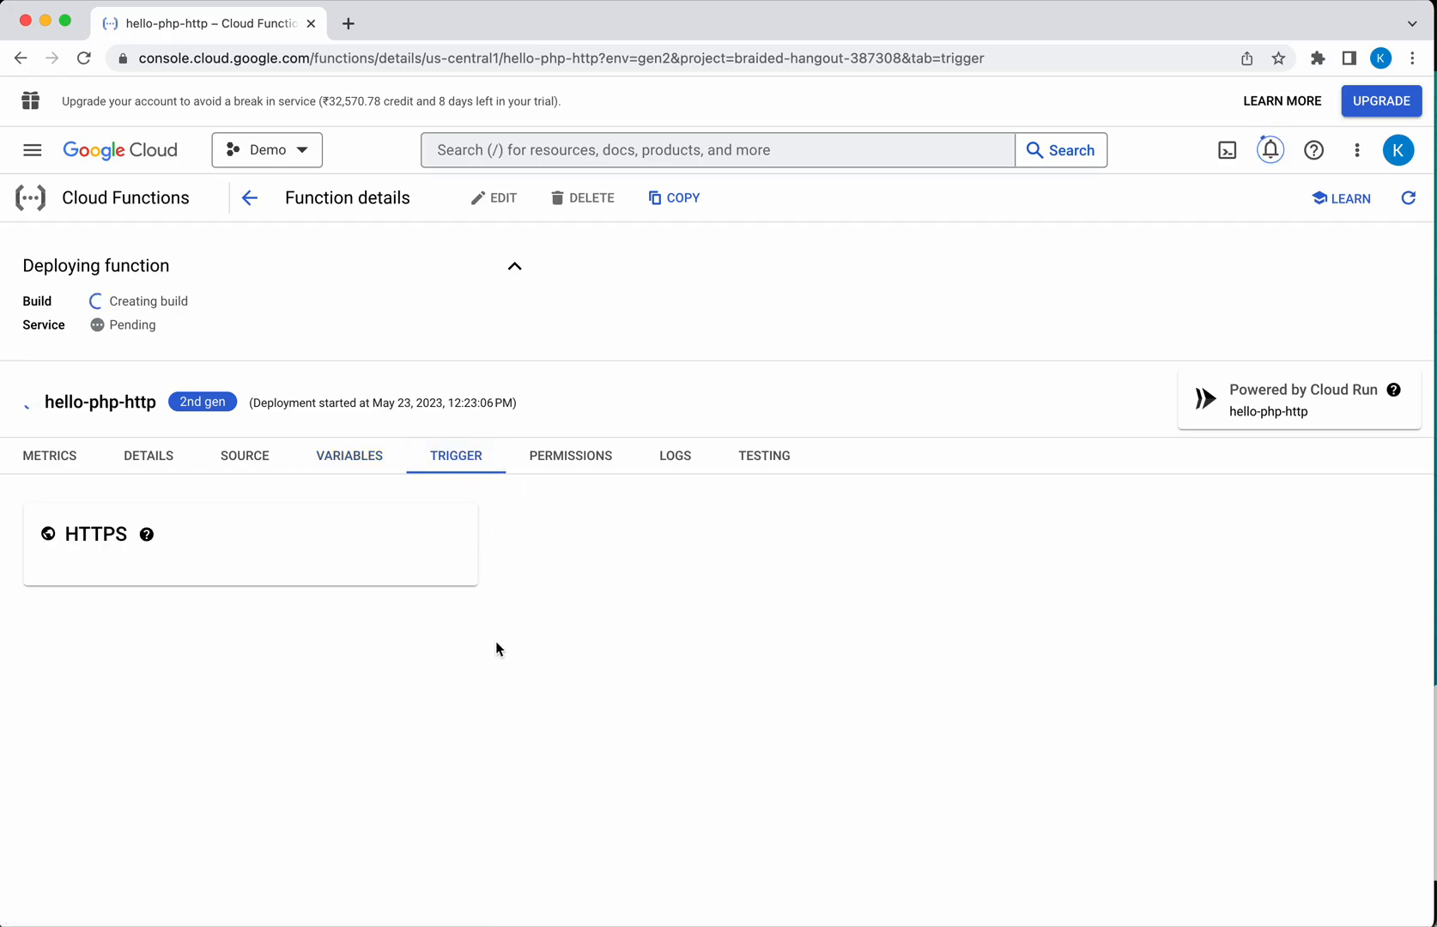
mouse_move(182, 537)
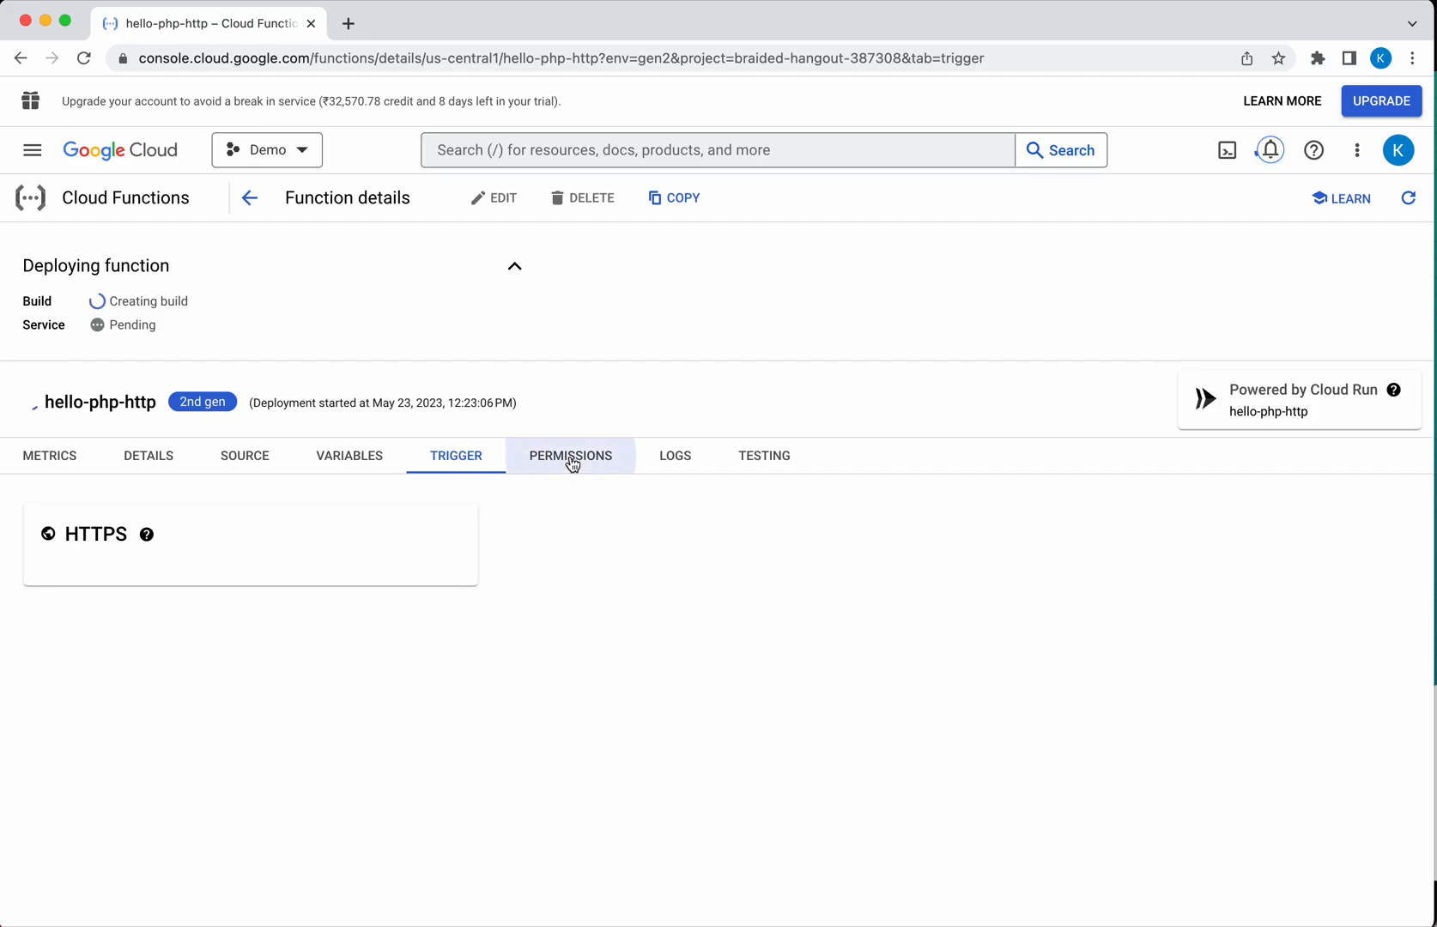
click(570, 455)
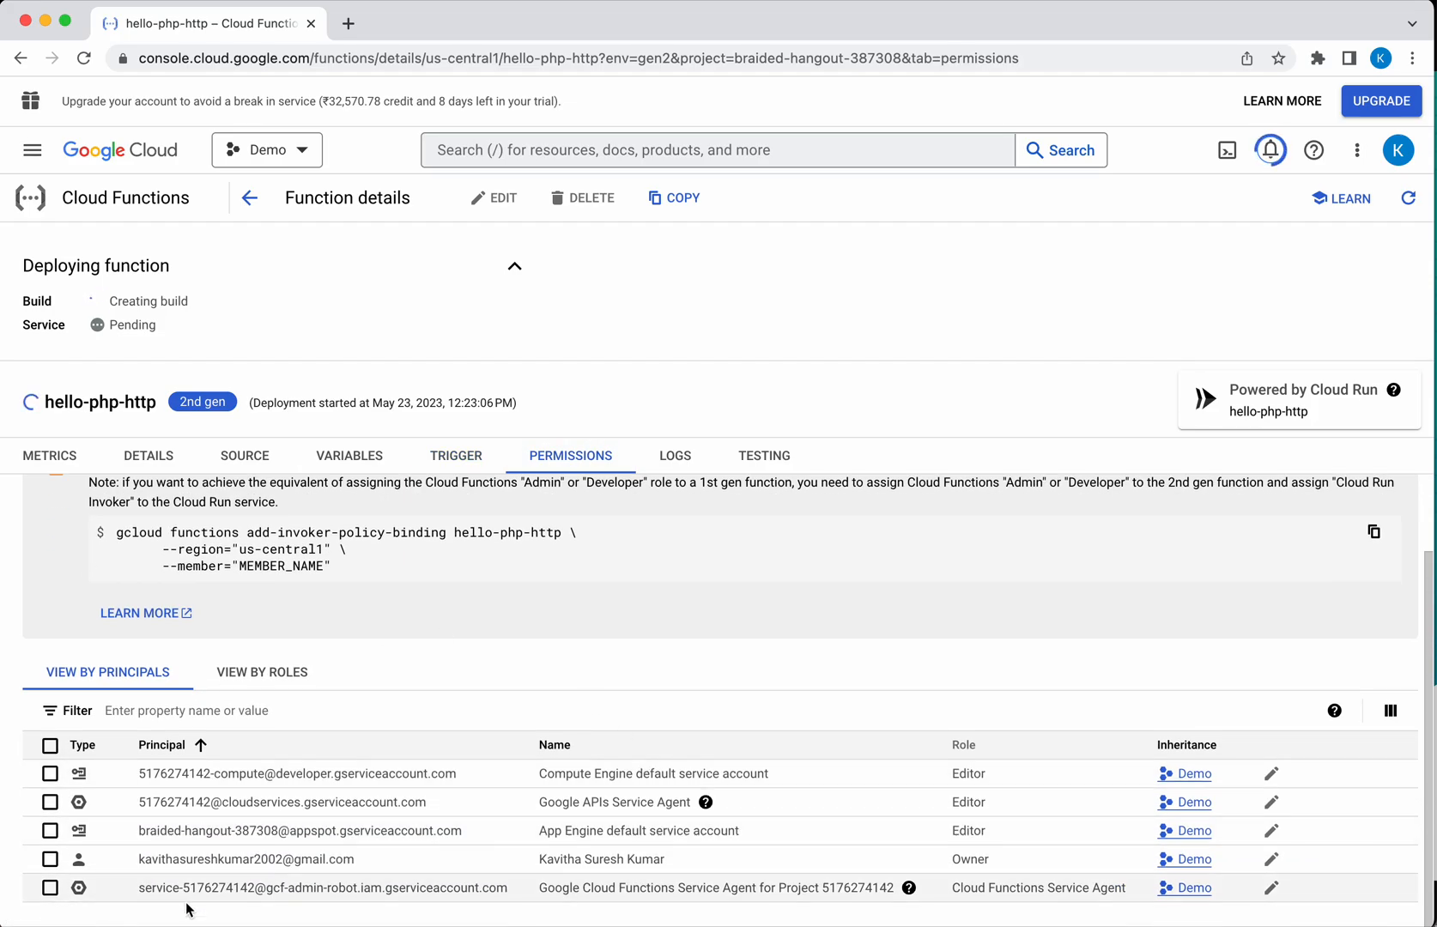
mouse_move(951, 767)
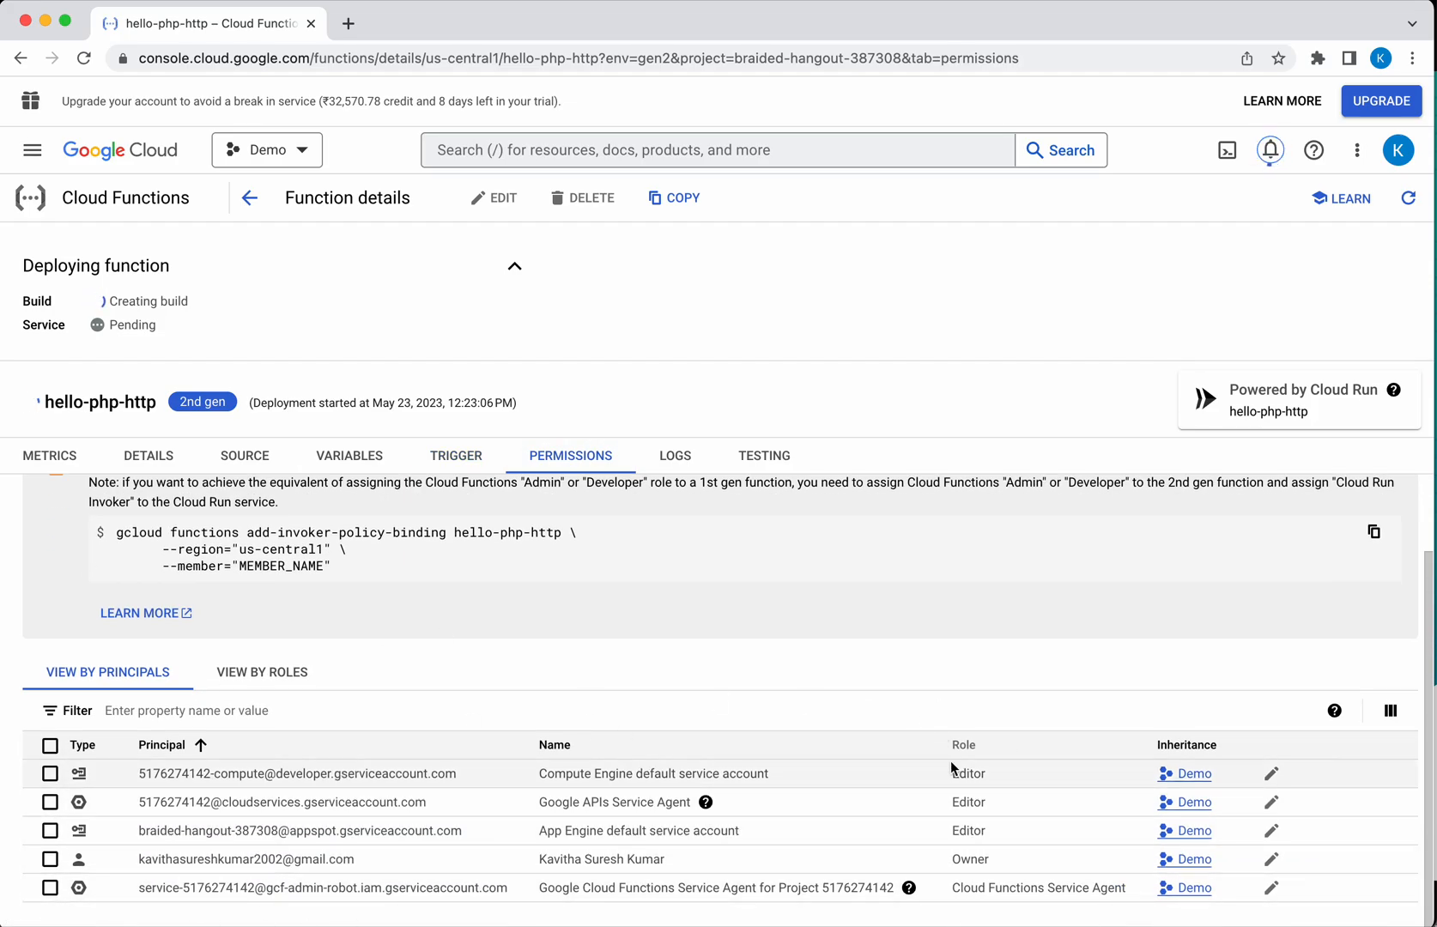
click(675, 455)
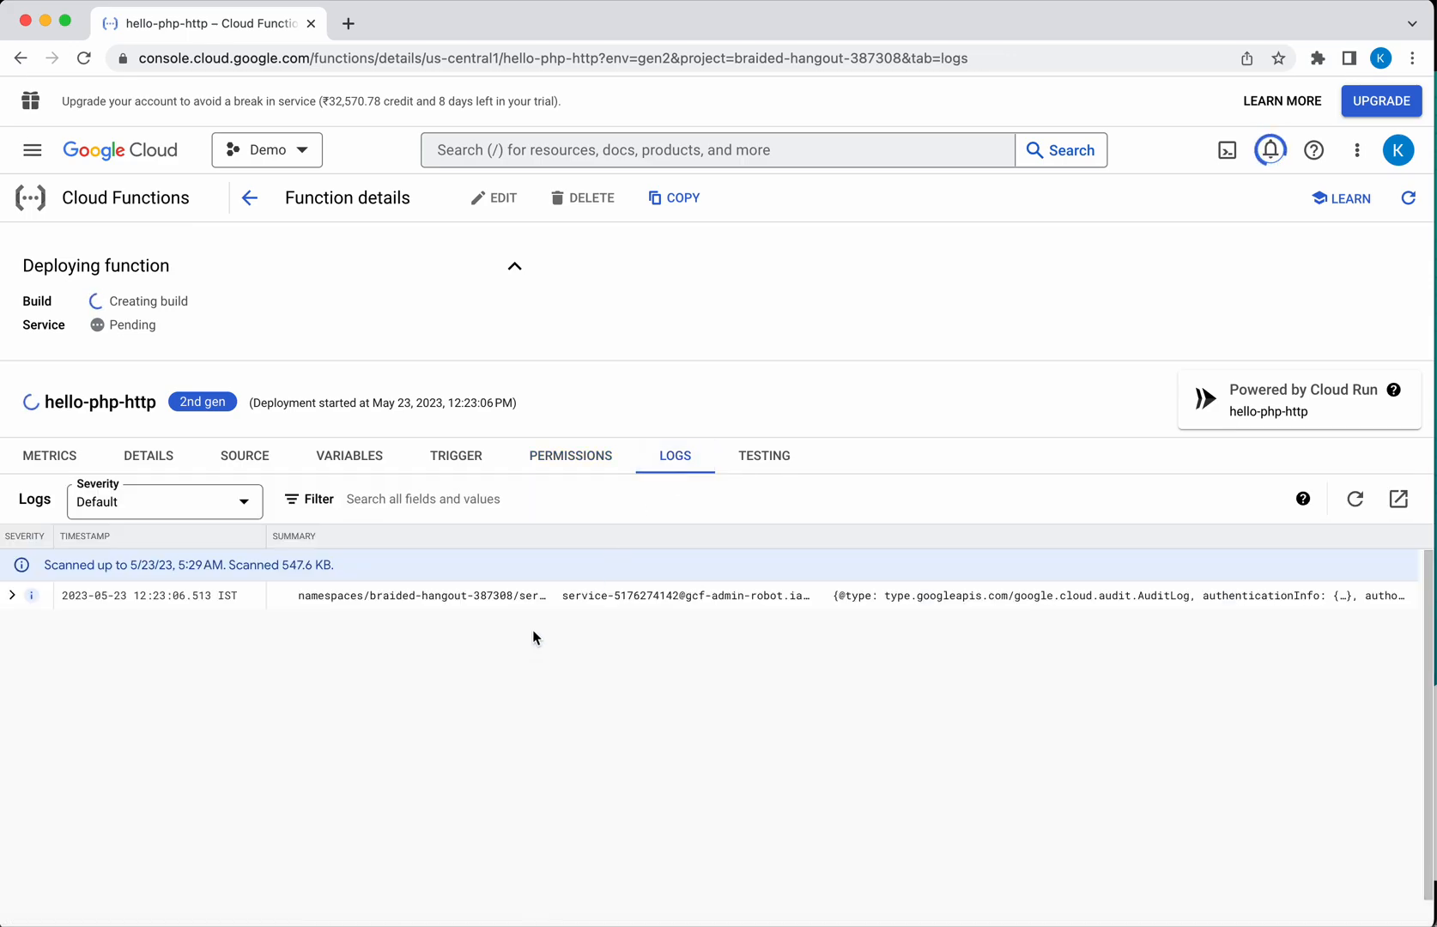
click(12, 595)
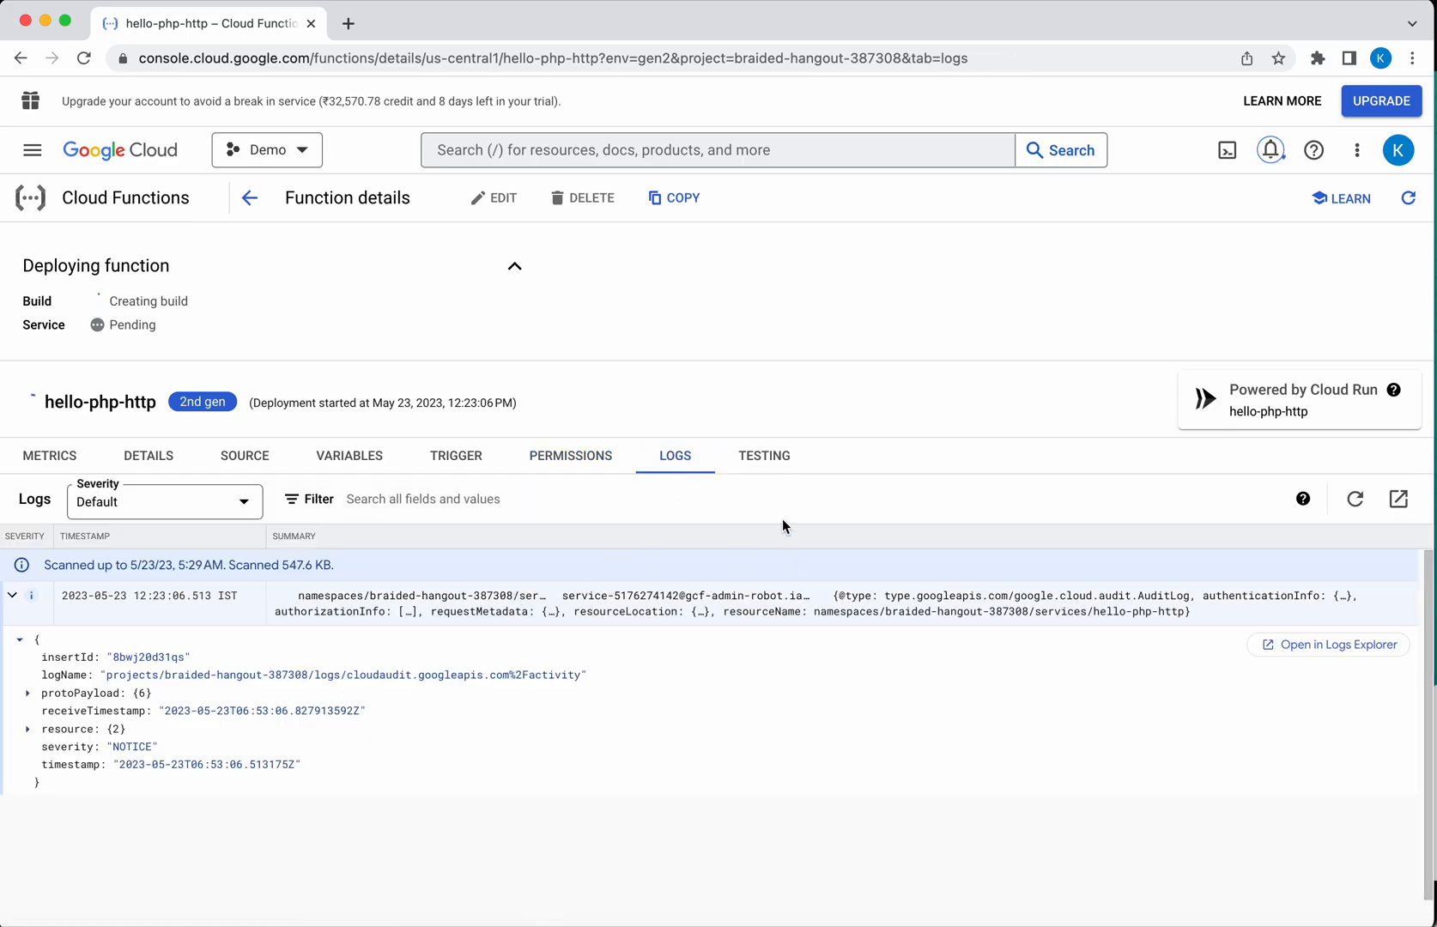
click(763, 455)
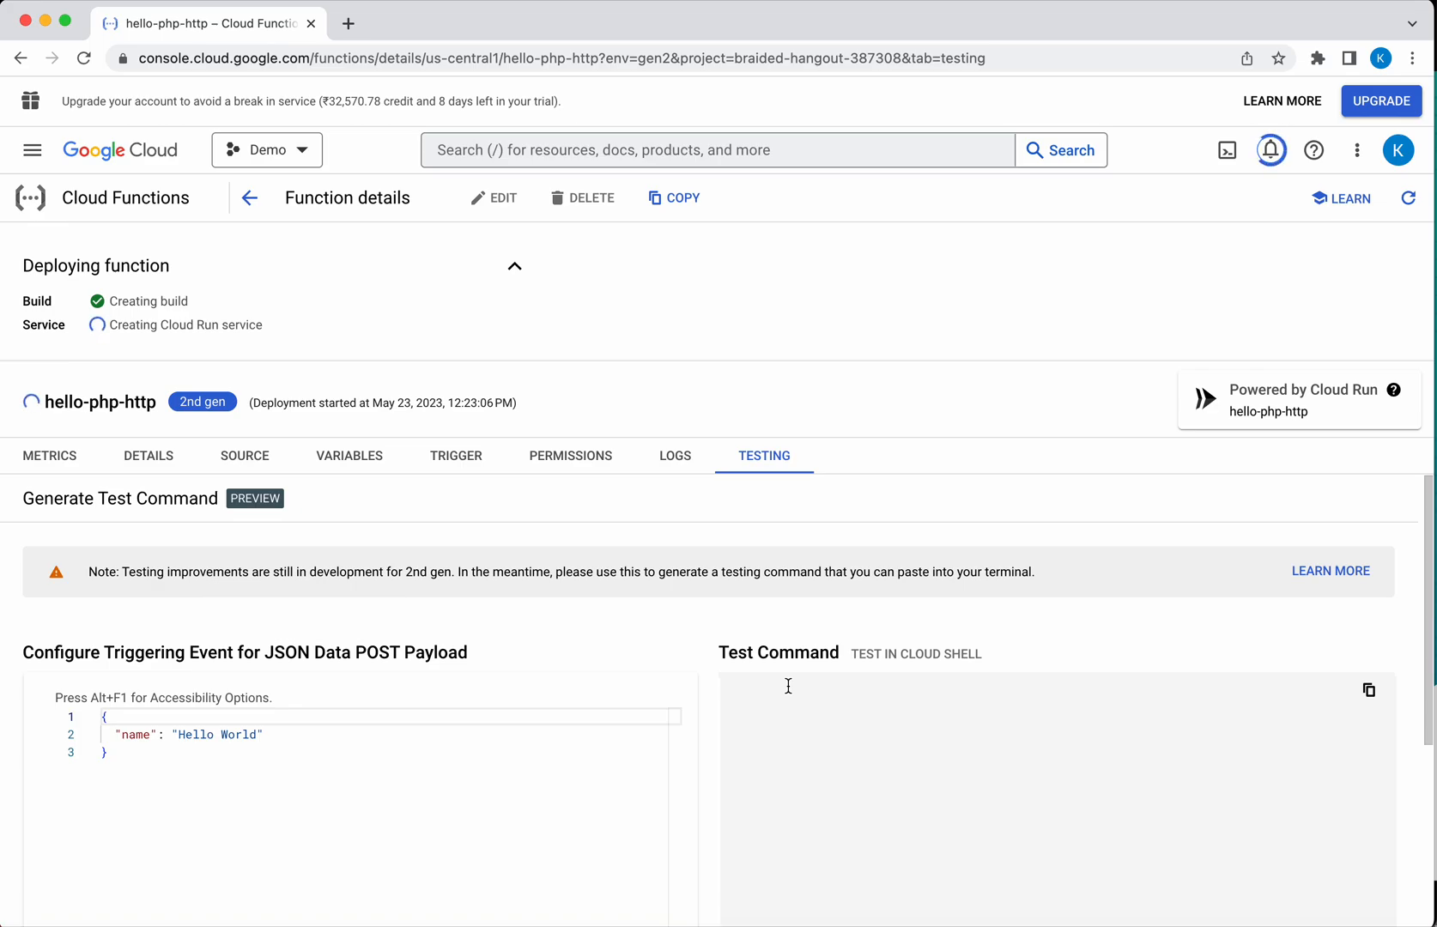
mouse_move(256, 466)
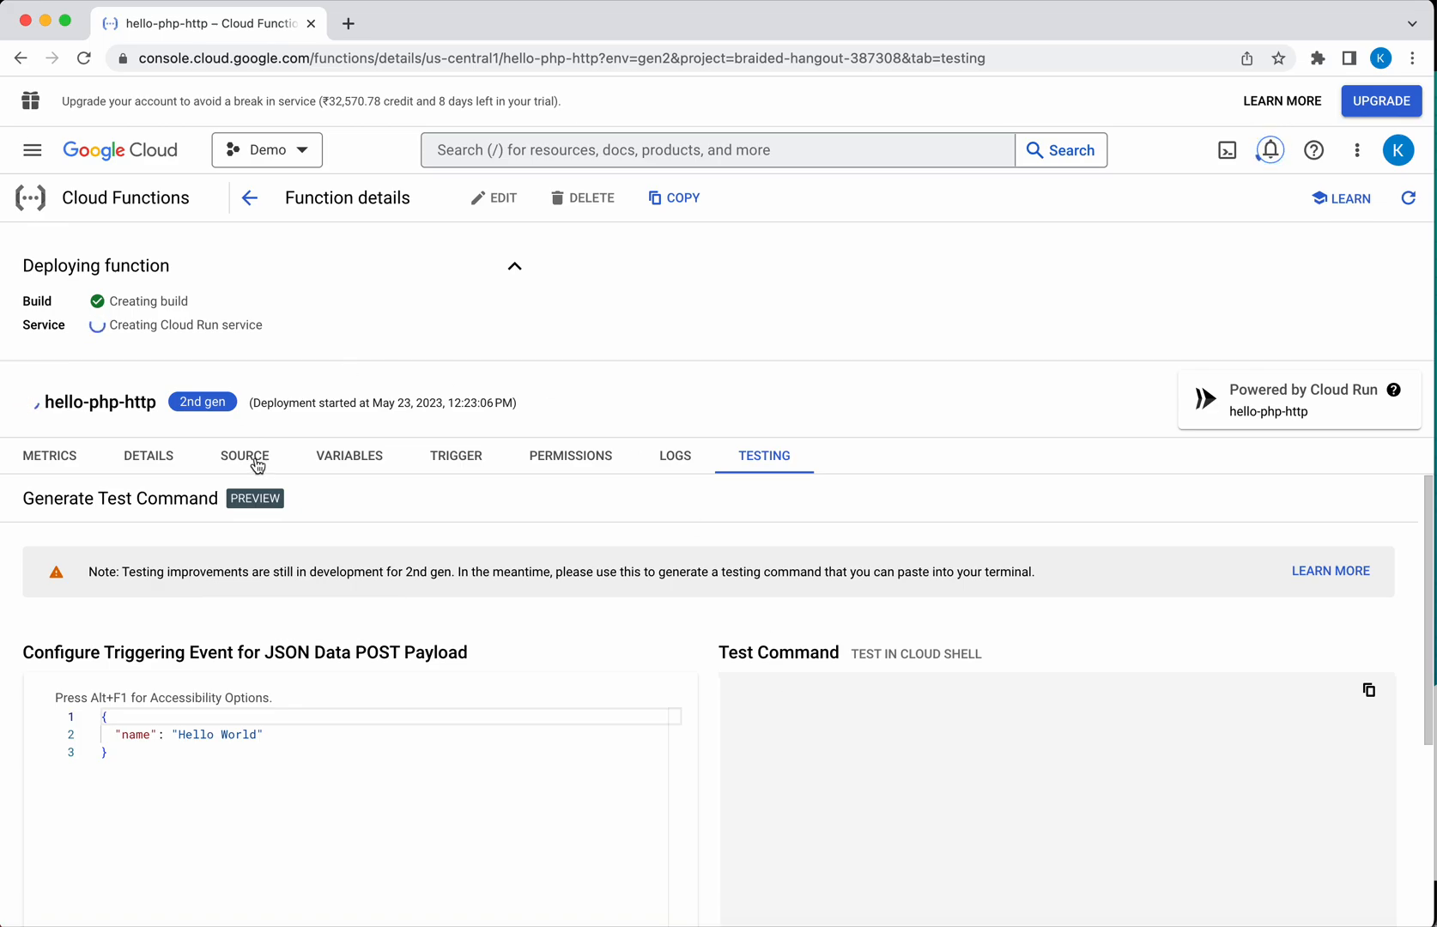
mouse_move(841, 769)
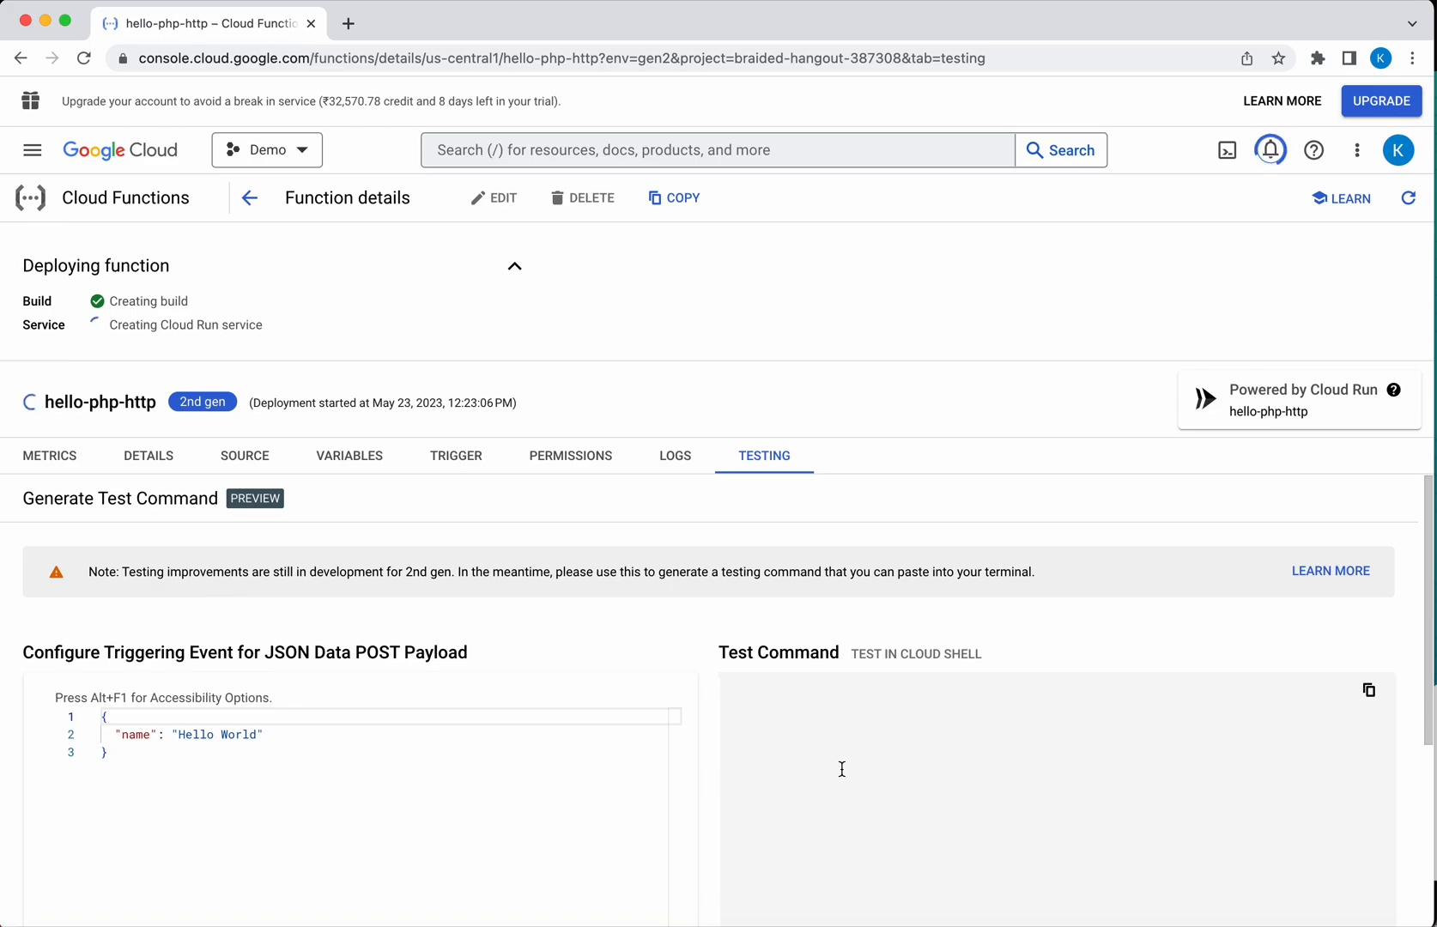
mouse_move(743, 710)
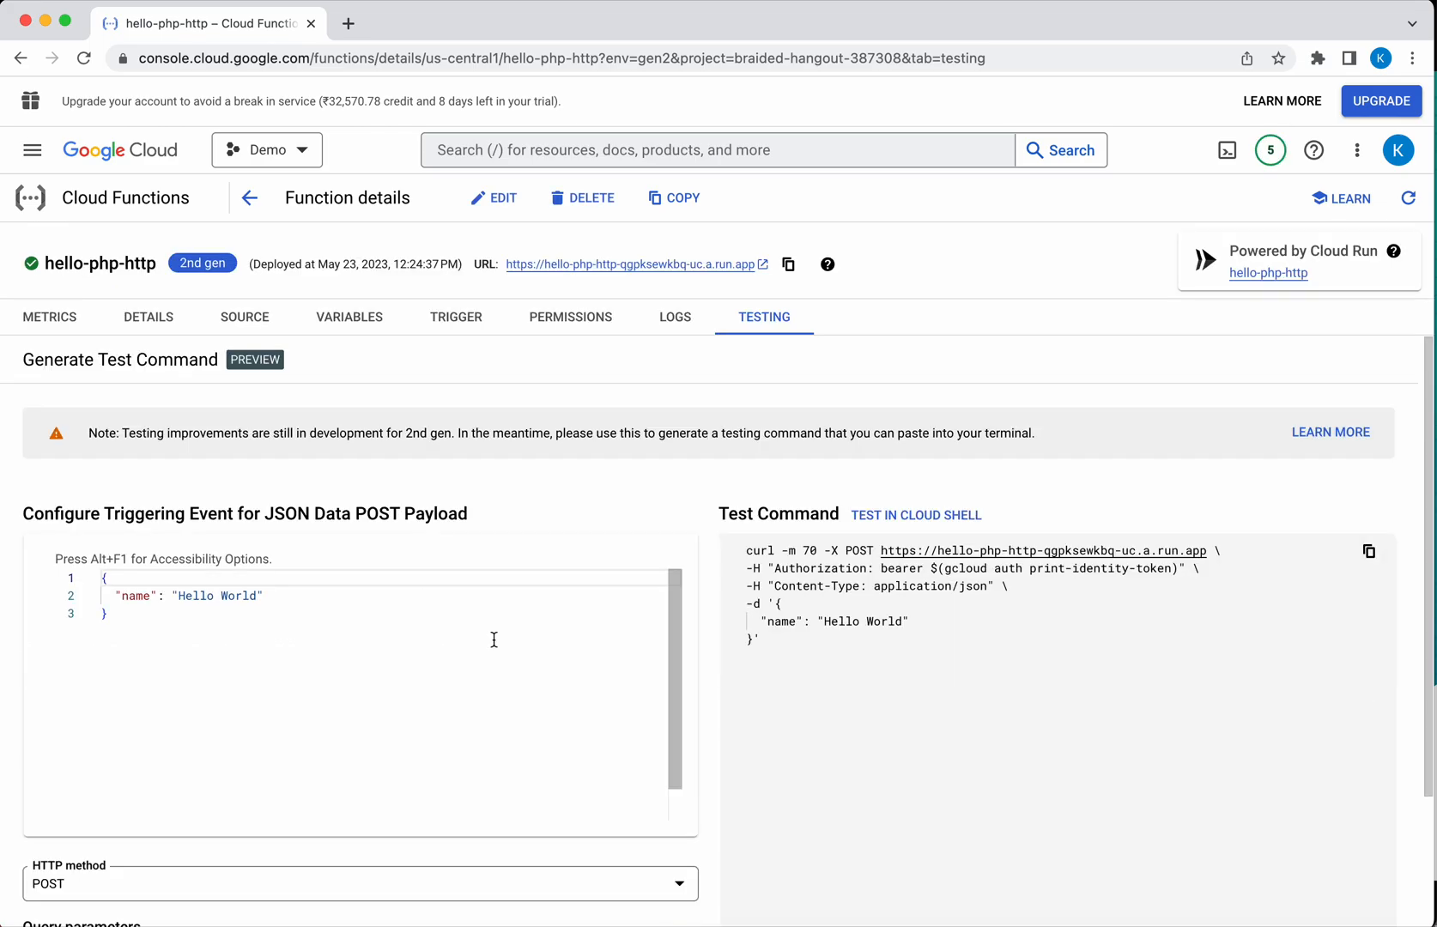
mouse_move(966, 638)
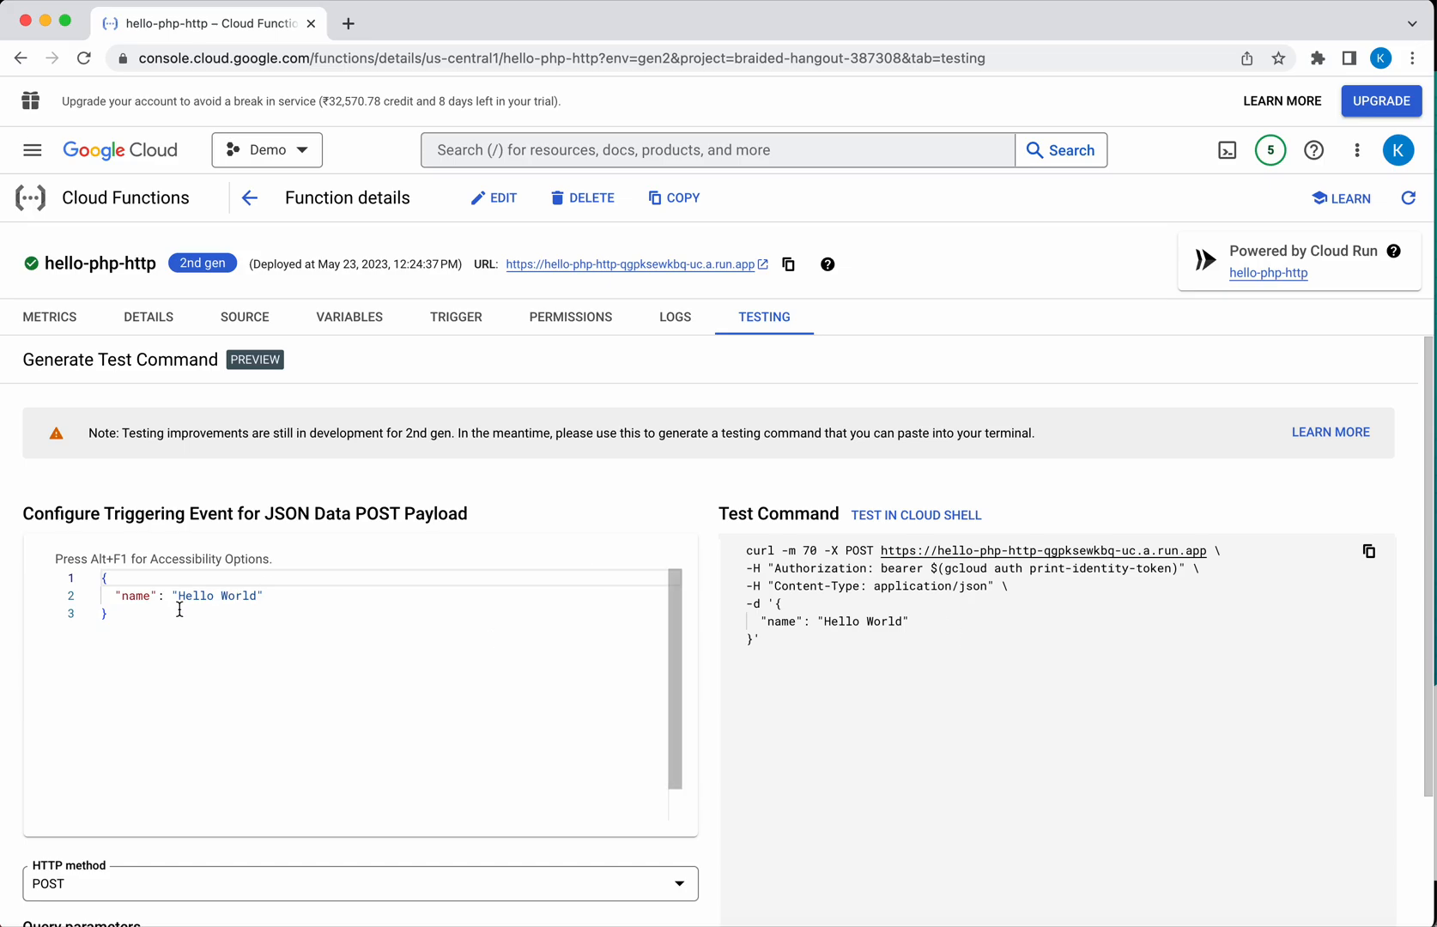
Change the test payload's name value from 'Hello World' to 'Kavitha'
double_click(220, 597)
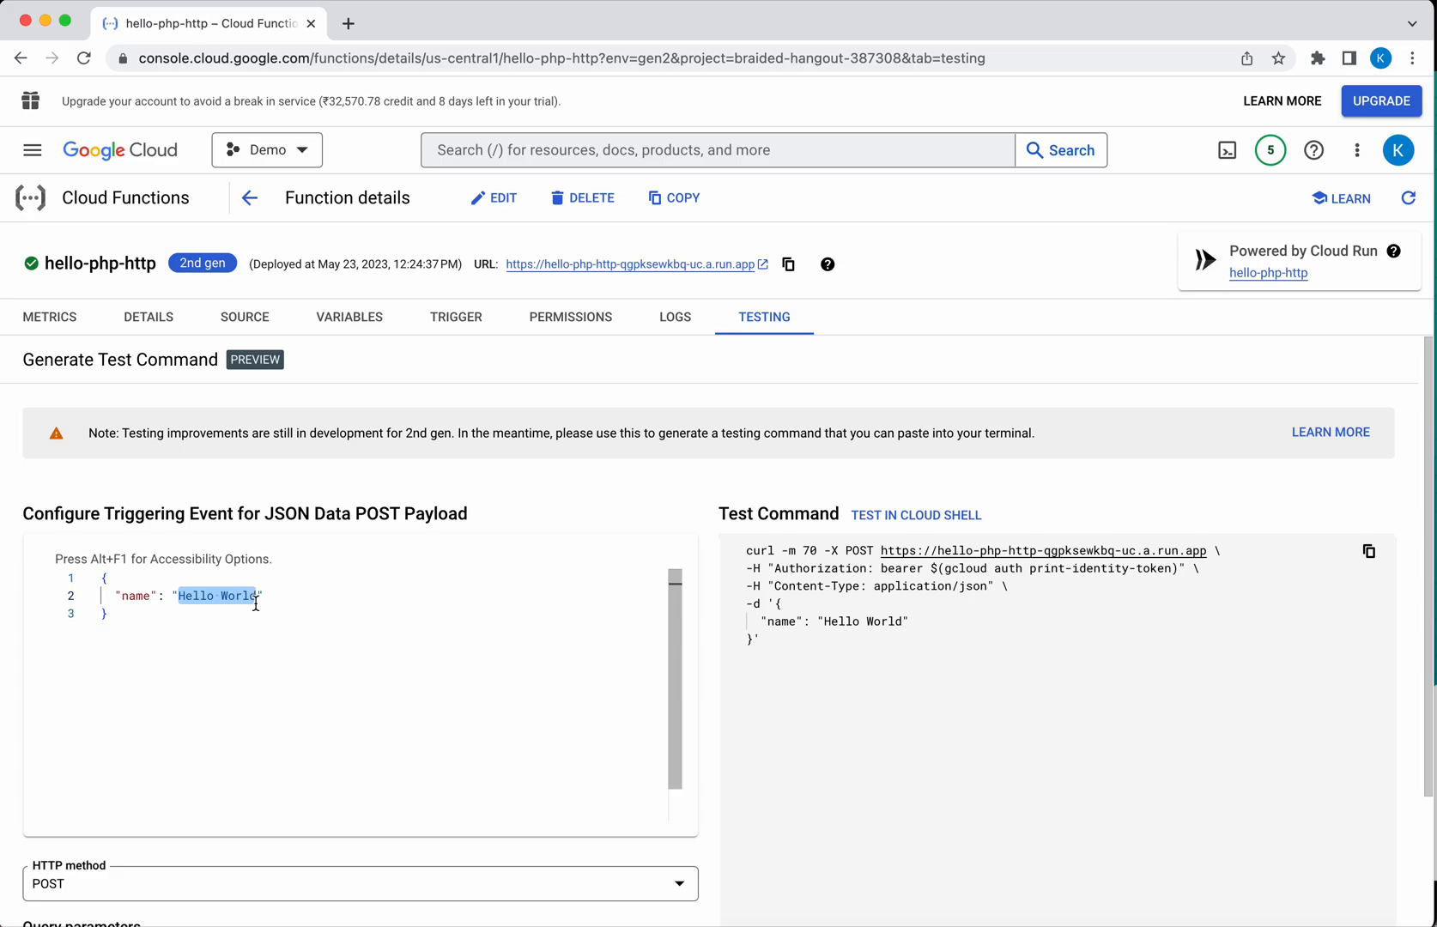
text(Kavi")
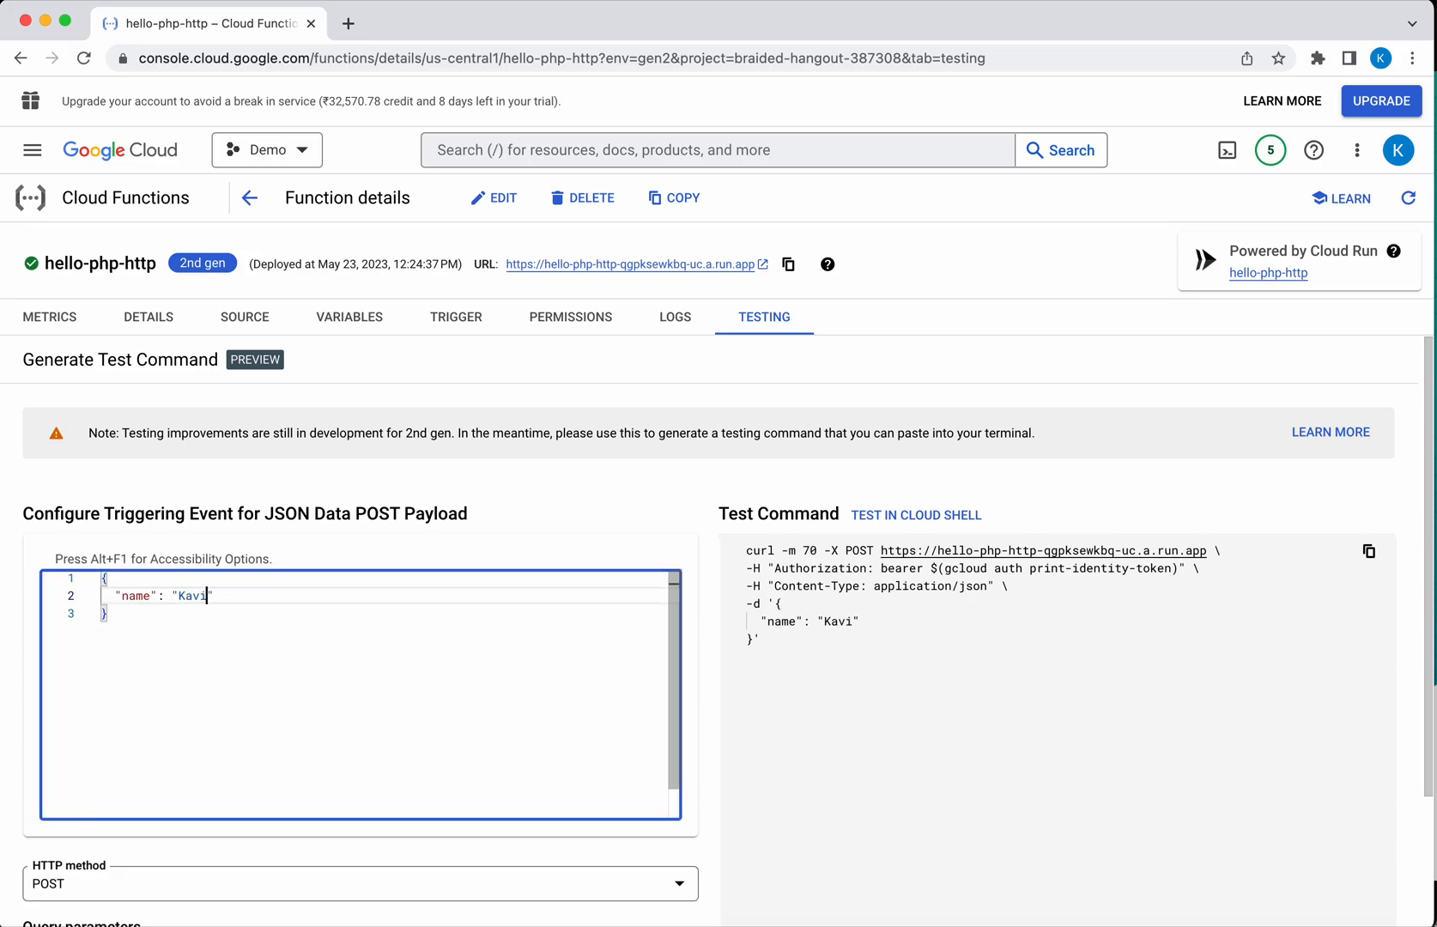
text(tha)
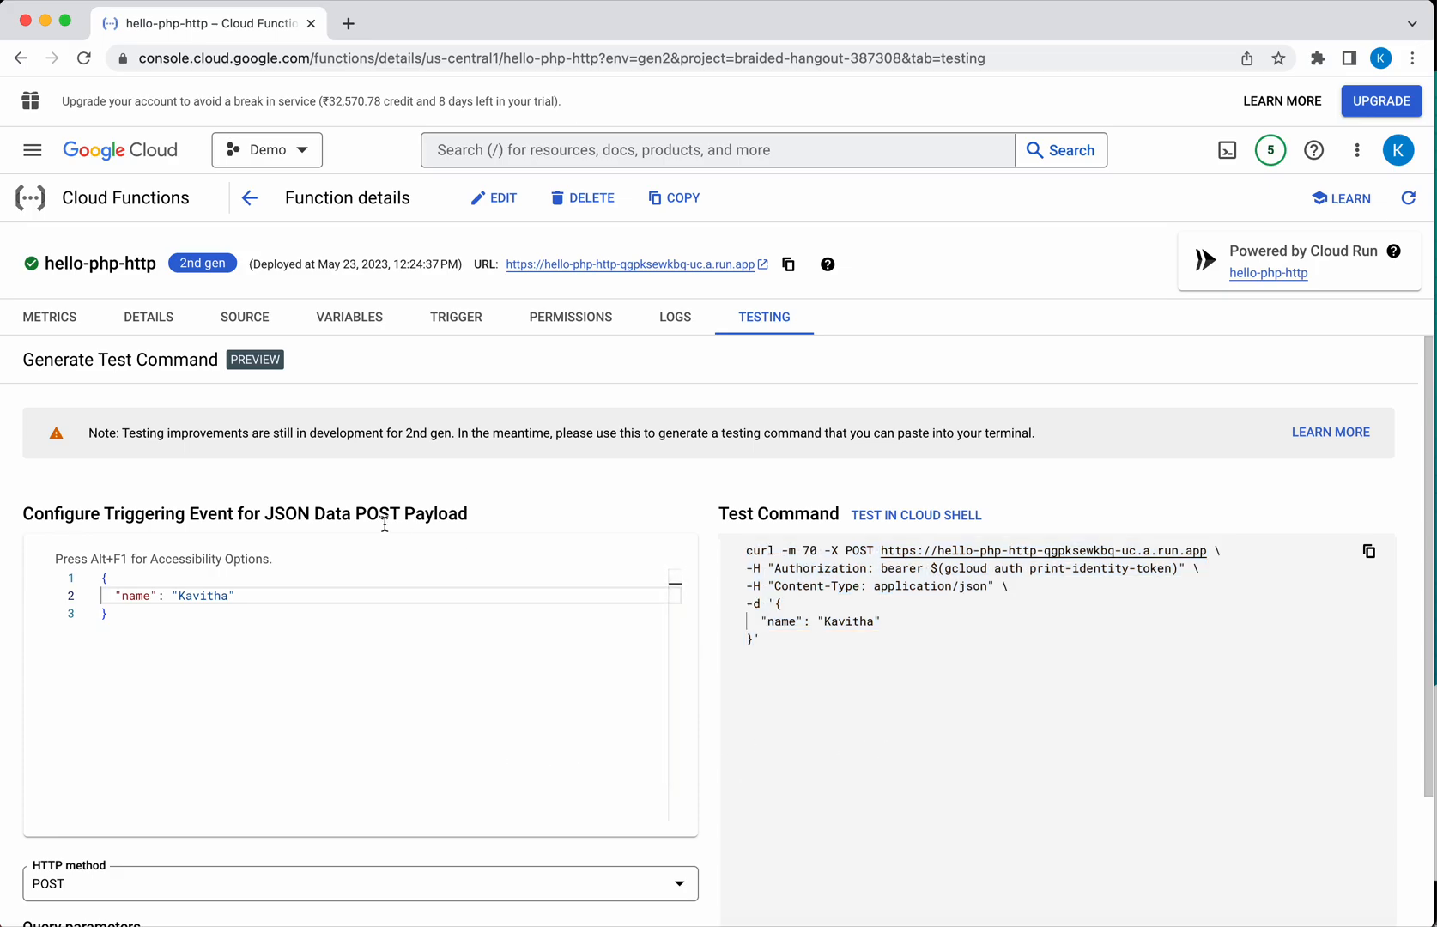
mouse_move(589, 282)
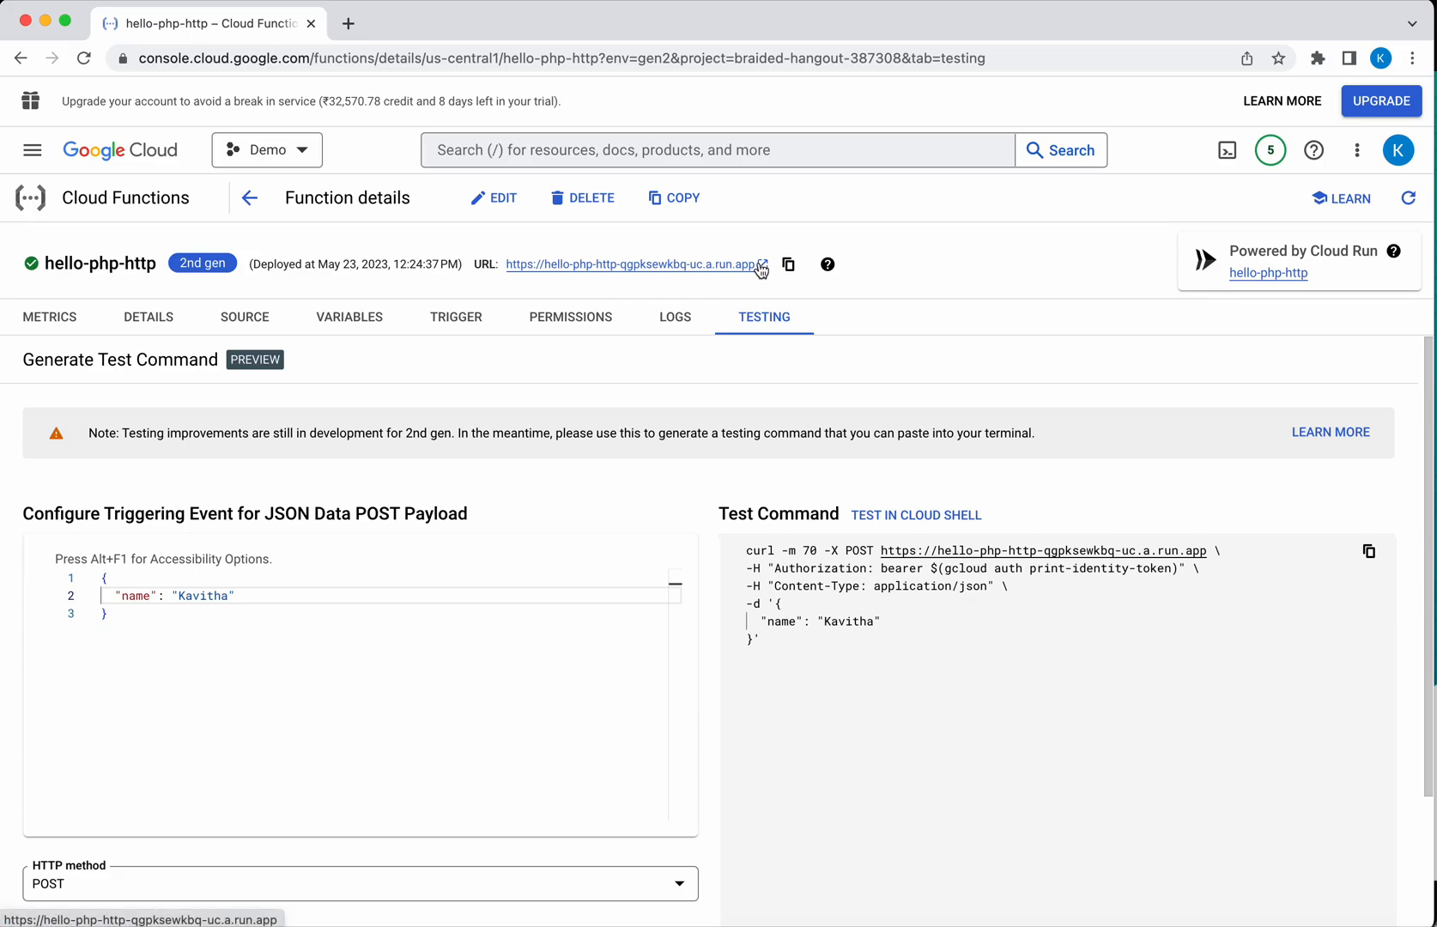
Open the function URL in a new tab and append '?name=Kavitha' to the address
click(630, 263)
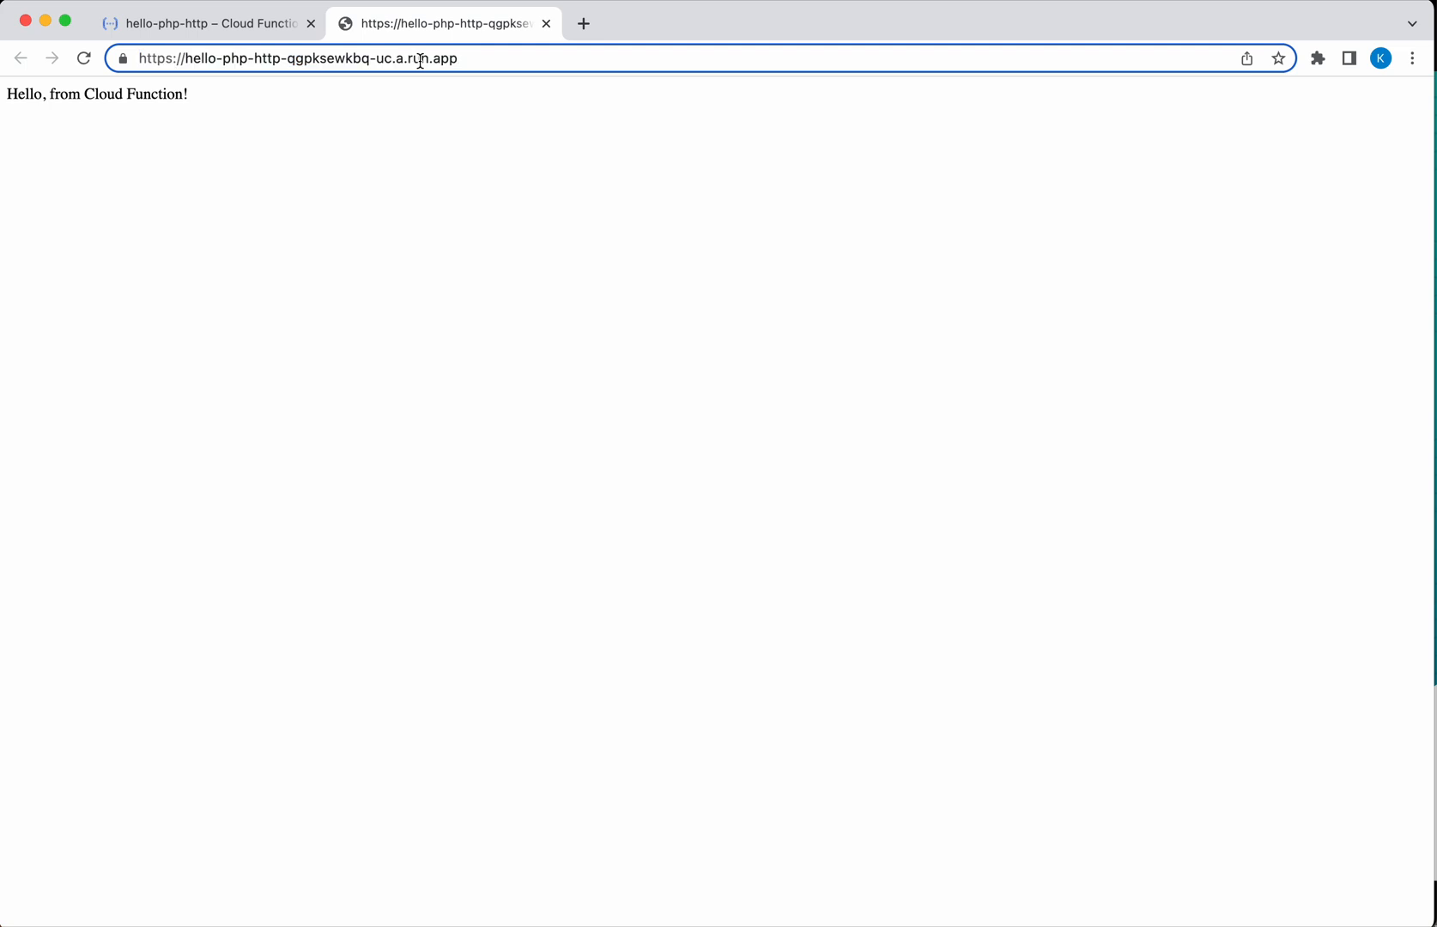
text(?name)
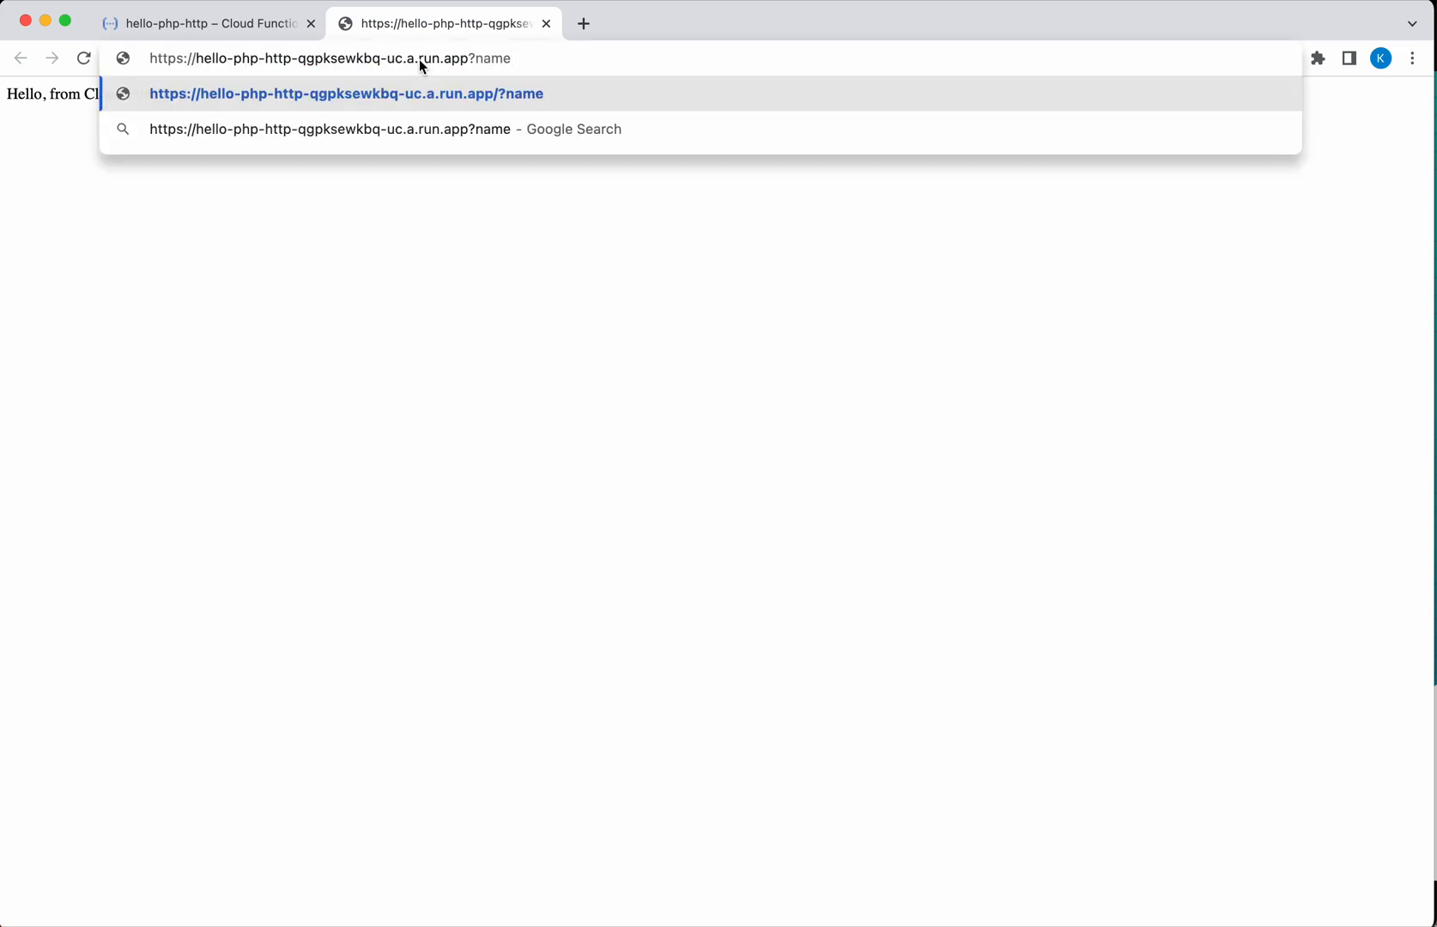
text(=Kavitha)
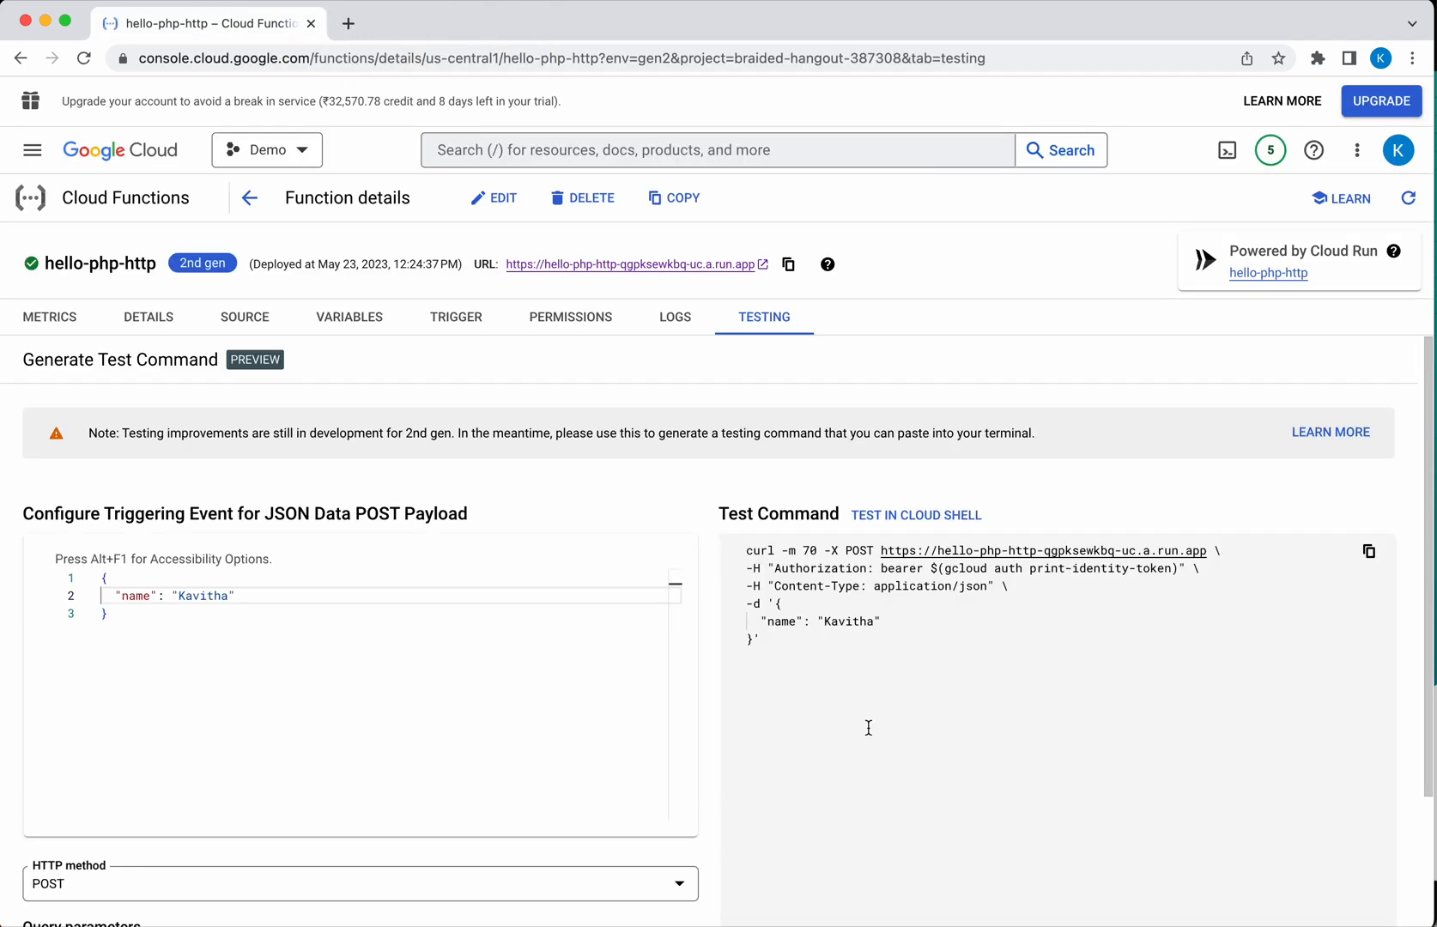
mouse_move(1370, 551)
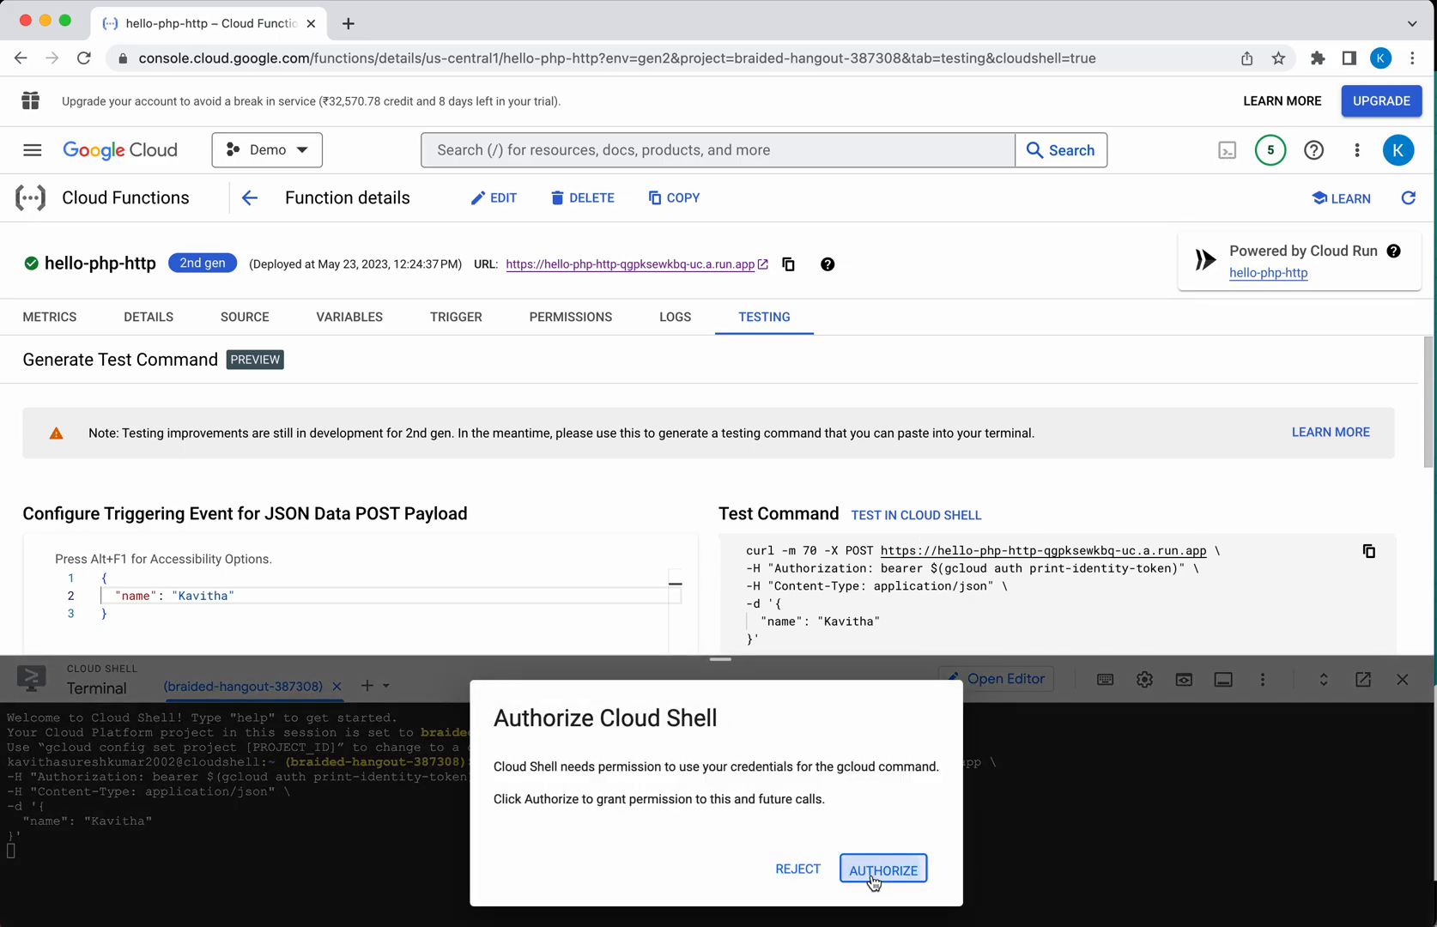
Authorize Cloud Shell to use your credentials for the pasted curl POST command
click(882, 869)
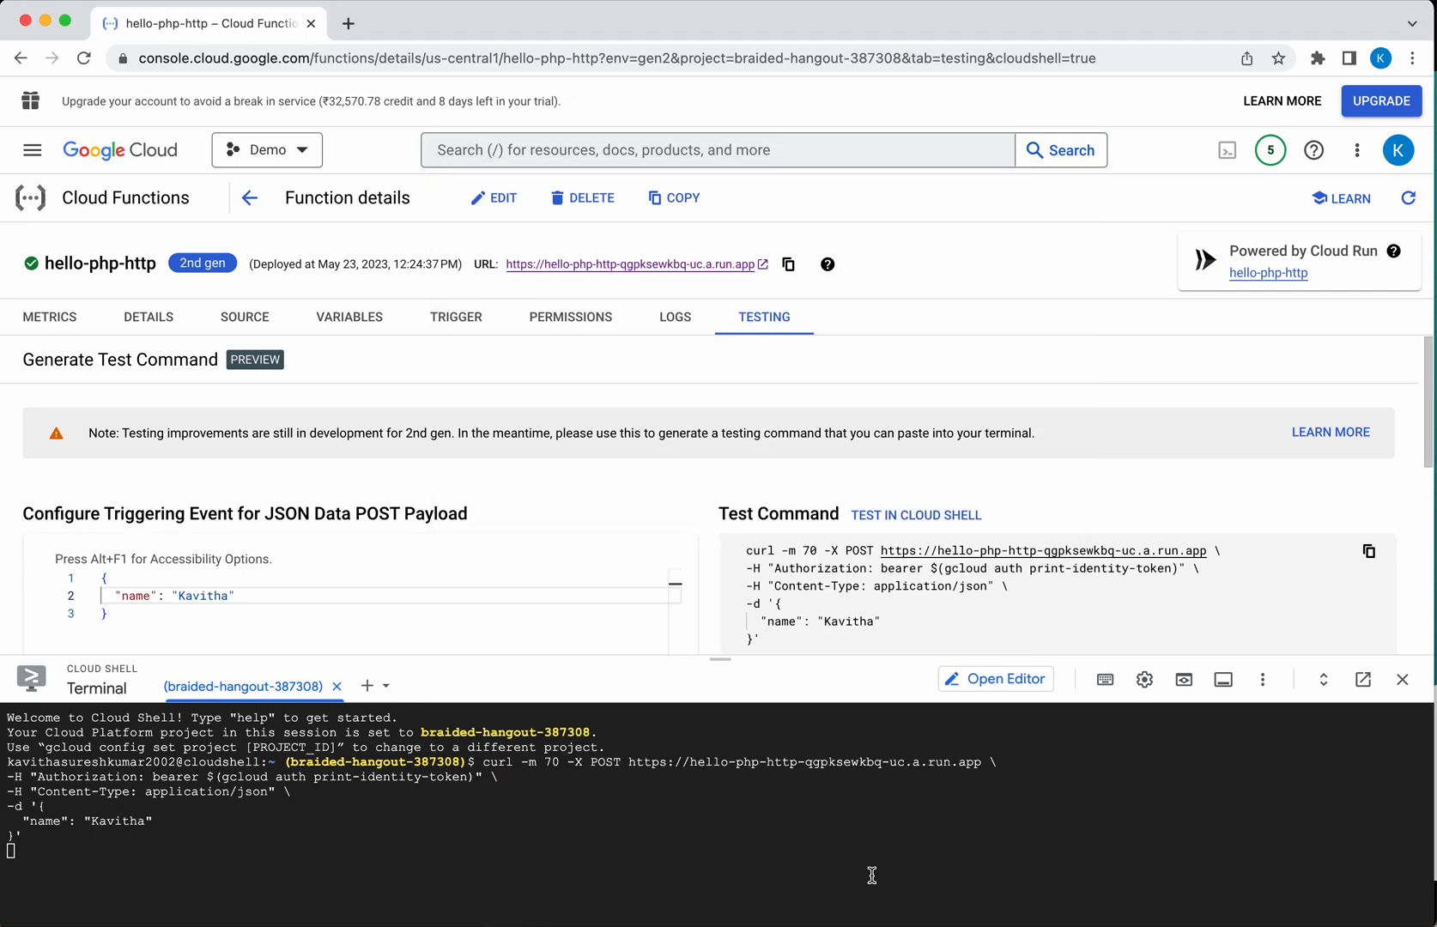